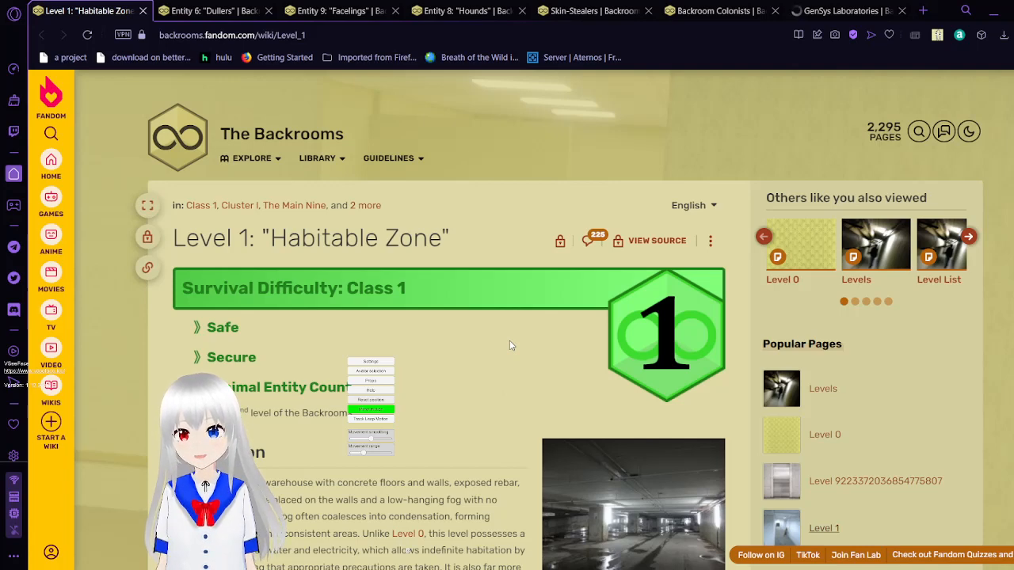
- Scroll the Level 1: Habitable Zone page down until the Description heading is visible
scroll("down", 3)
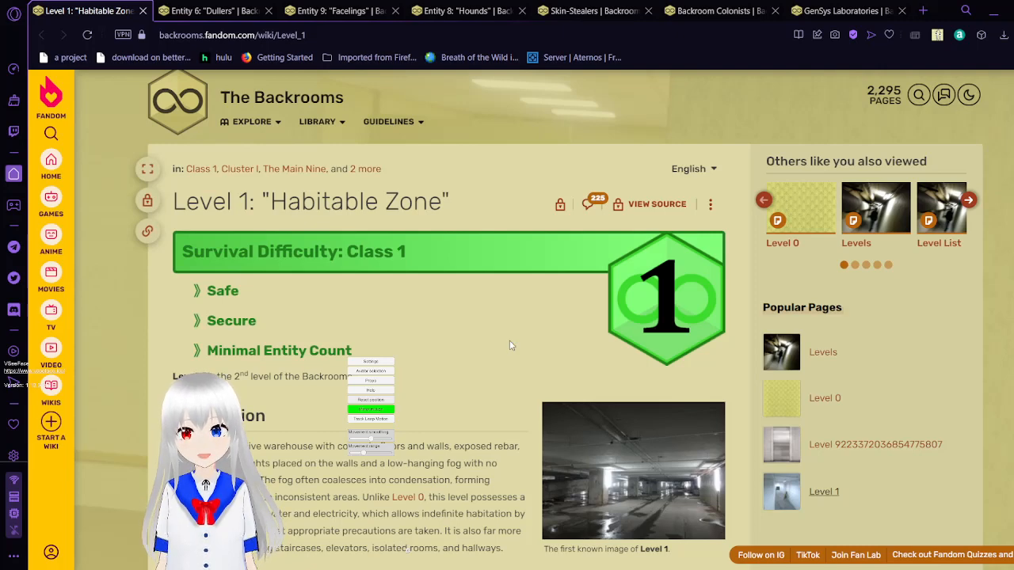
scroll("down", 3)
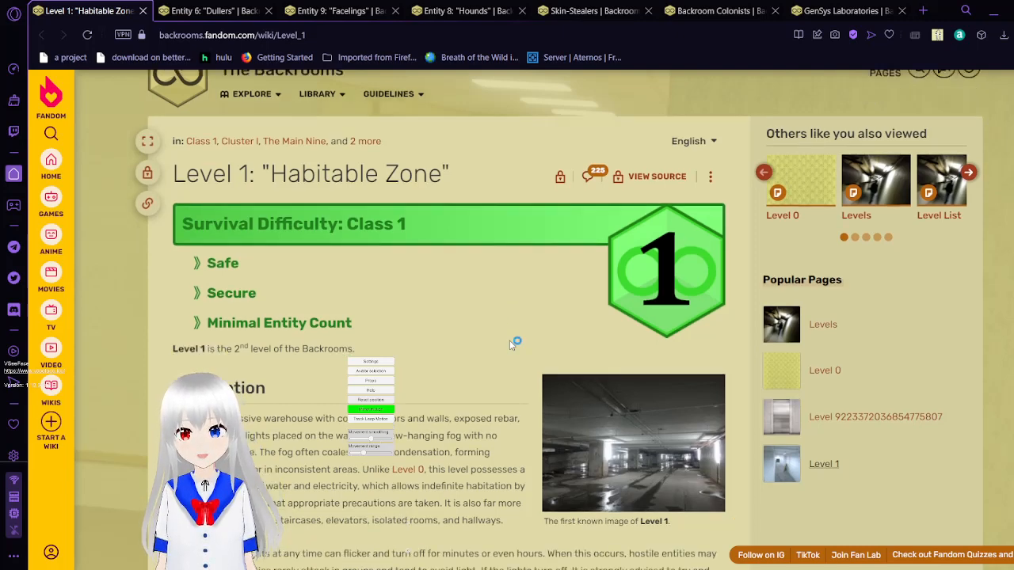
scroll("down", 3)
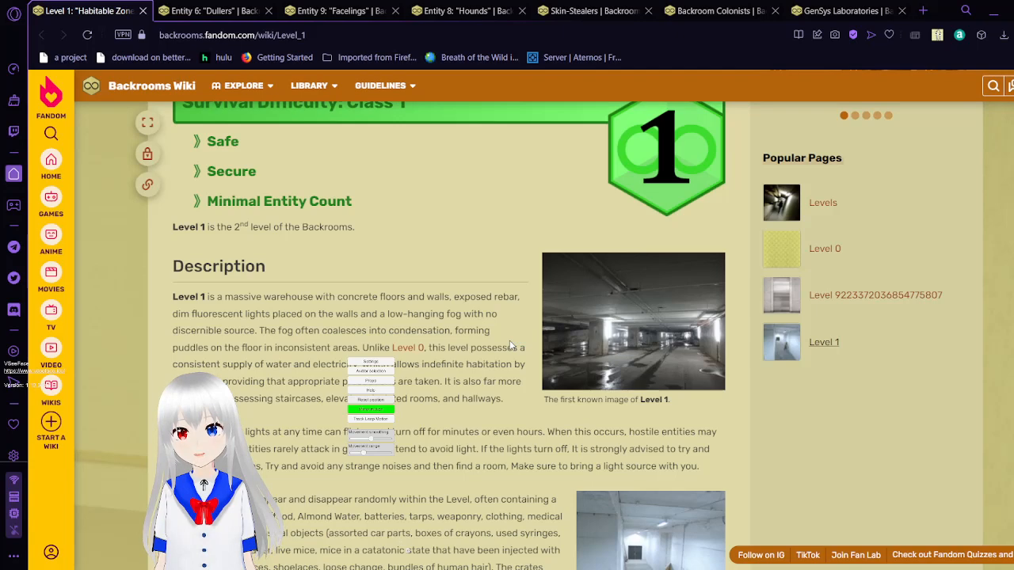
- Scroll through the Description paragraphs on flickering lights, supply crates and crude drawings
scroll("down", 3)
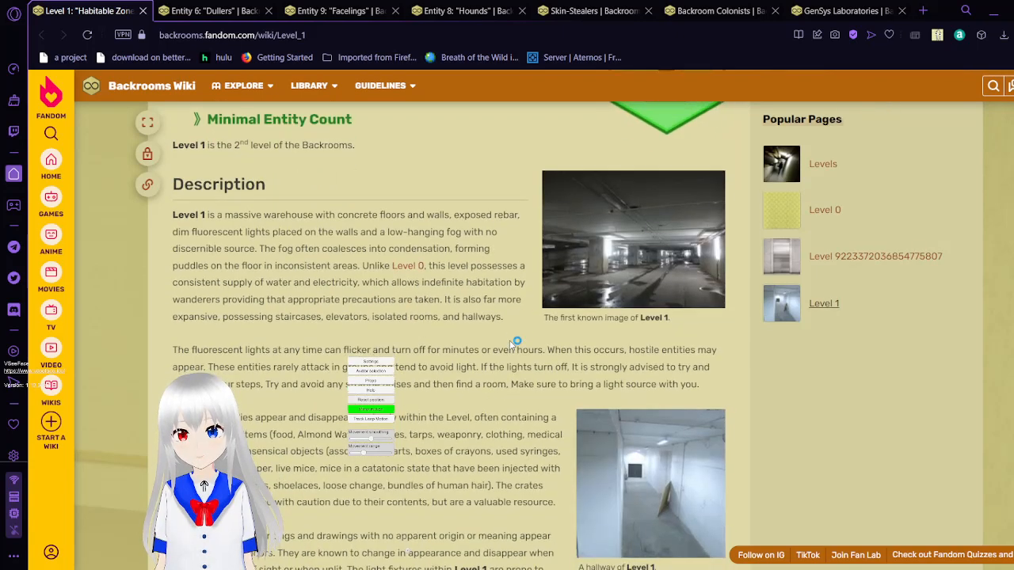
scroll("down", 3)
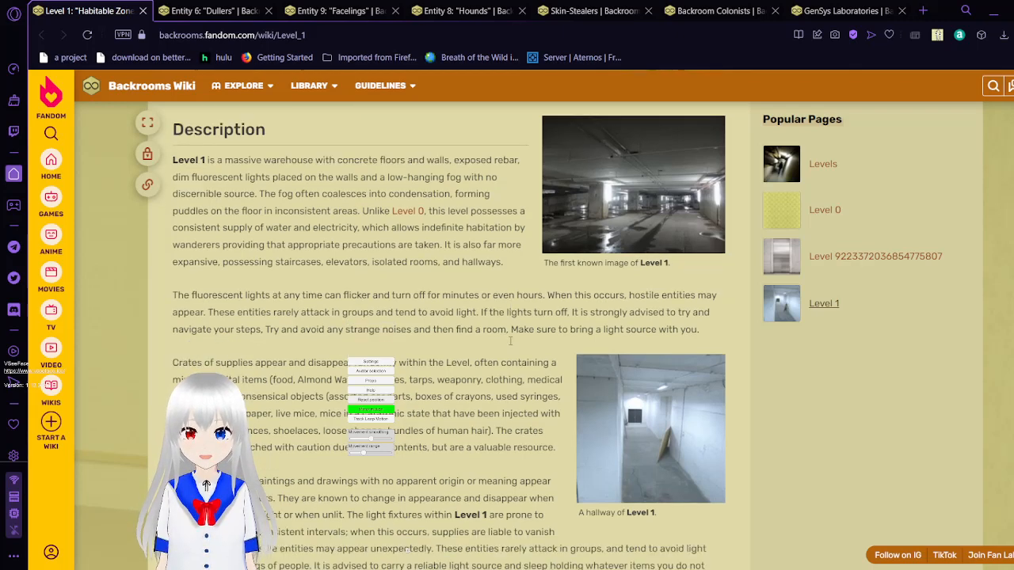
scroll("down", 3)
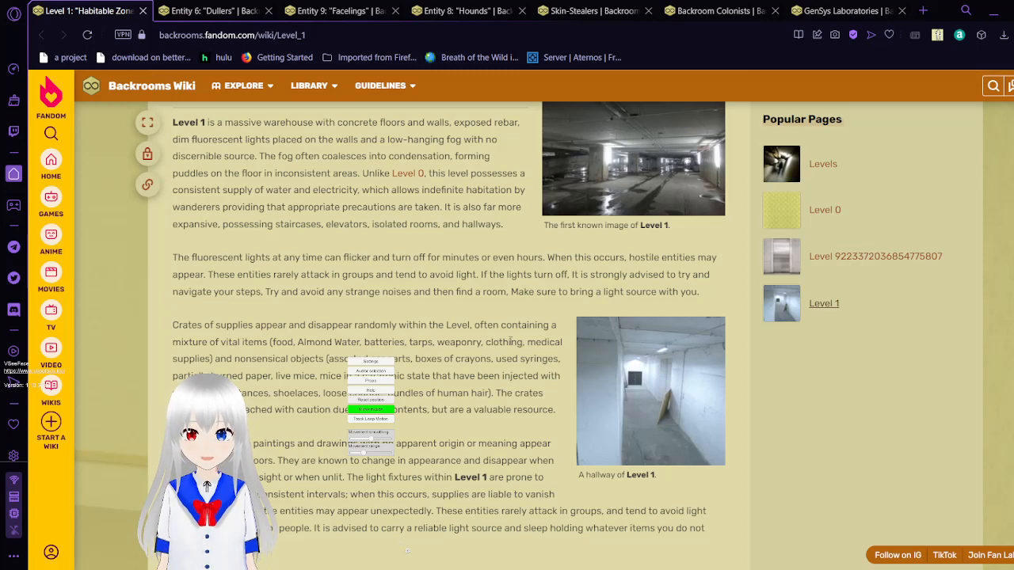
scroll("down", 3)
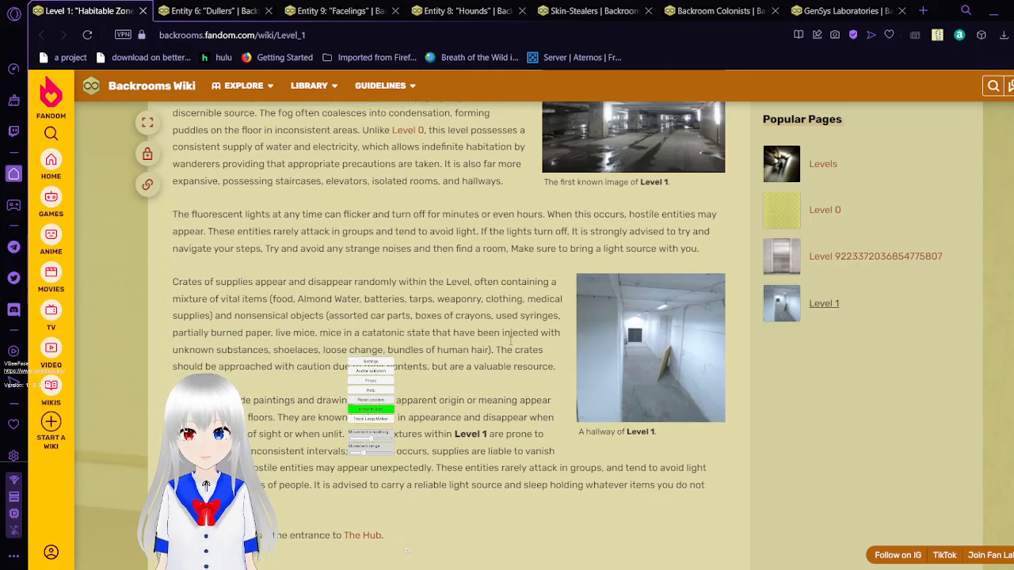
scroll("down", 3)
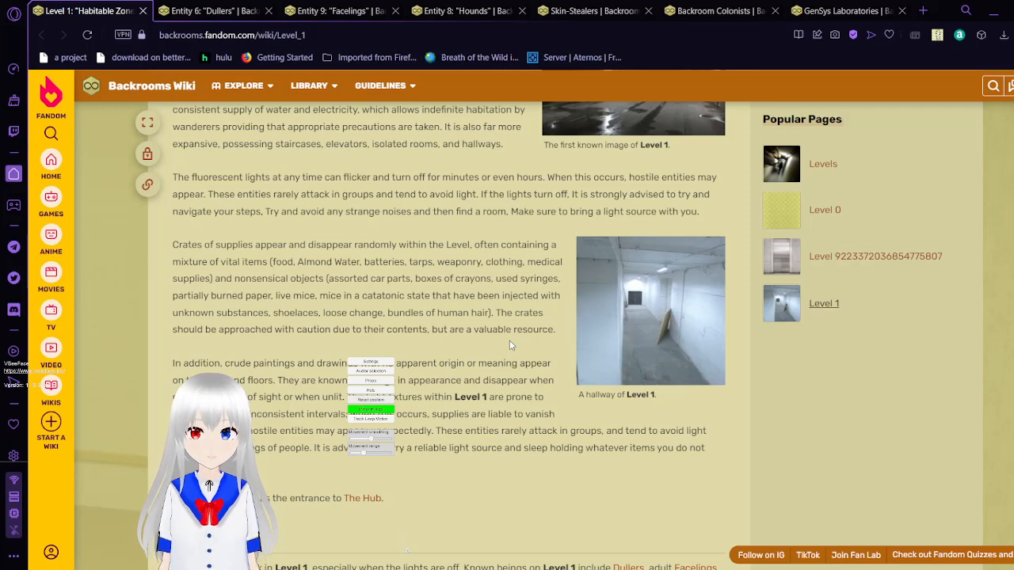
- Scroll past the end of the Description to the Entities section on Level 1's known beings
scroll("down", 3)
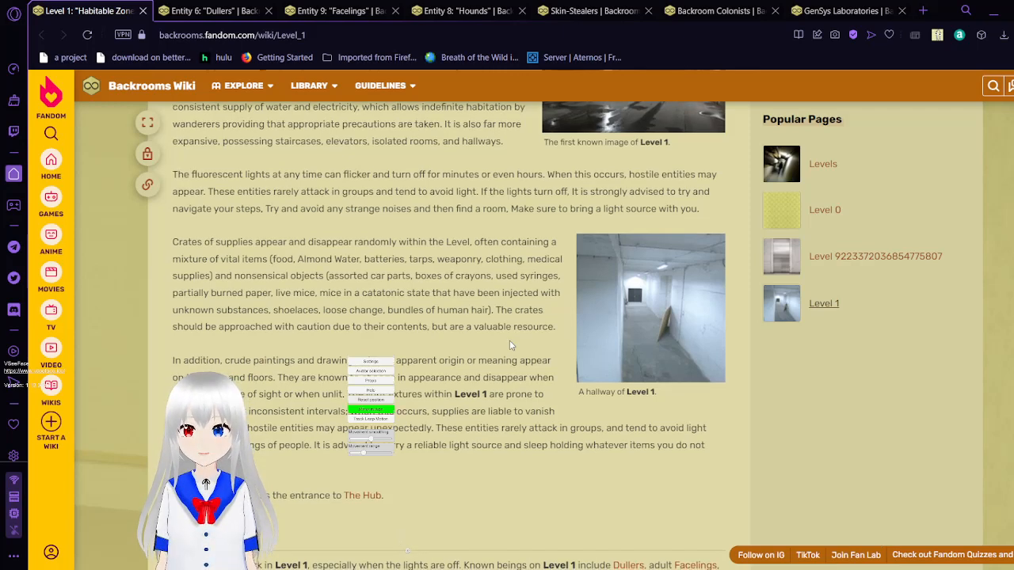
scroll("down", 3)
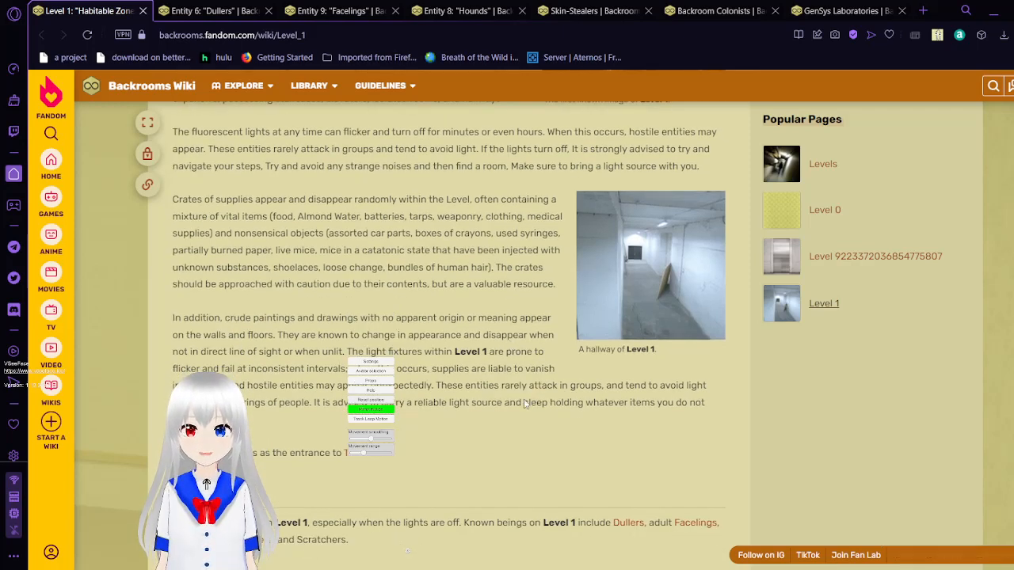
mouse_move(534, 431)
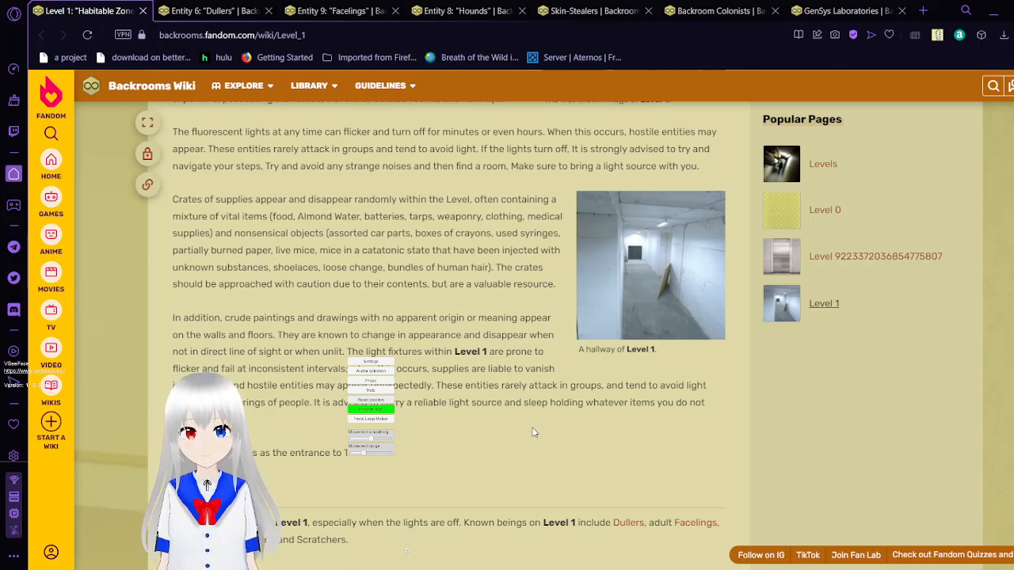
scroll("down", 3)
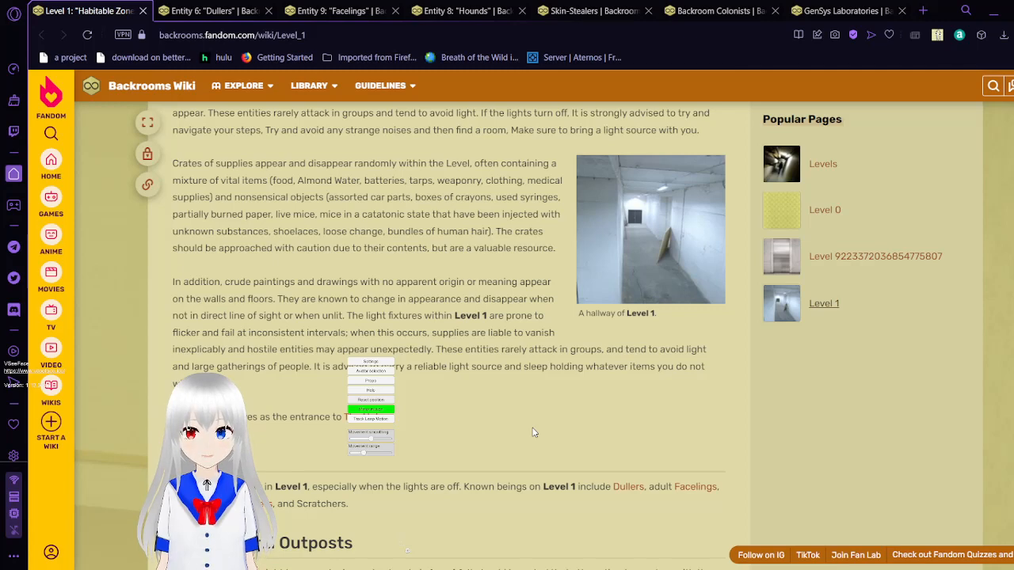
- Scroll to the Colonies and Outposts heading and the start of The Raiders entry
scroll("down", 3)
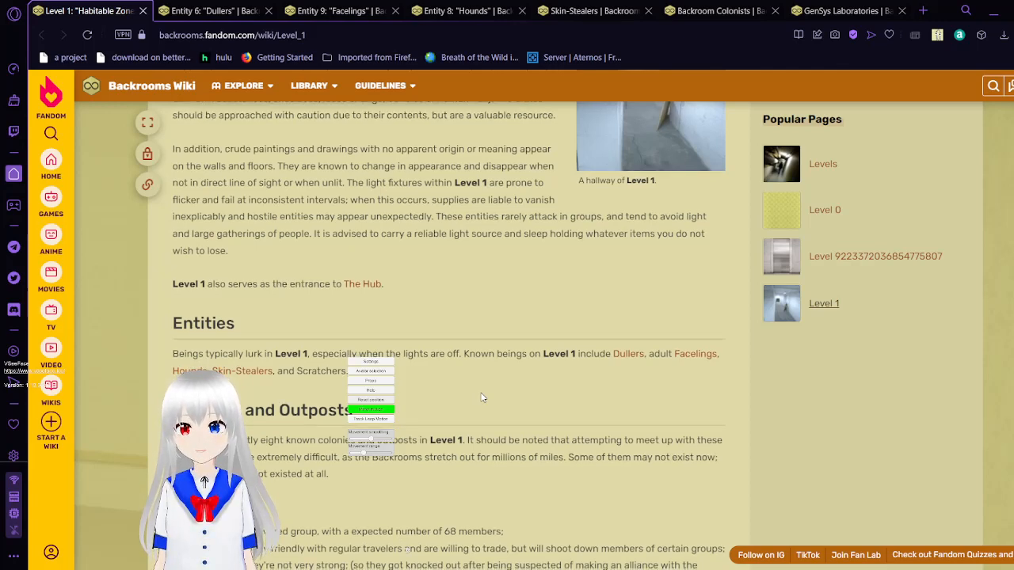
scroll("down", 3)
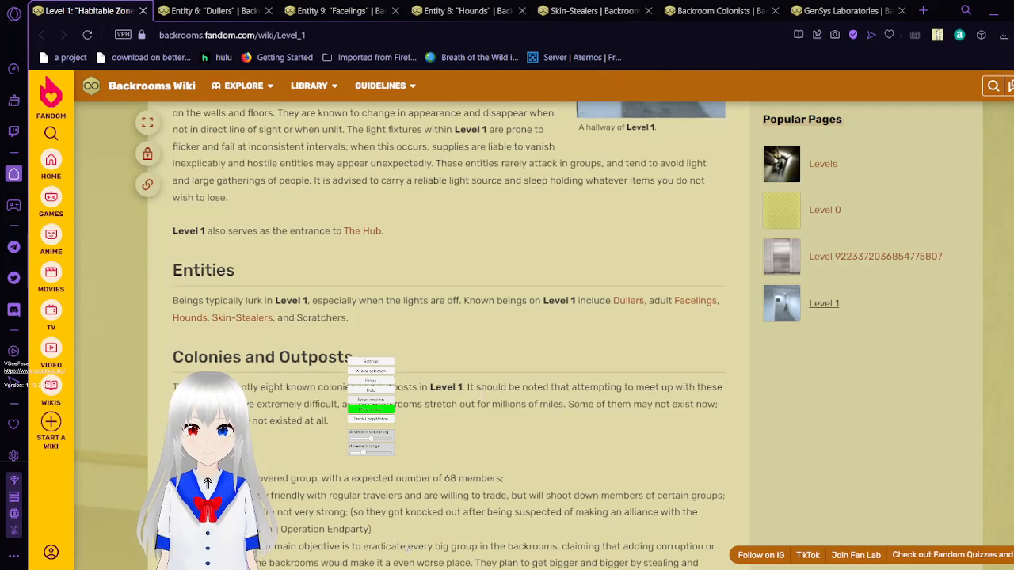
scroll("down", 3)
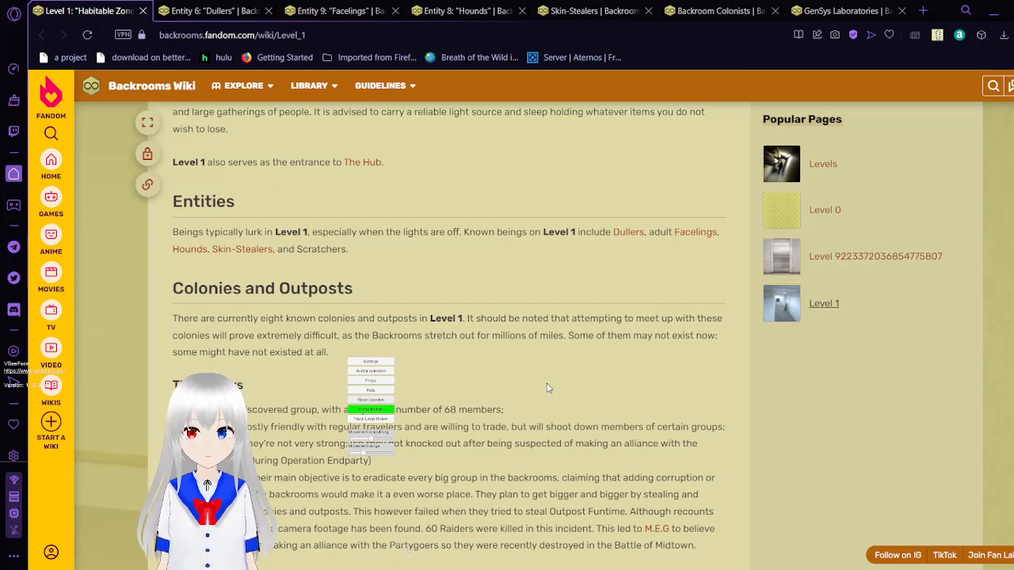
- Scroll through The Raiders bullet list until Base Flickers of the Backroom Colonists appears
scroll("down", 3)
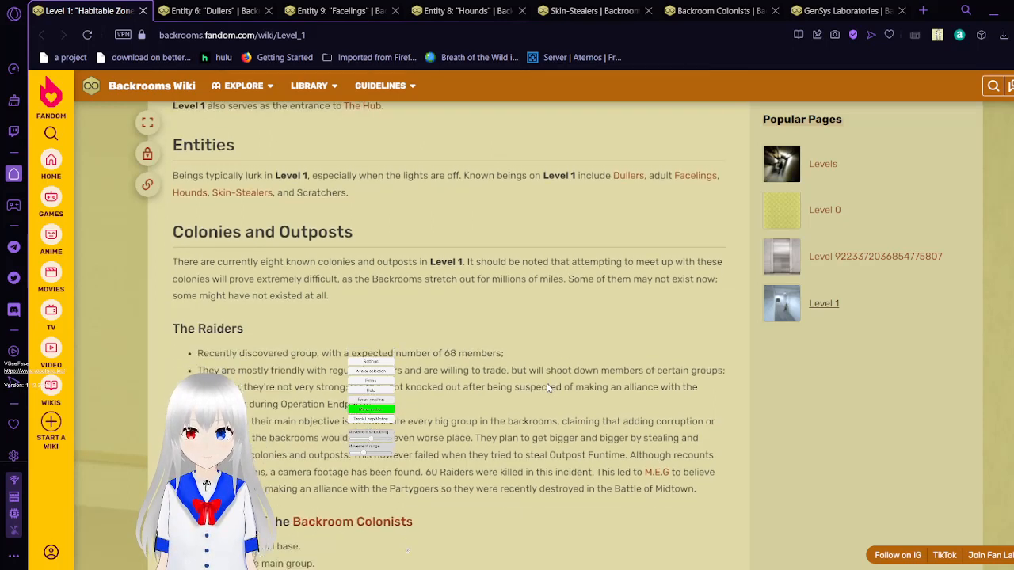
scroll("down", 3)
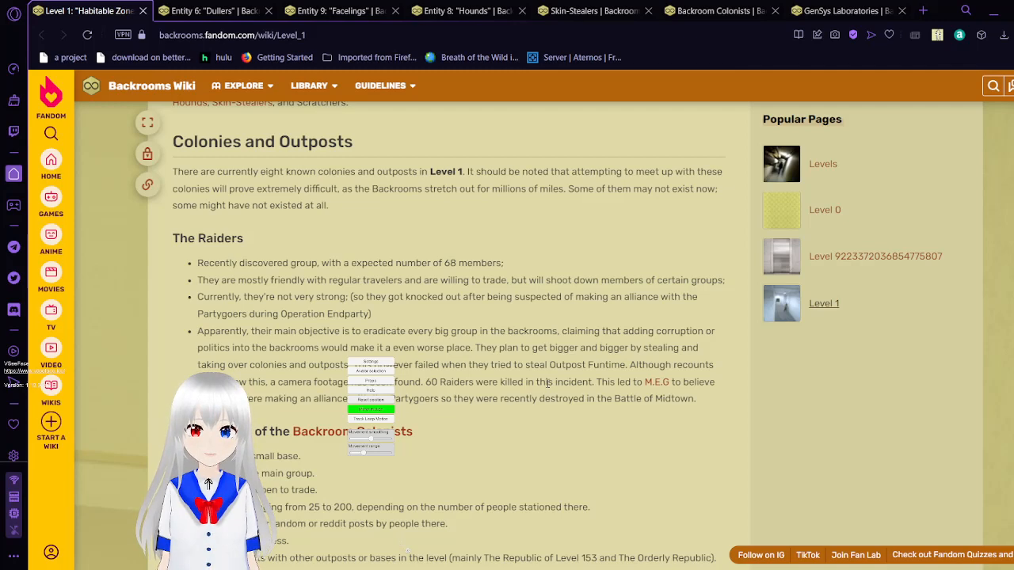
scroll("down", 3)
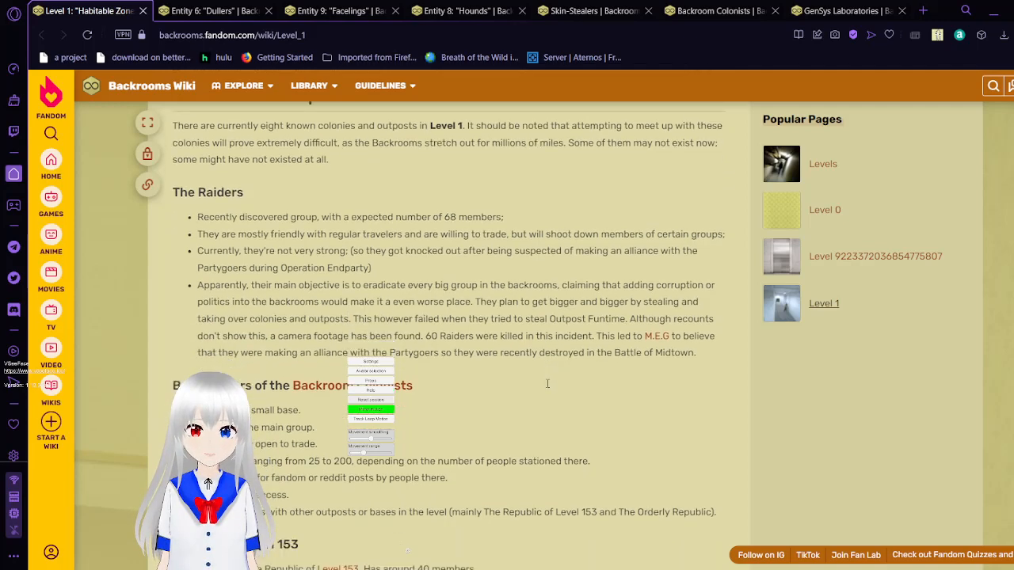
scroll("down", 3)
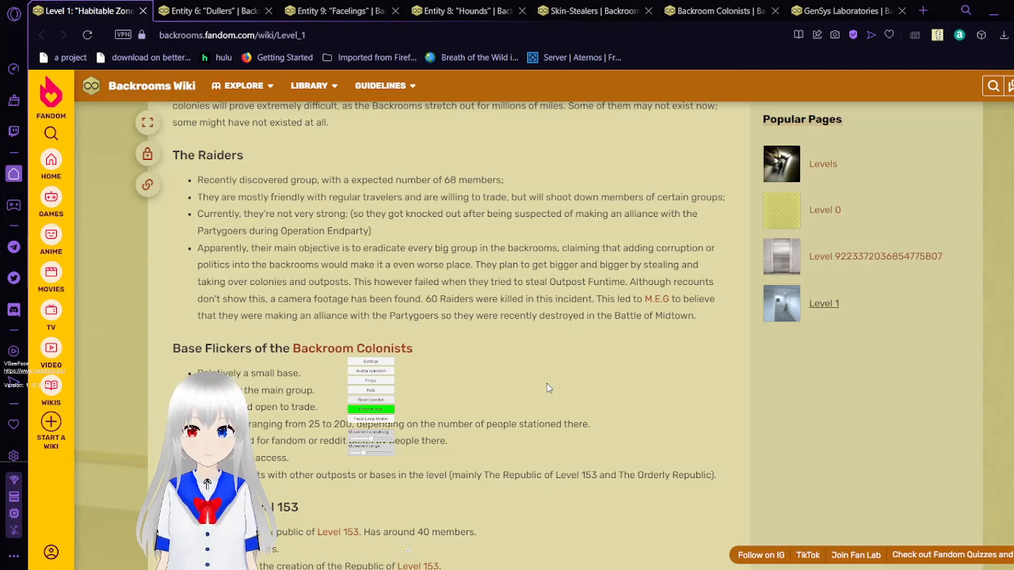
- Scroll past Base Flickers to the Republic of Level 153 and GenSys Labs Base Alpha entries
scroll("down", 3)
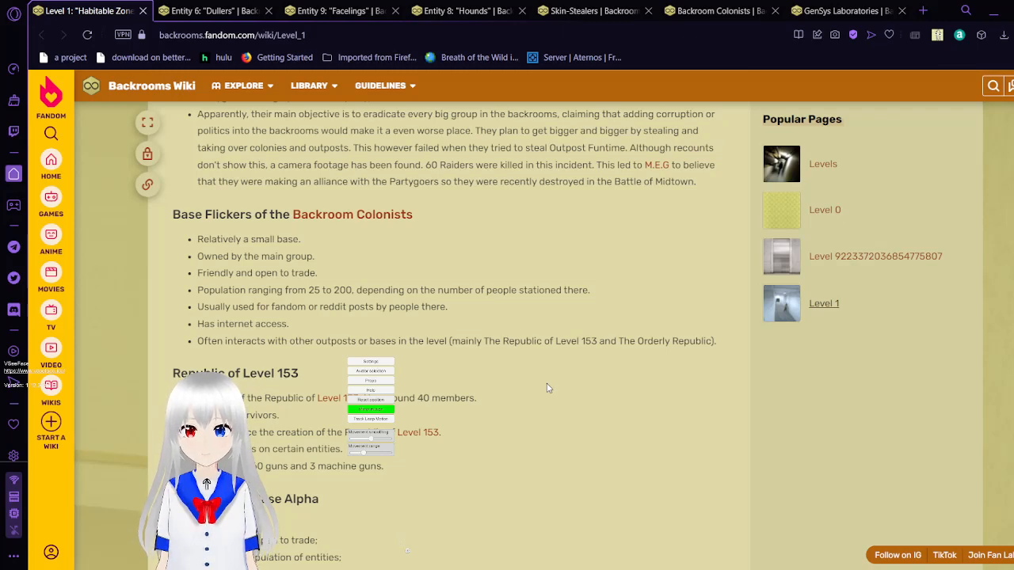
scroll("down", 3)
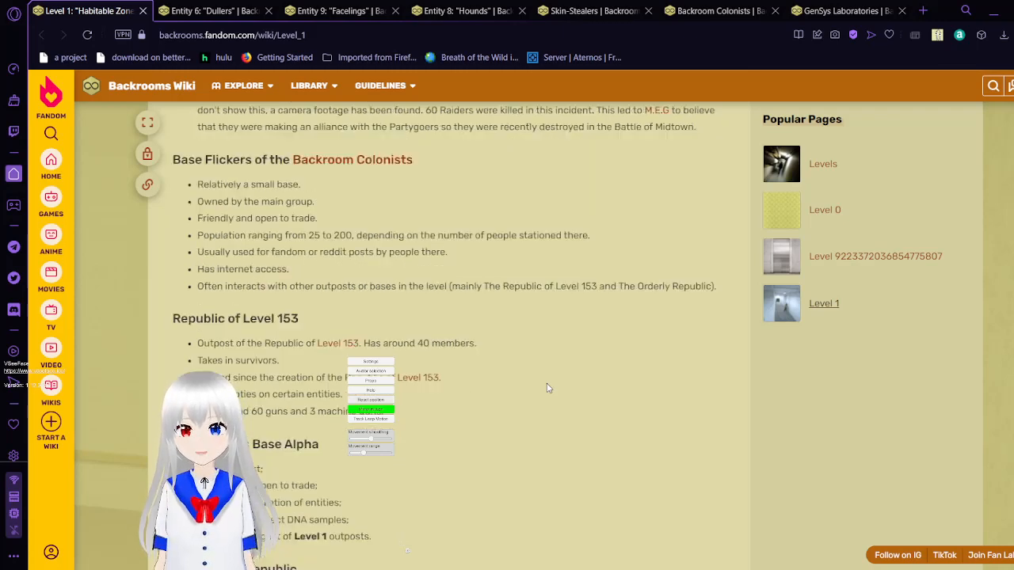
scroll("down", 3)
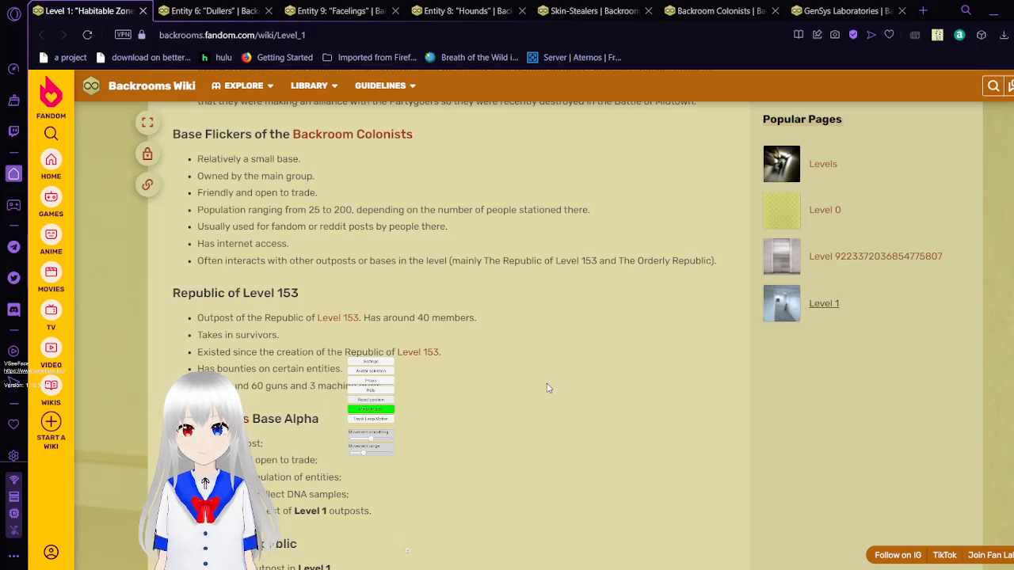
scroll("down", 3)
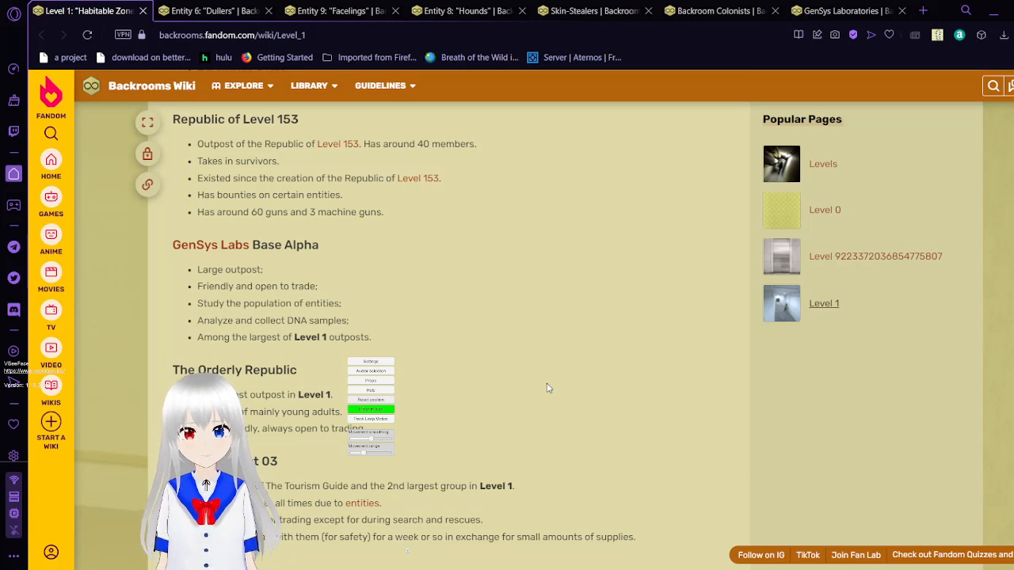
- Scroll past The Orderly Republic until Guide Outpost 03 and Sanction are on screen
scroll("down", 3)
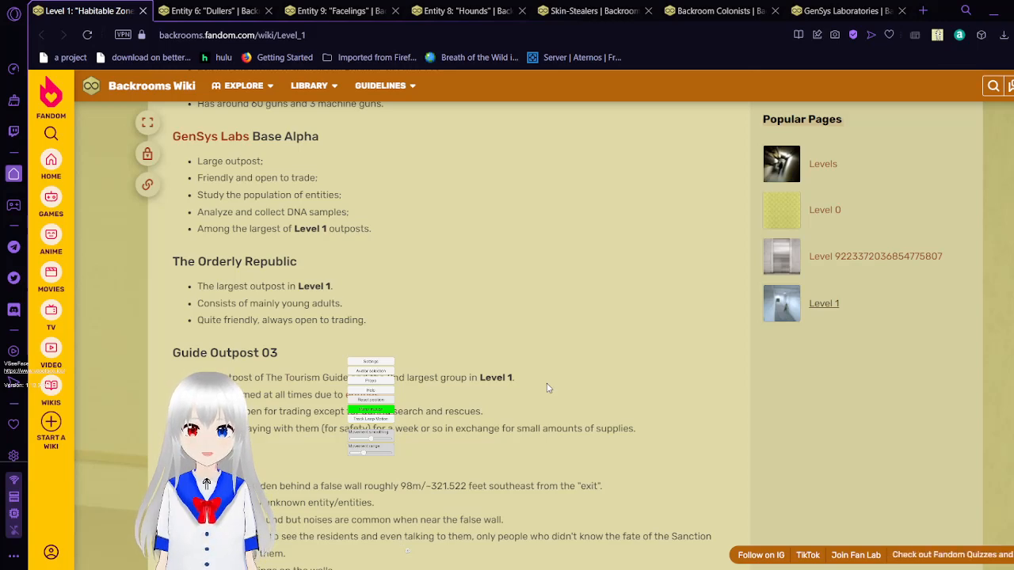
scroll("down", 3)
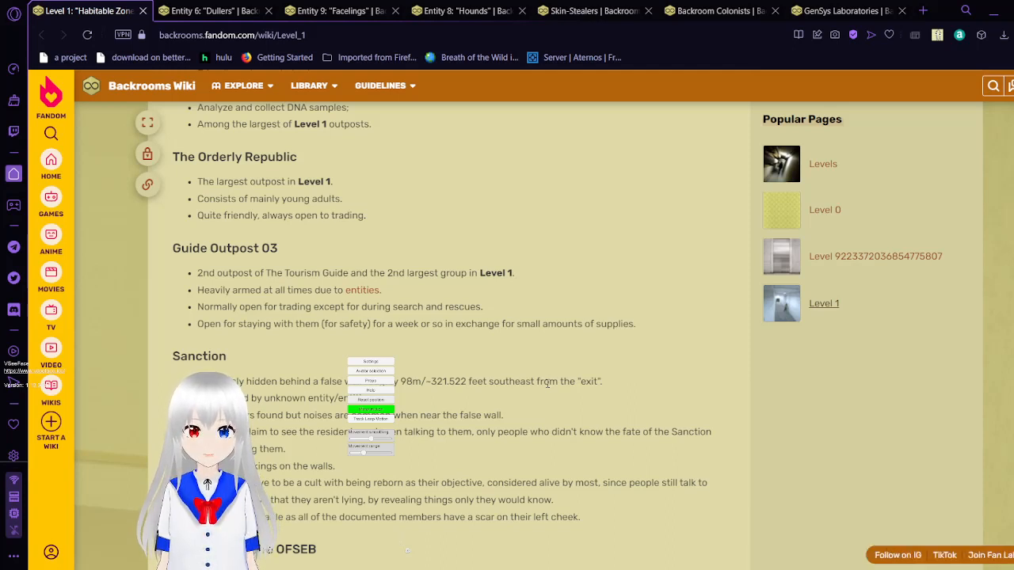
scroll("down", 3)
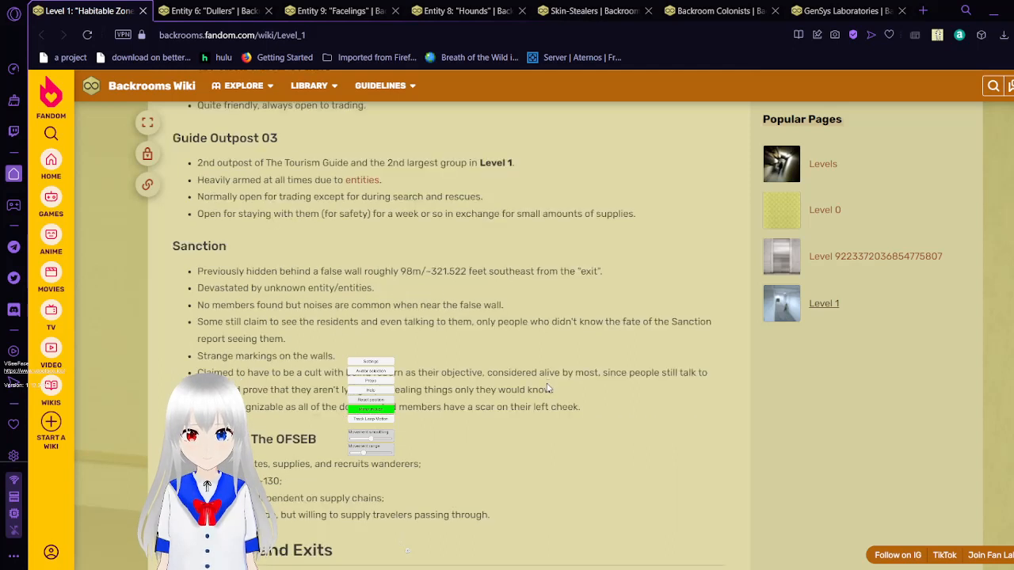
- Scroll past Sanction to the Oasis Lyra of The 0FSEB entry and the Entrances and Exits heading
scroll("down", 3)
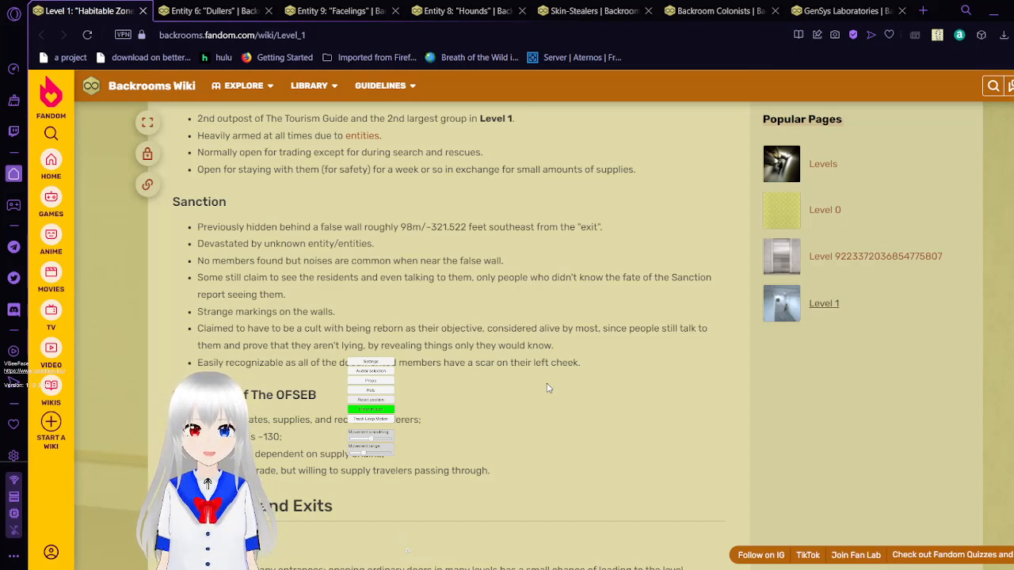
scroll("down", 3)
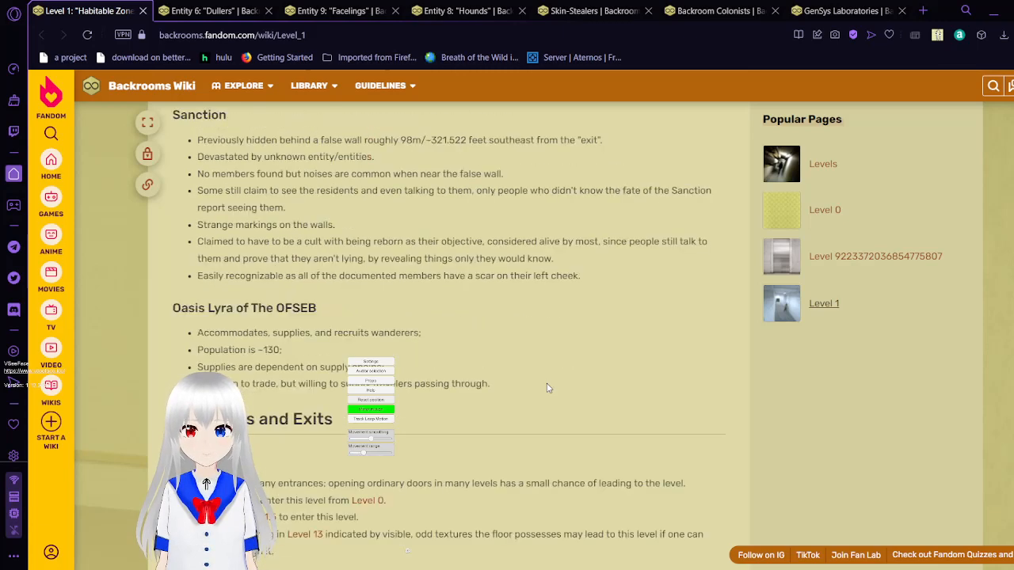
scroll("down", 3)
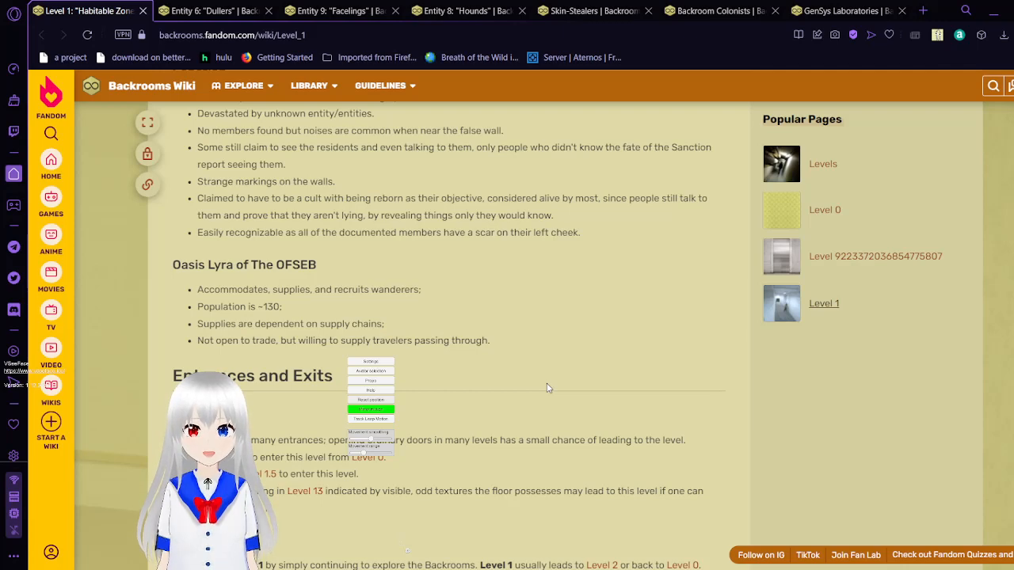
- Scroll so the Entrances list and the start of the Exits list, including The Hub route, fill the page
scroll("down", 3)
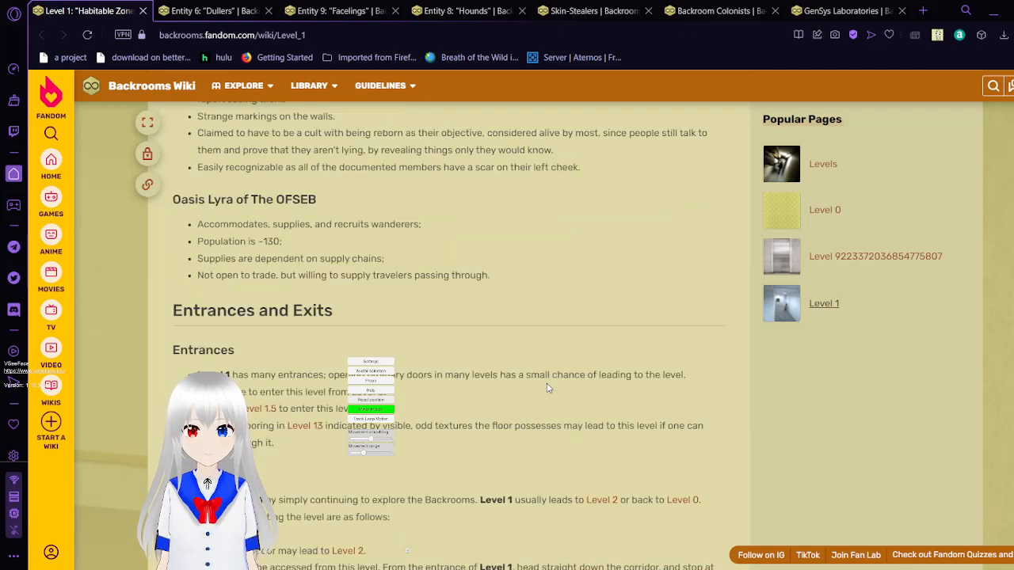
scroll("down", 3)
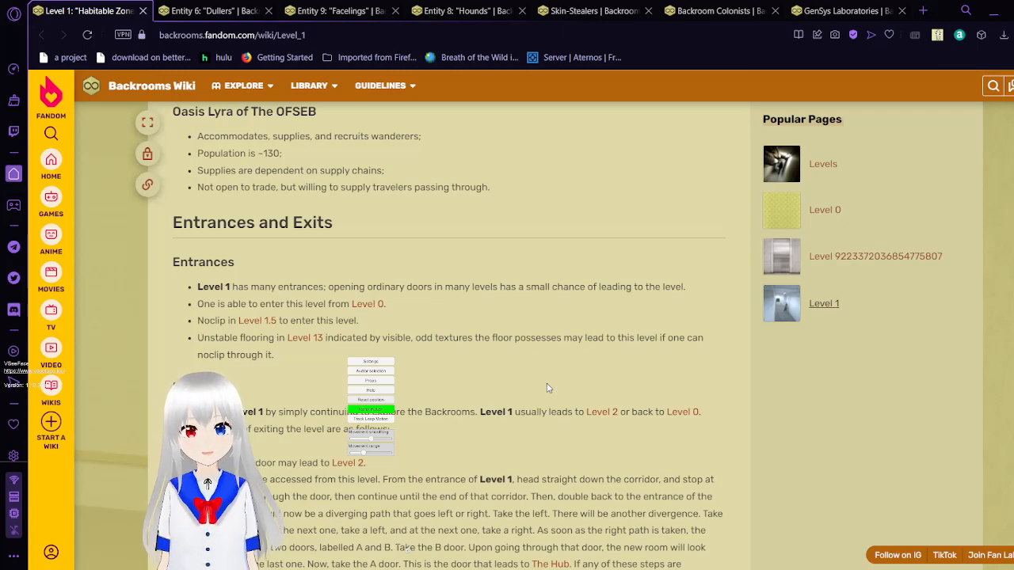
scroll("down", 3)
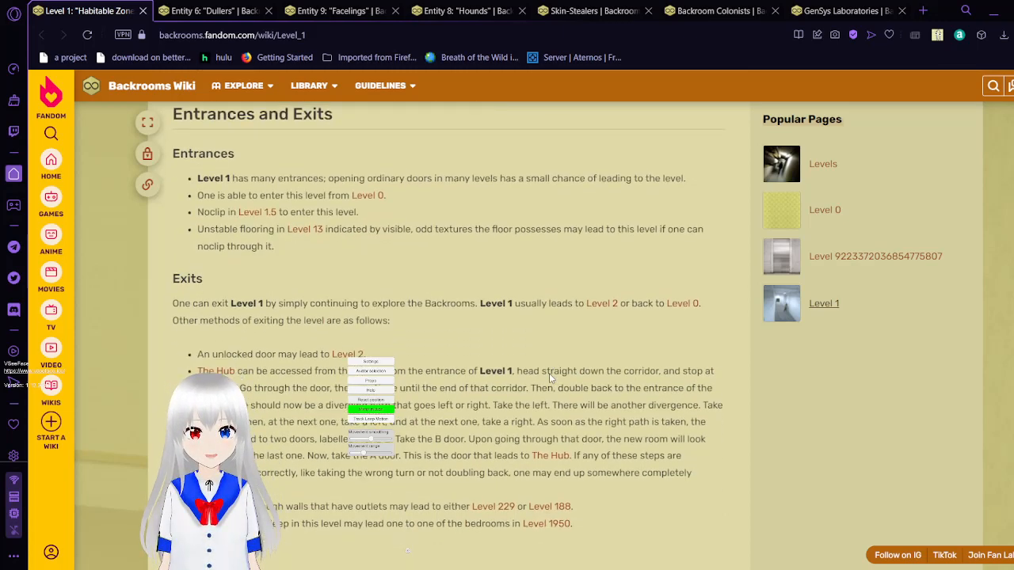
- Scroll through the Exits list, past the Level 1950 bedroom route, to the Backrooms Levels navigation box
scroll("down", 3)
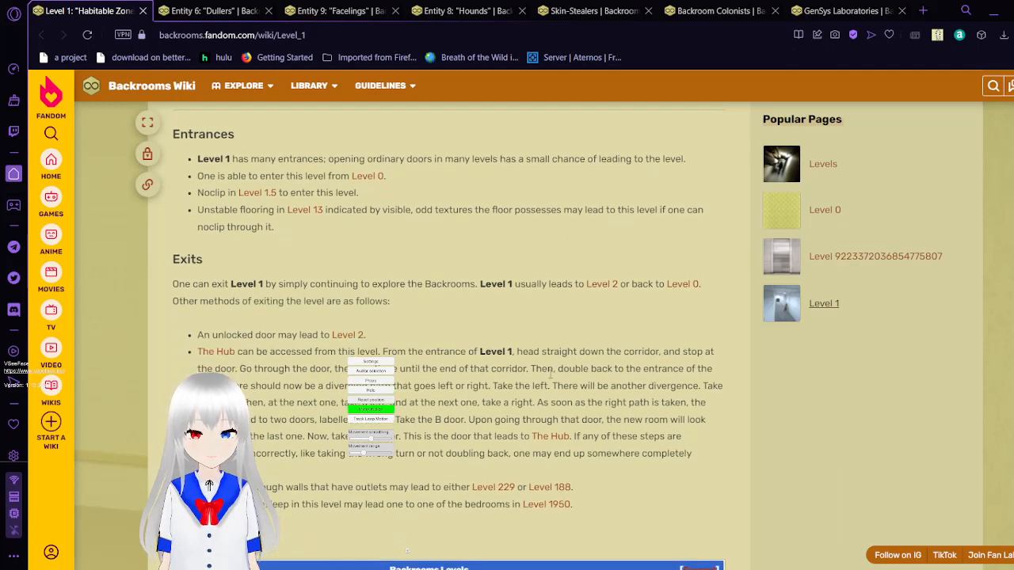
scroll("down", 3)
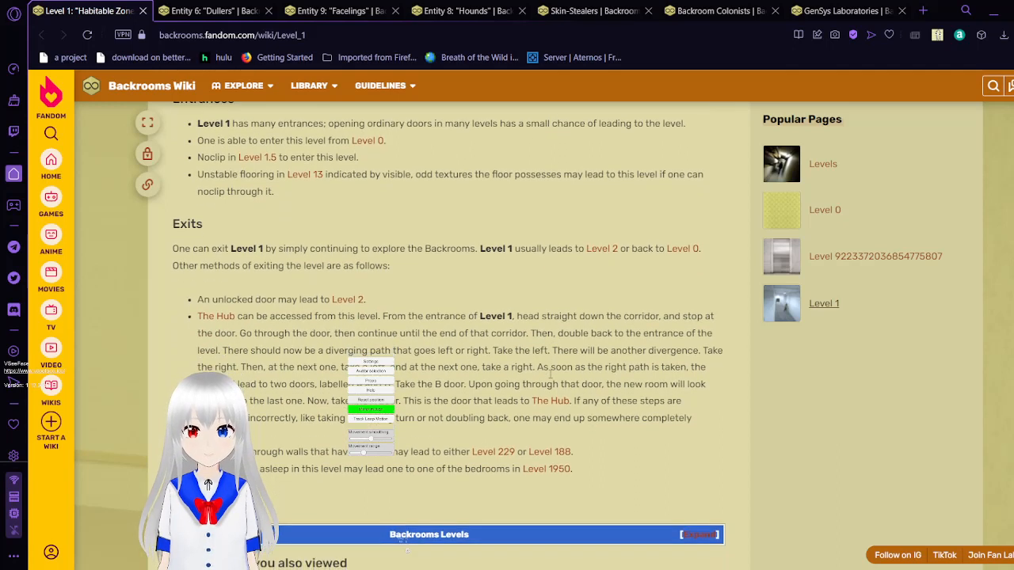
scroll("down", 3)
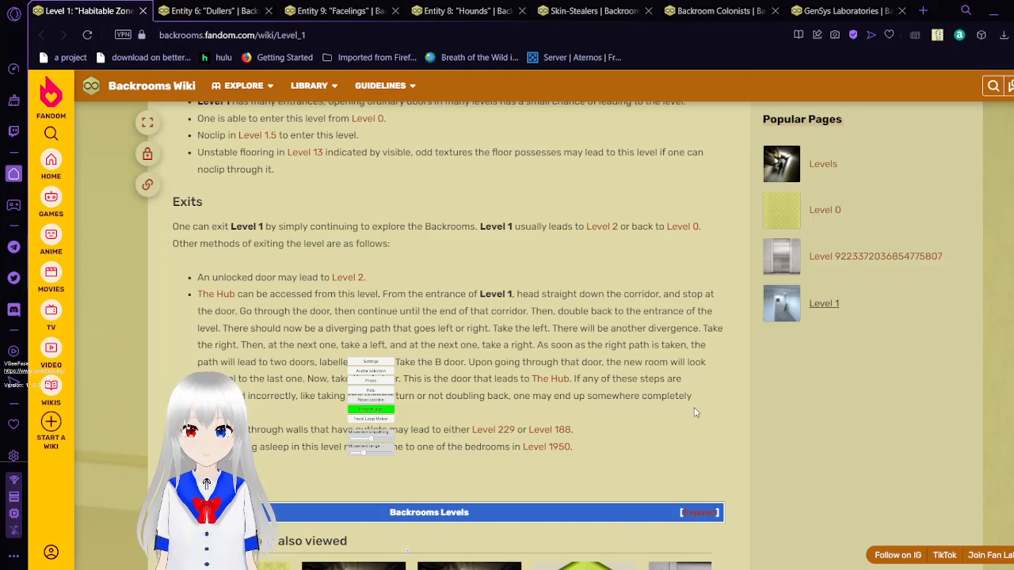
scroll("down", 3)
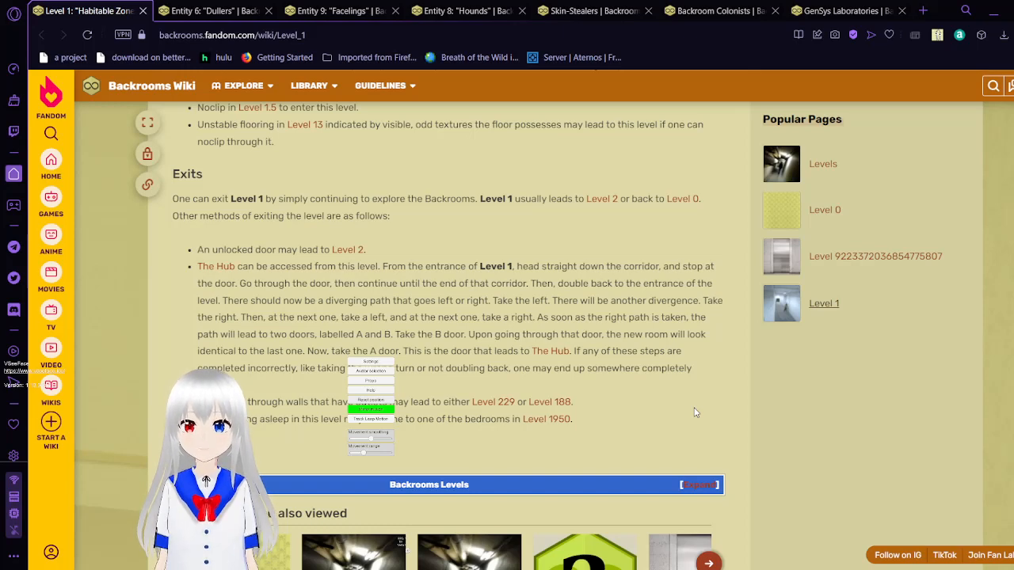
scroll("down", 3)
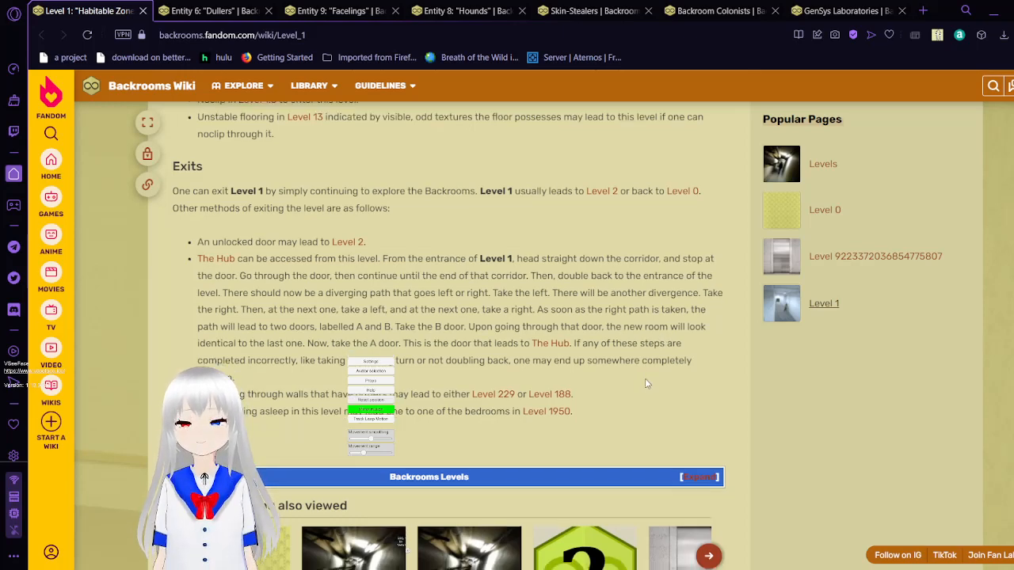
- Scroll The Hub page past the Survival Difficulty box into its Description and The Temple paragraph
scroll("down", 3)
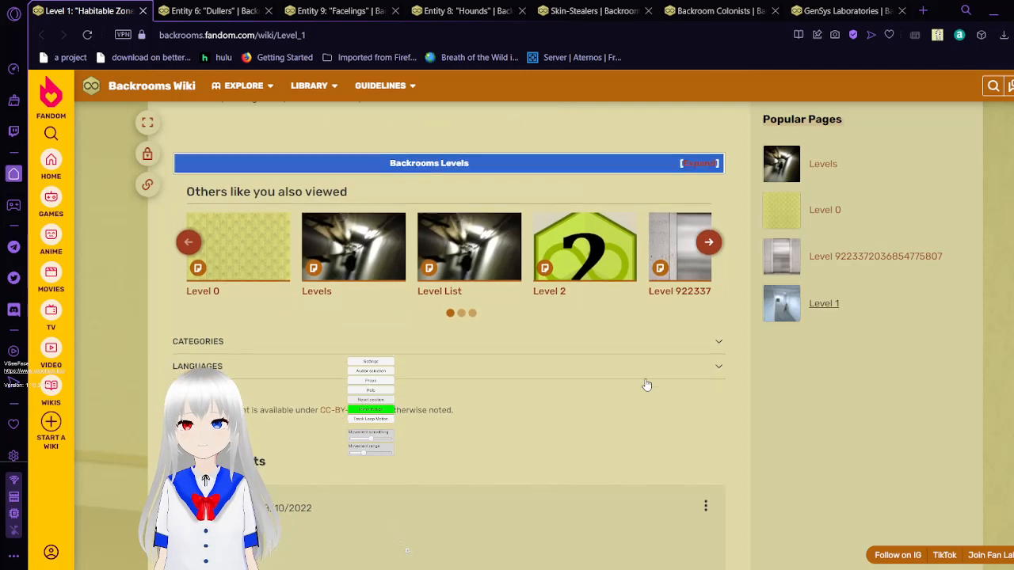
scroll("up", 3)
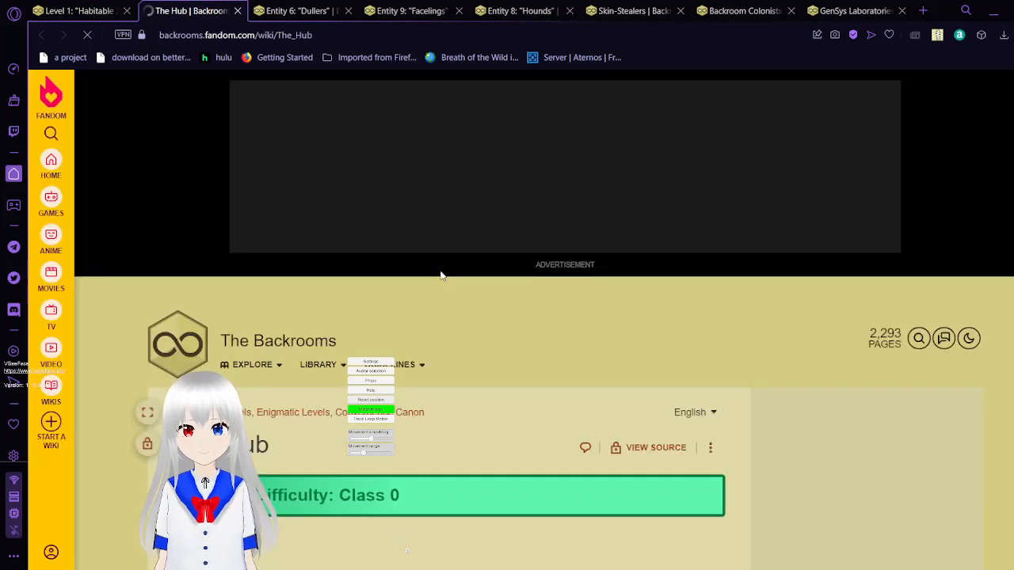
scroll("down", 3)
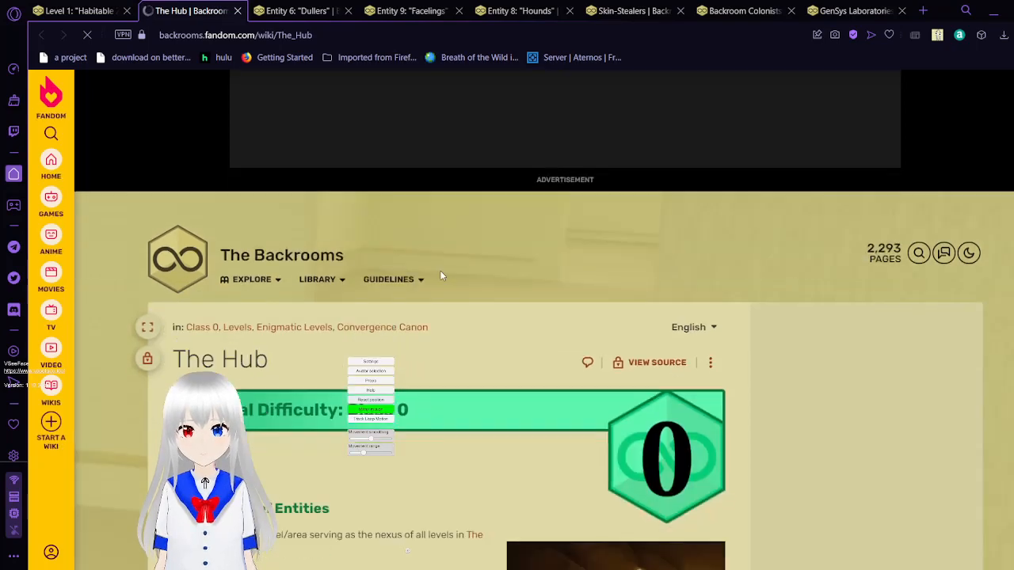
scroll("down", 3)
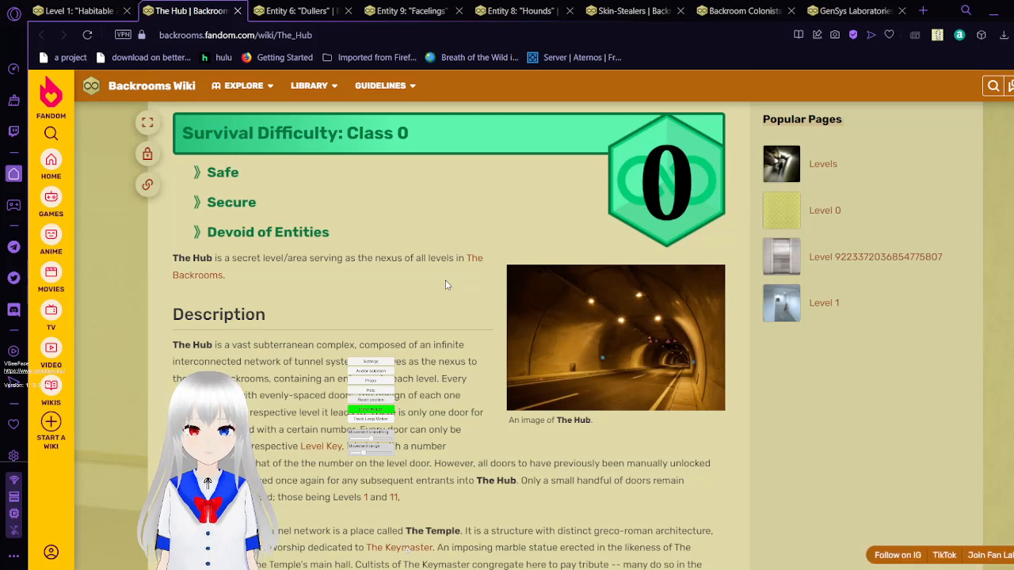
scroll("down", 3)
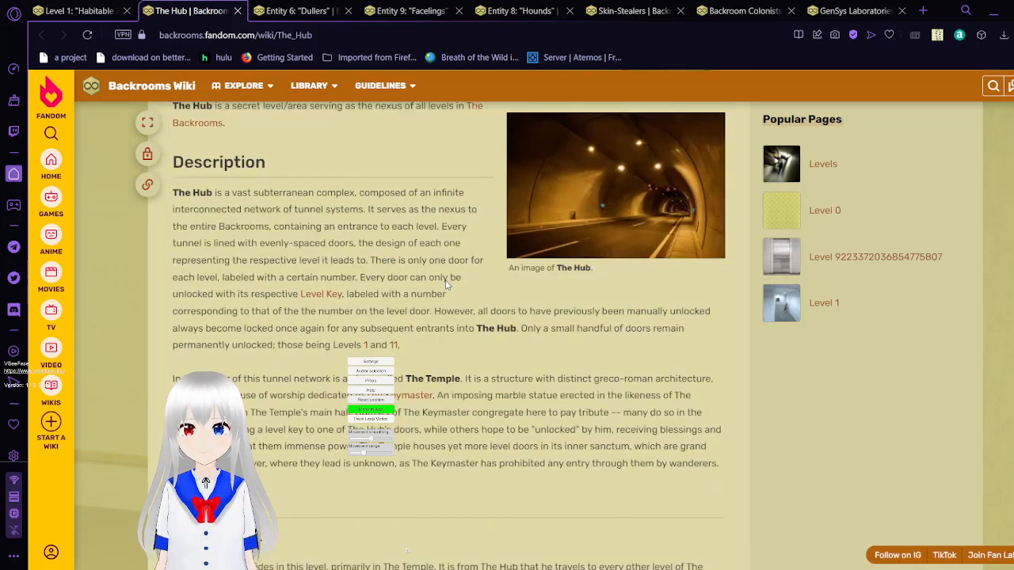
scroll("down", 3)
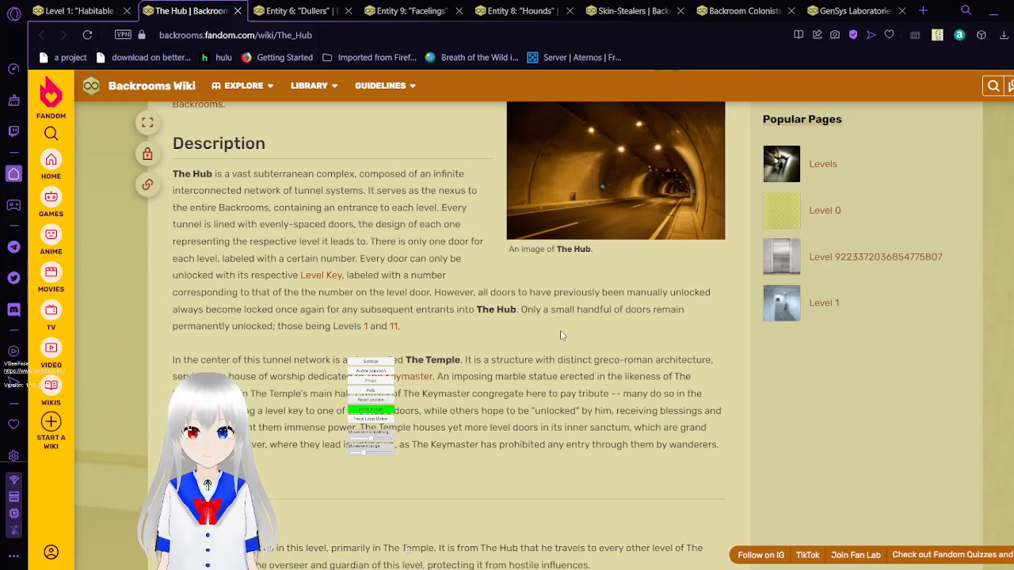
- Scroll slightly to finish The Temple paragraph with The Keymaster section starting below
scroll("down", 3)
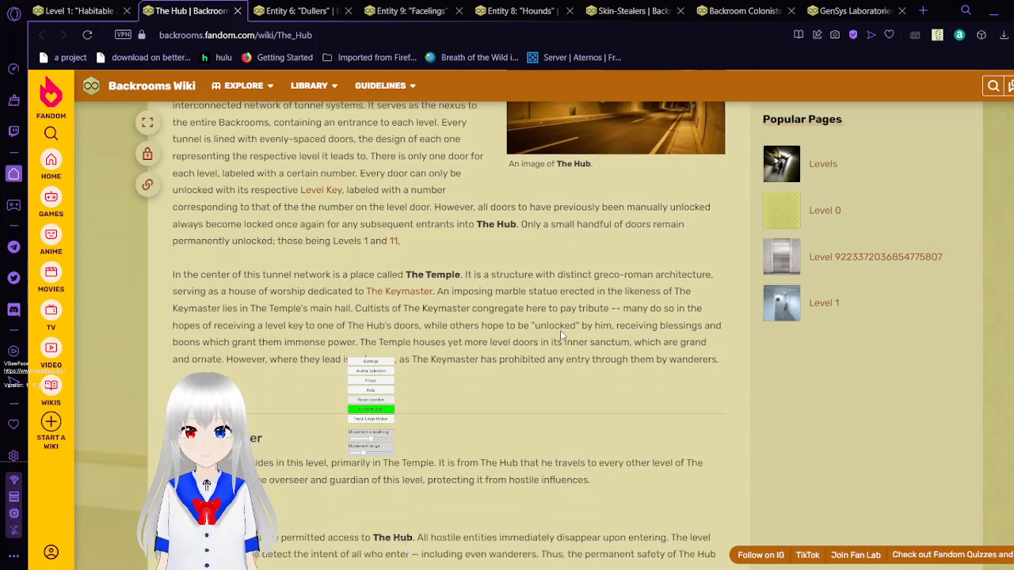
scroll("down", 3)
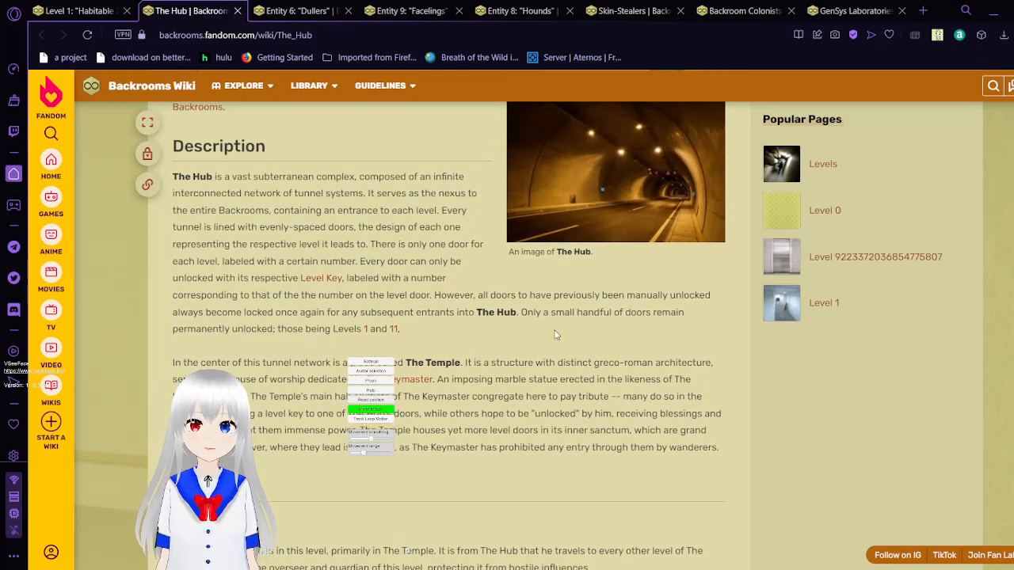
mouse_move(359, 157)
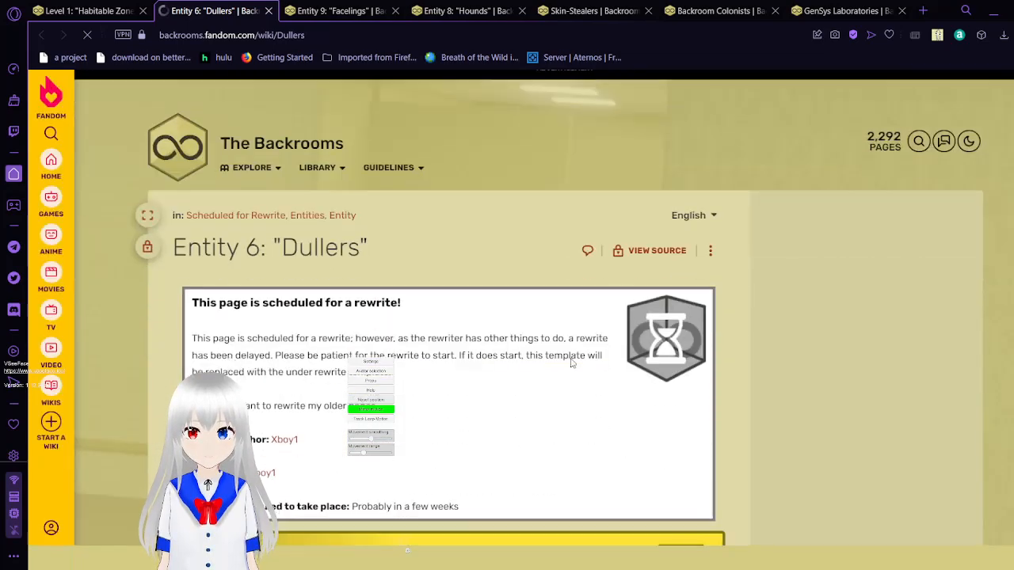
- Scroll the Dullers page past the rewrite notice and Entity Hazard box to the tar-like humanoid Description
scroll("down", 3)
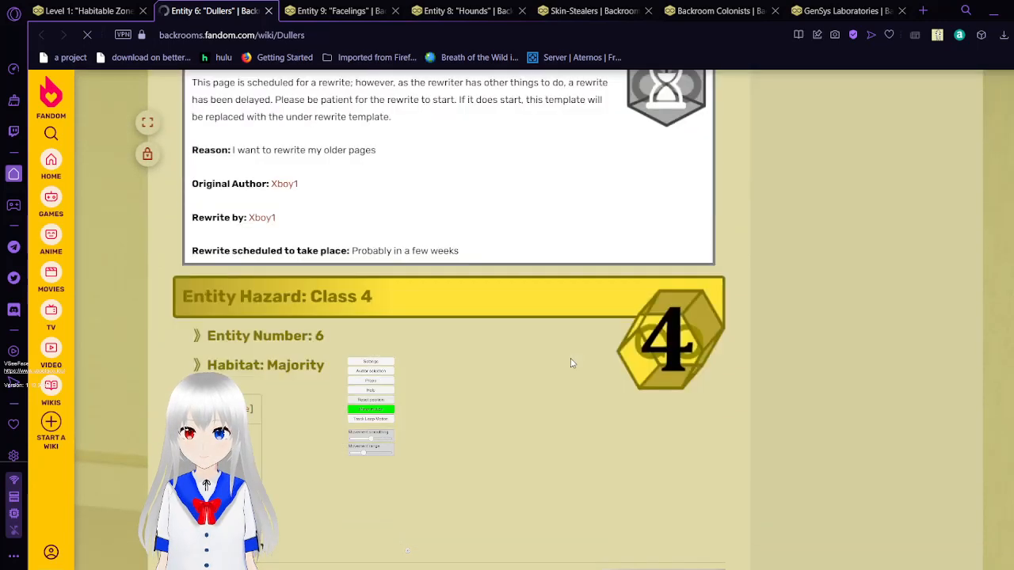
scroll("down", 3)
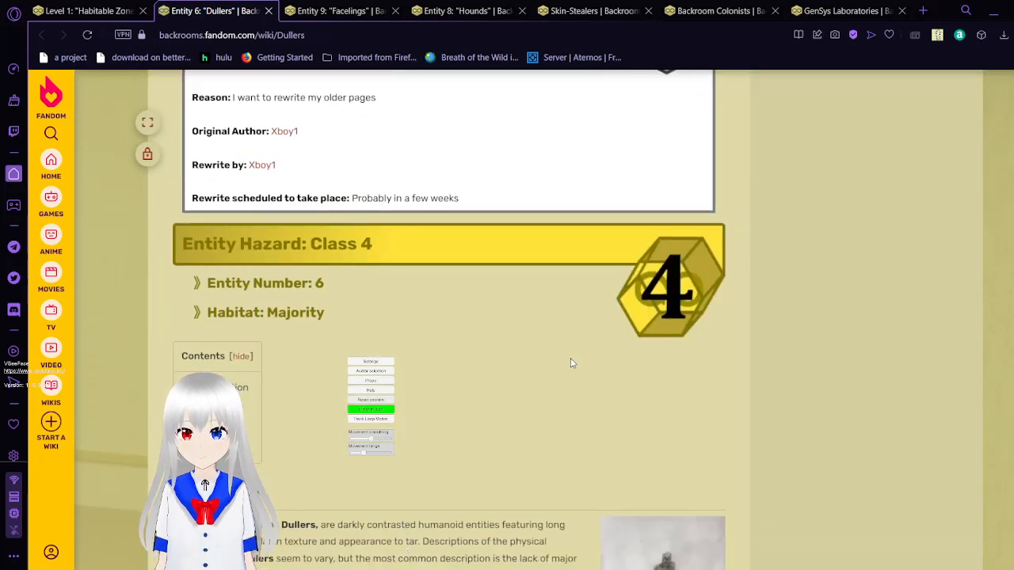
scroll("down", 3)
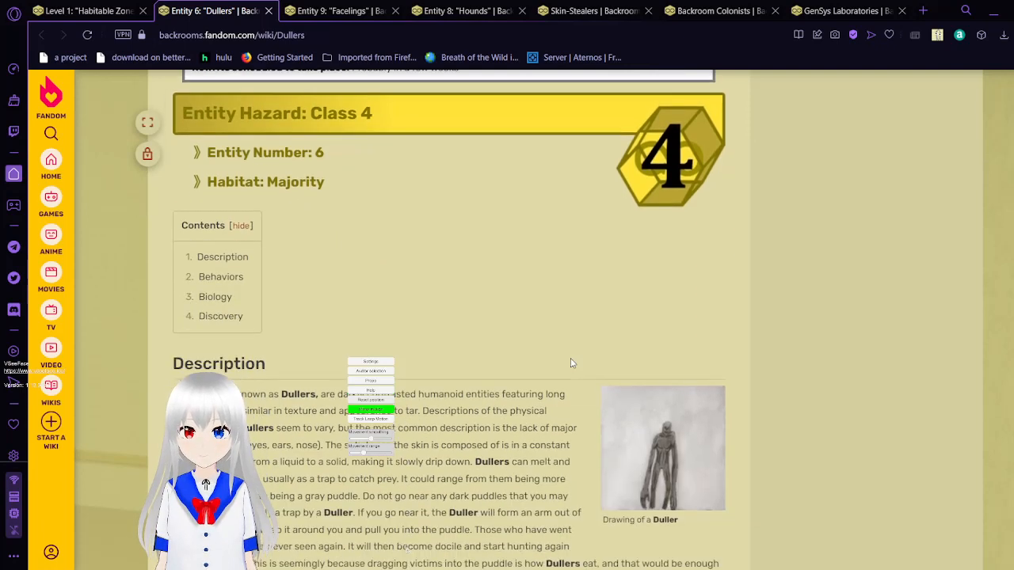
scroll("down", 3)
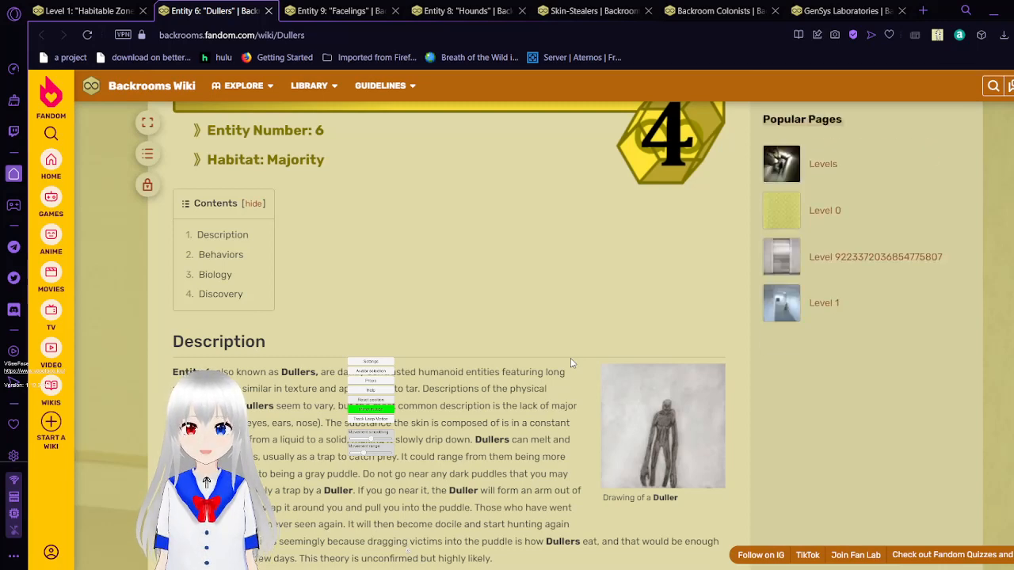
scroll("down", 3)
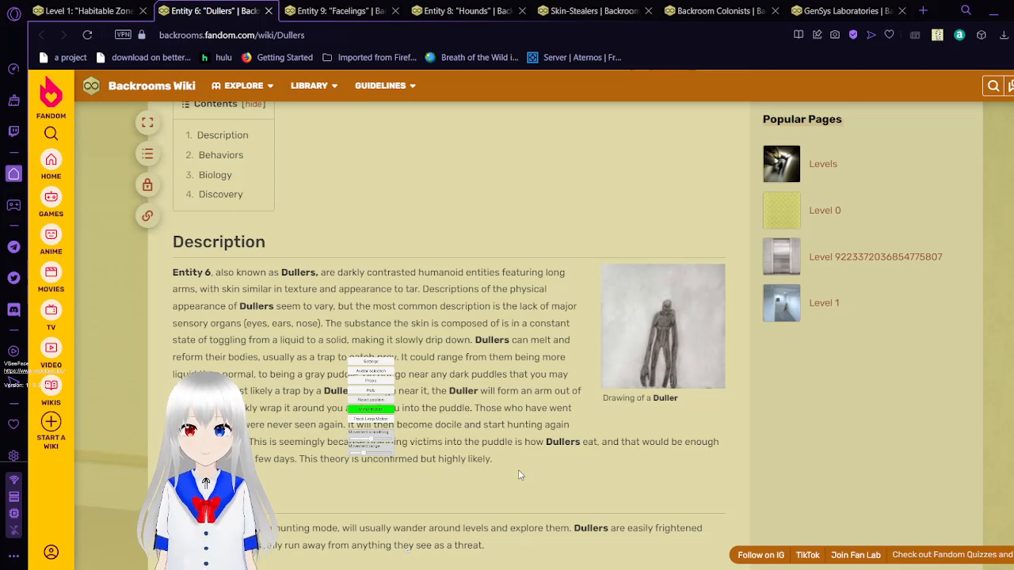
- Scroll until the Dullers Behaviors heading and its opening paragraphs are visible
scroll("down", 3)
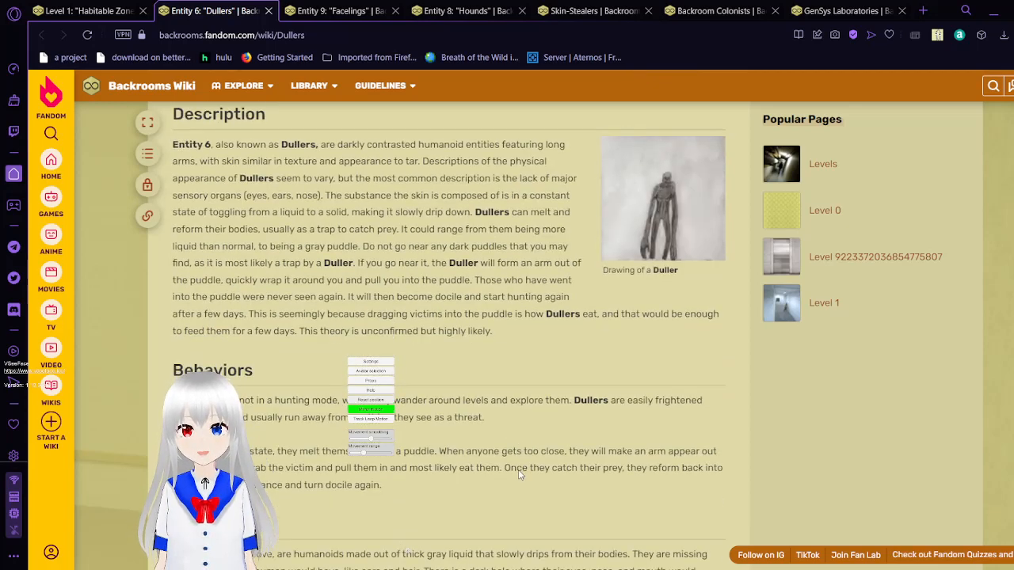
scroll("down", 3)
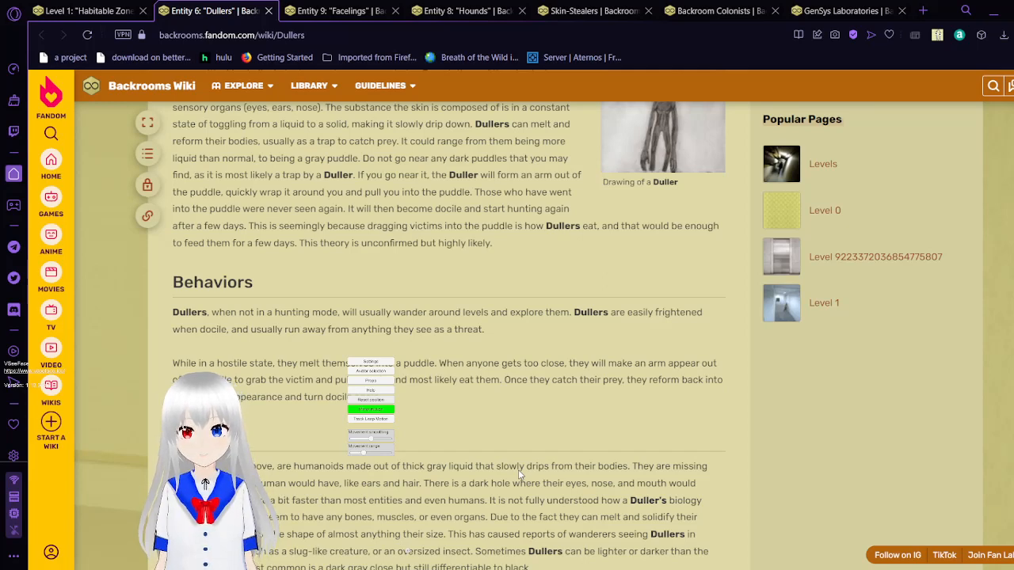
- Scroll through the Dullers Biology section to the start of Discovery
scroll("down", 3)
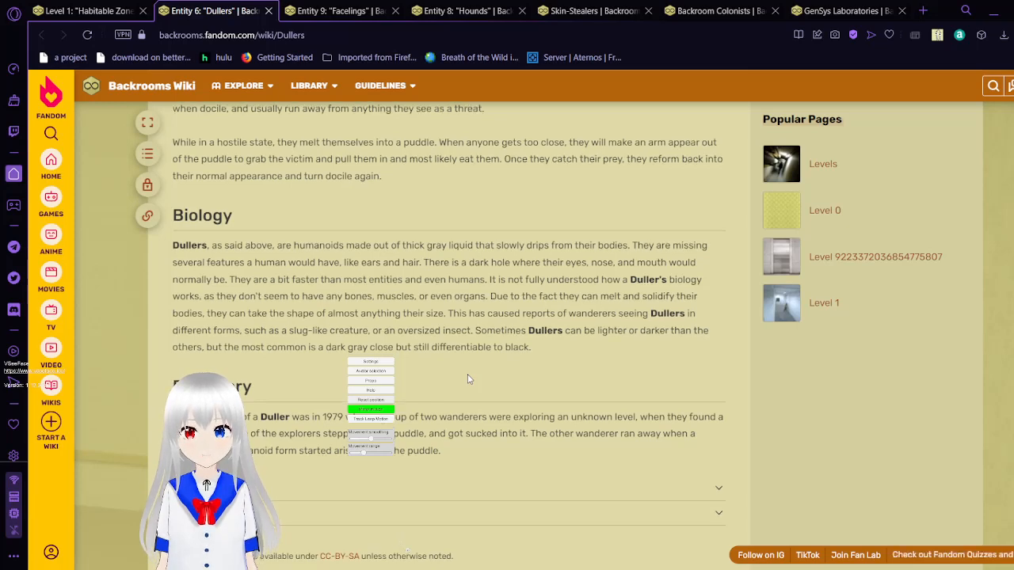
scroll("down", 3)
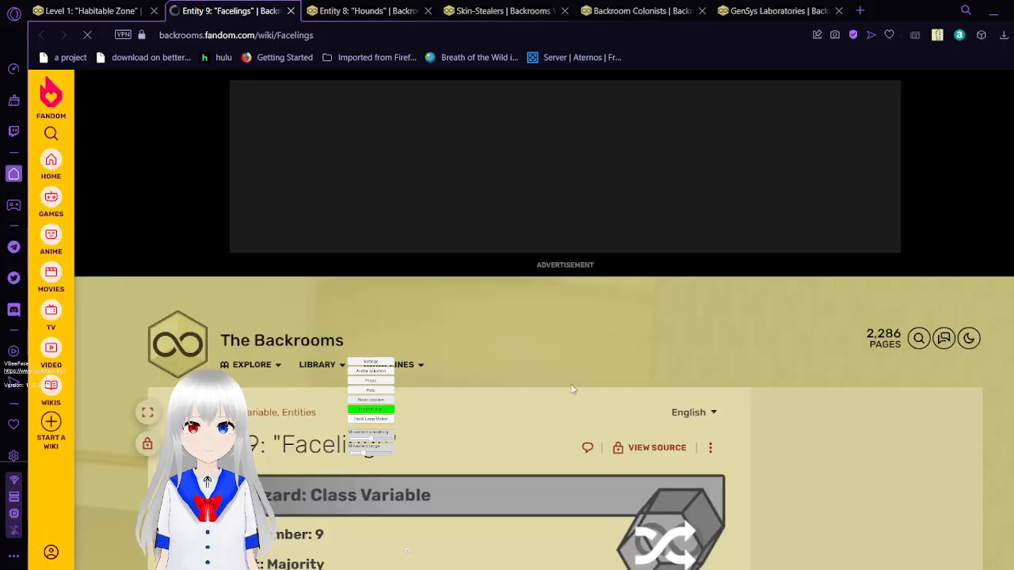
- Scroll through the Facelings Description paragraphs until the Faceling Types heading appears
scroll("down", 3)
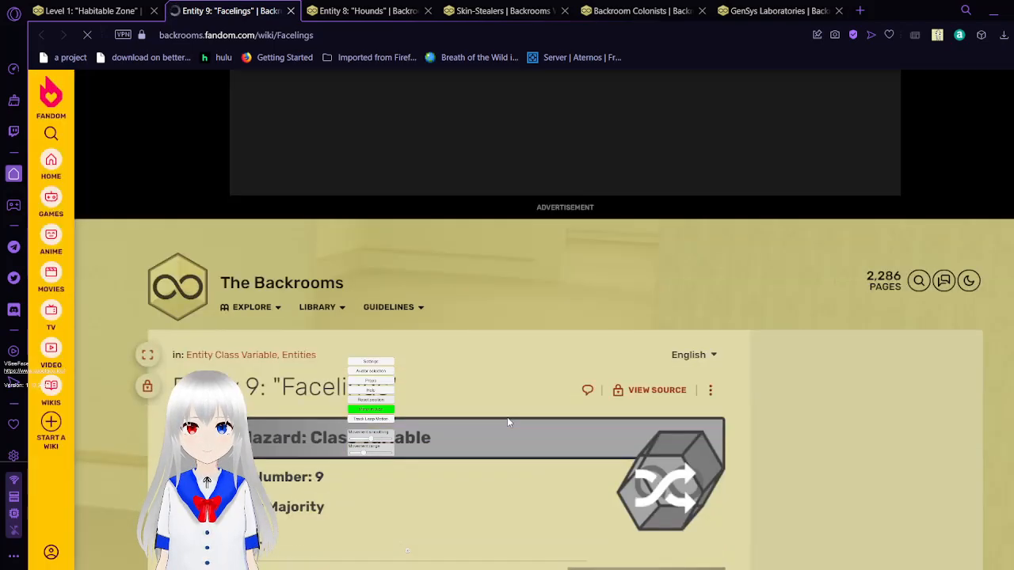
scroll("down", 3)
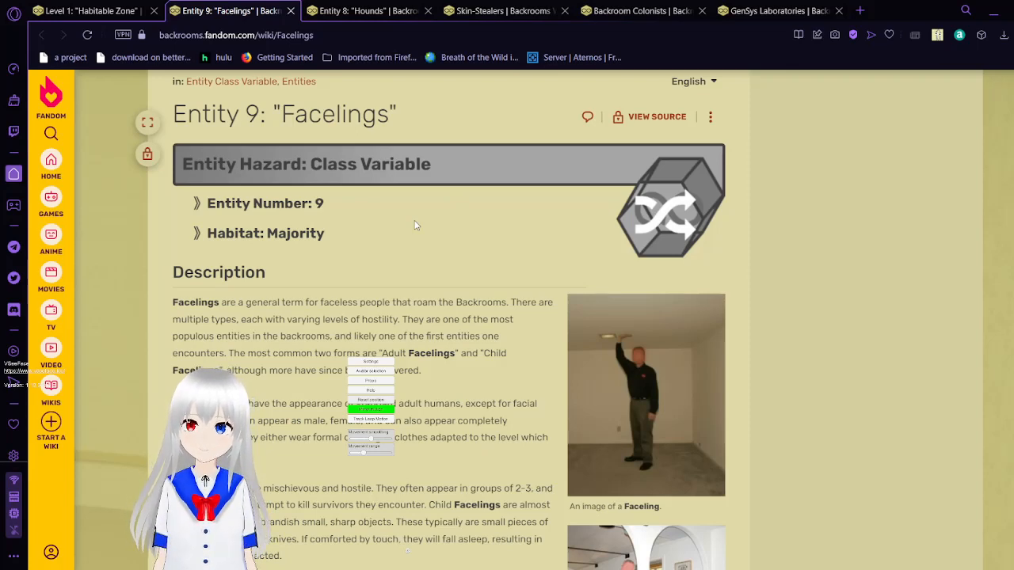
scroll("down", 3)
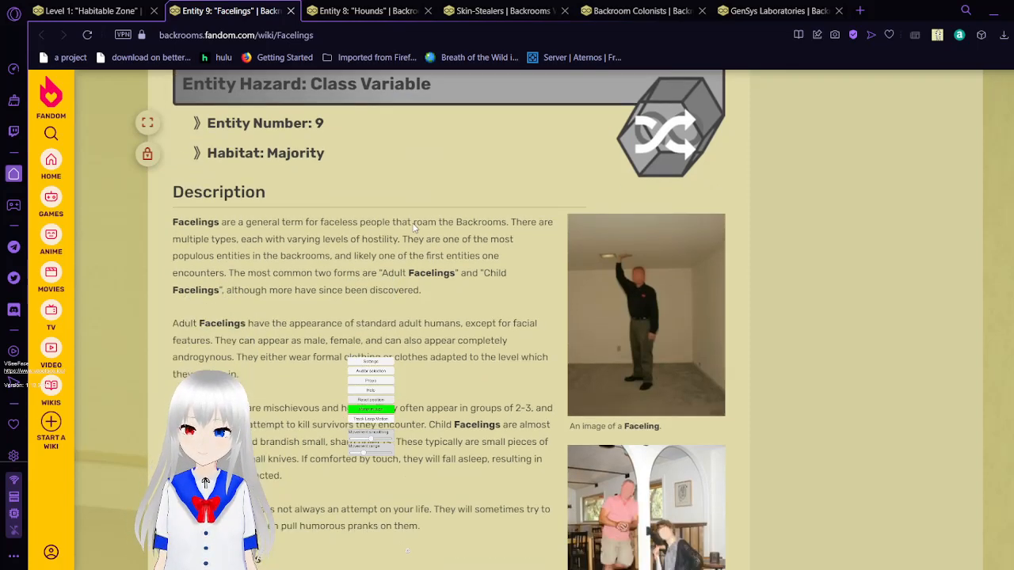
mouse_move(579, 303)
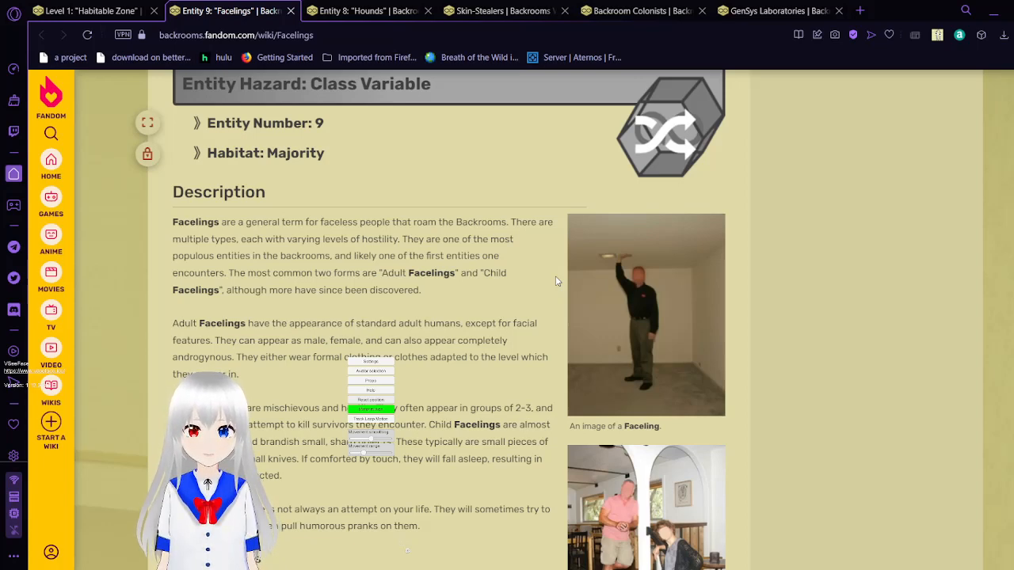
scroll("down", 3)
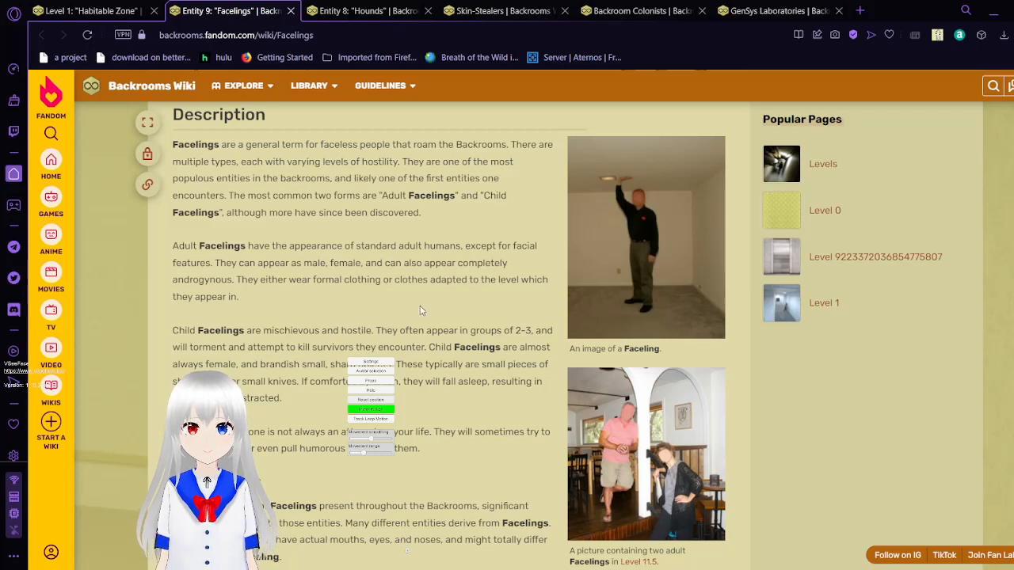
mouse_move(497, 309)
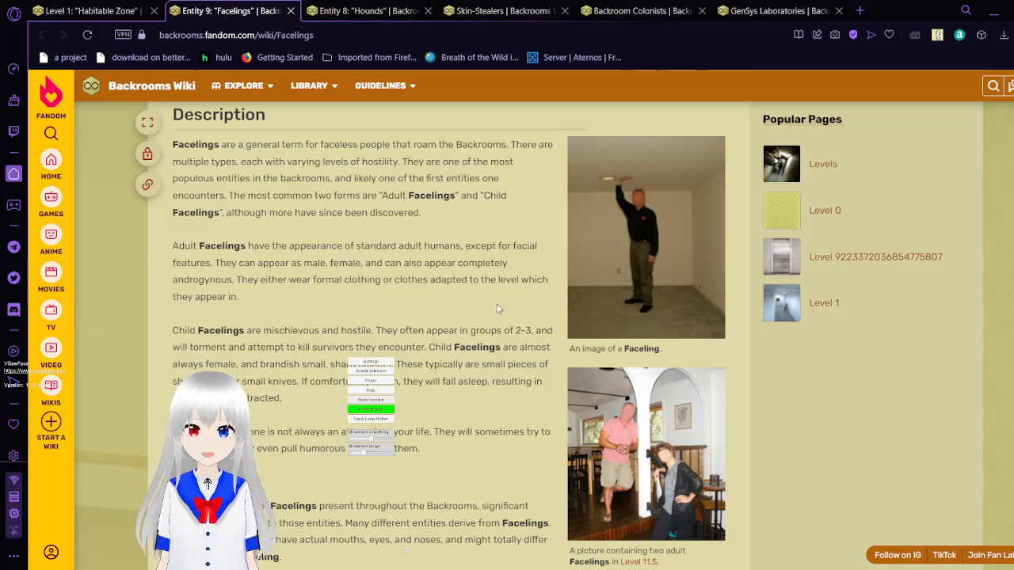
scroll("down", 3)
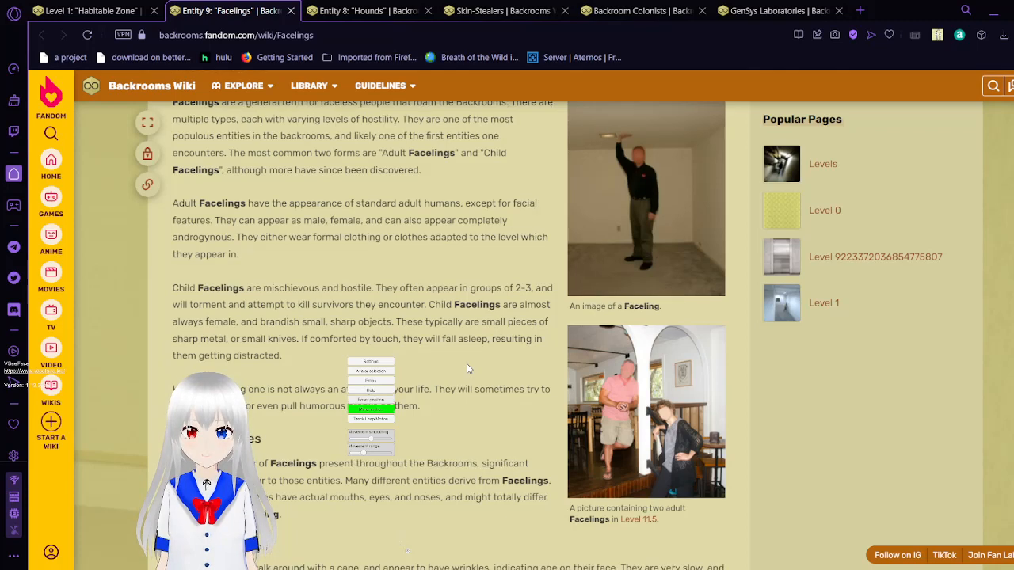
scroll("down", 3)
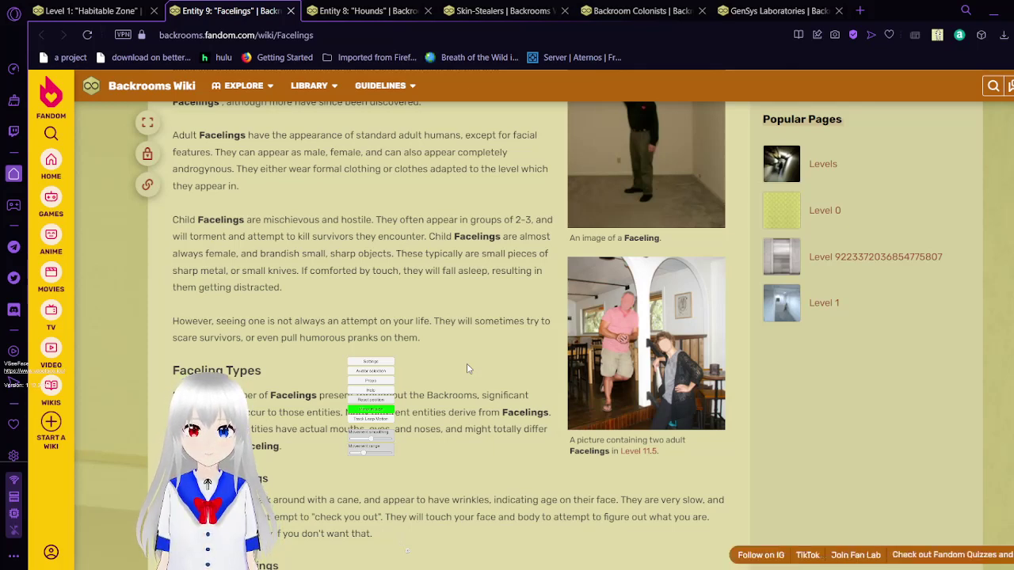
- Scroll past Old Man Facelings to the Polygonal and Shadow Facelings entries
scroll("down", 3)
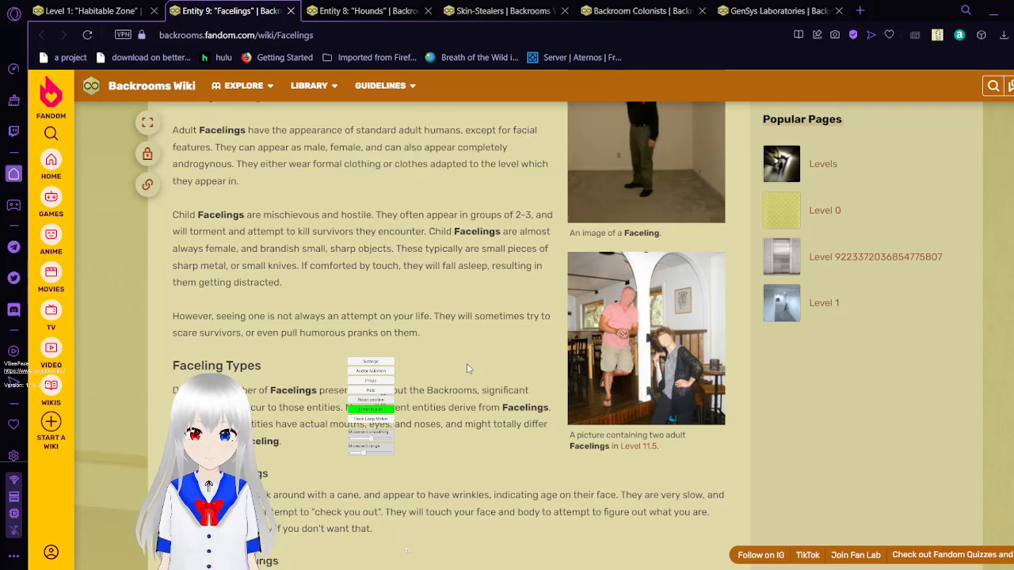
scroll("down", 3)
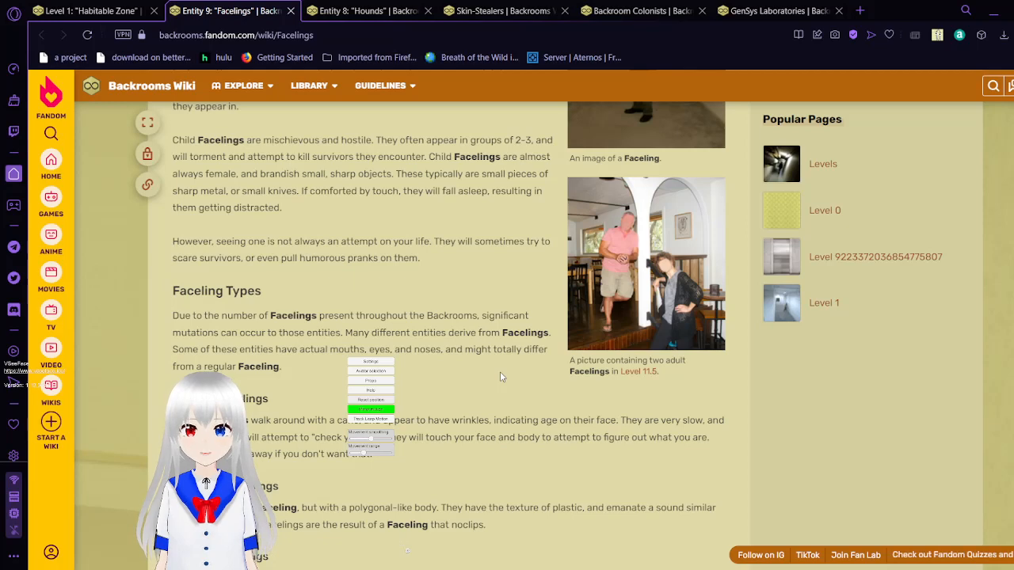
scroll("down", 3)
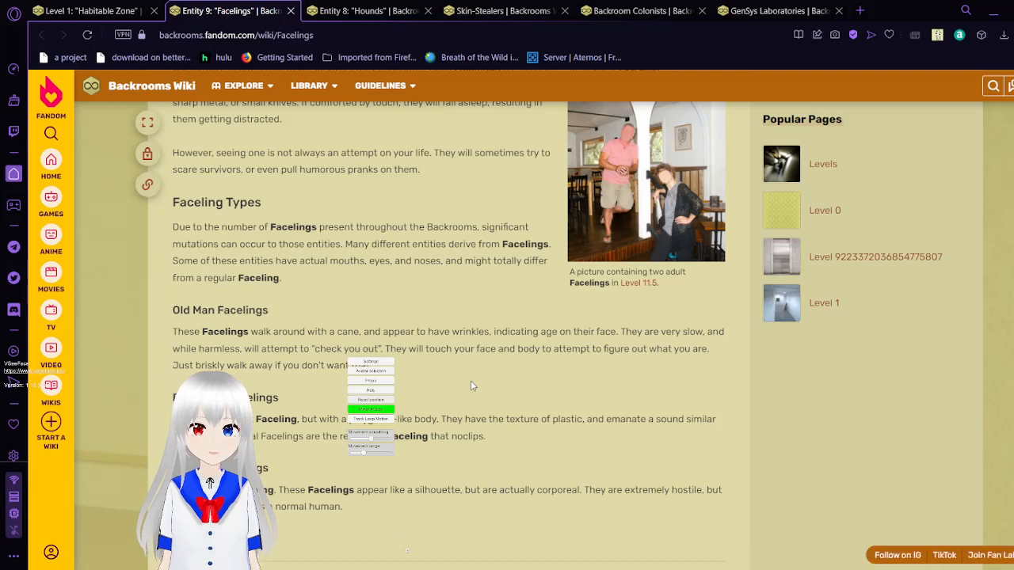
scroll("down", 3)
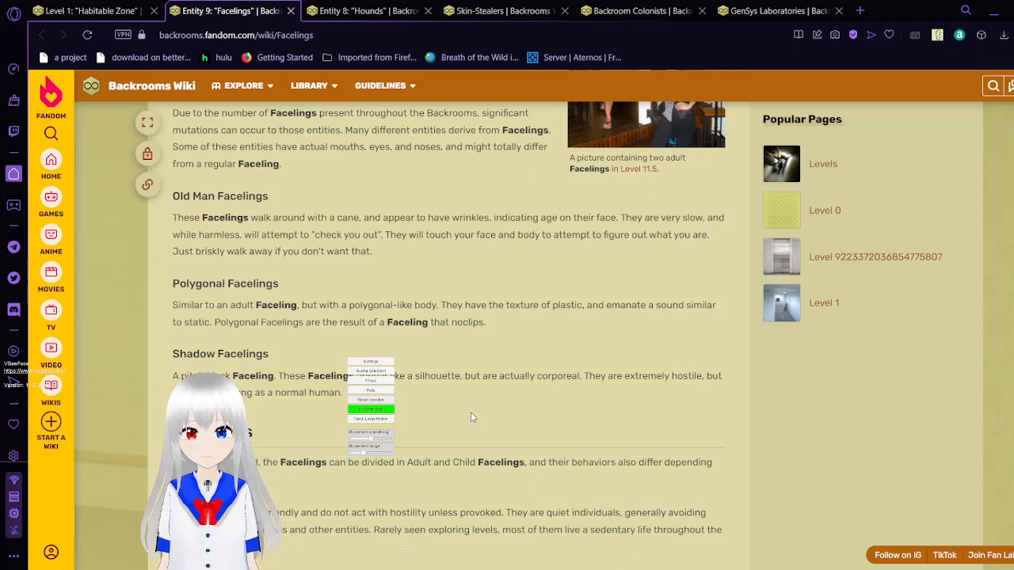
- Scroll until the adult and child Facelings Behaviors section is fully on screen
scroll("down", 3)
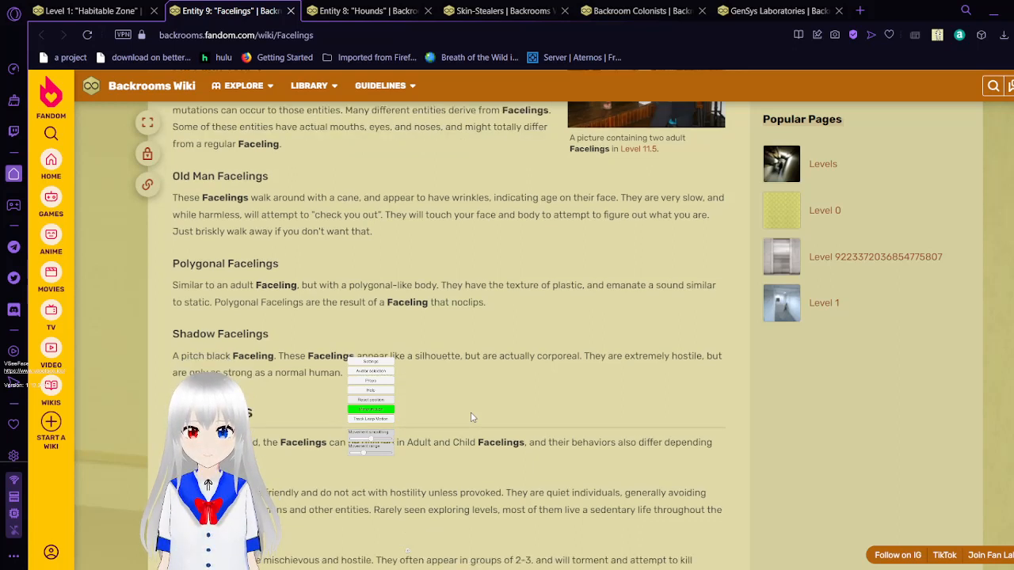
scroll("down", 3)
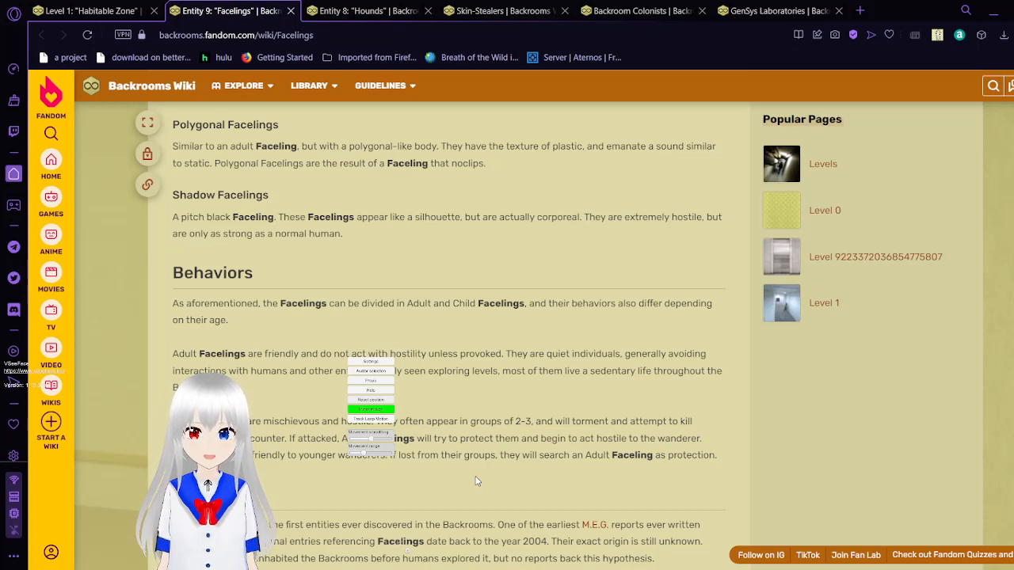
scroll("down", 3)
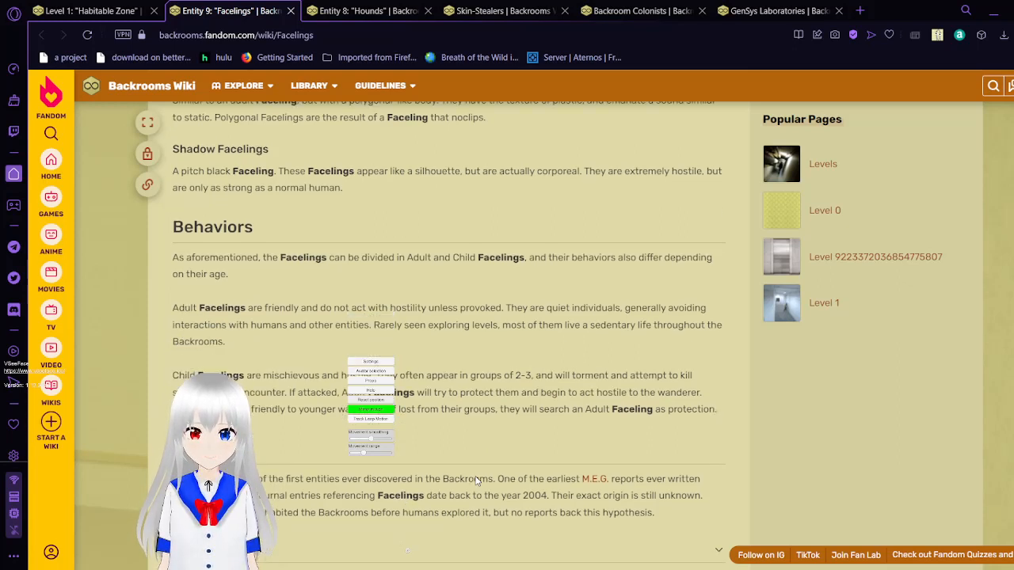
scroll("down", 3)
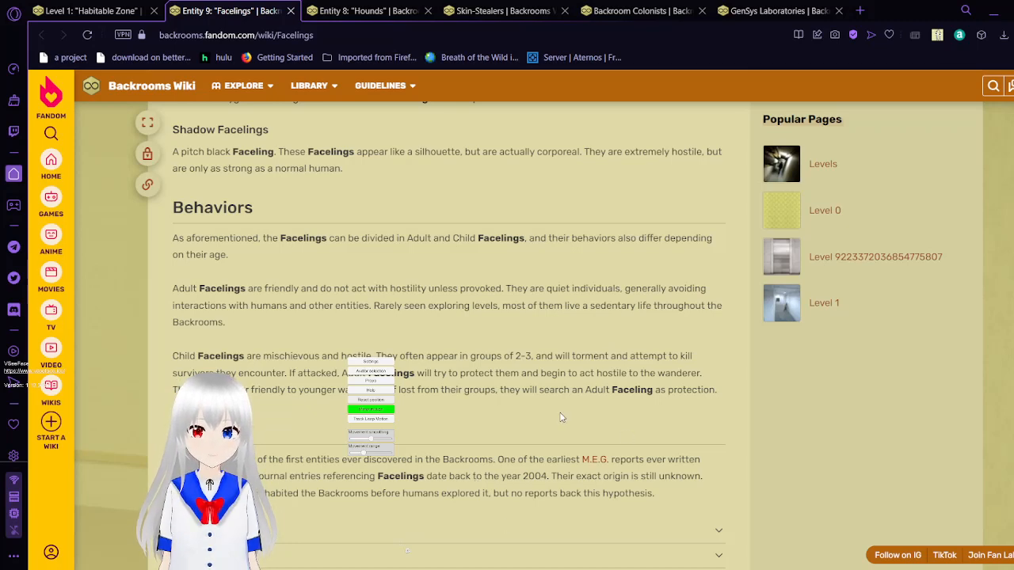
- Scroll to the Discovery section on the 2004 journal records at the article's end
scroll("down", 3)
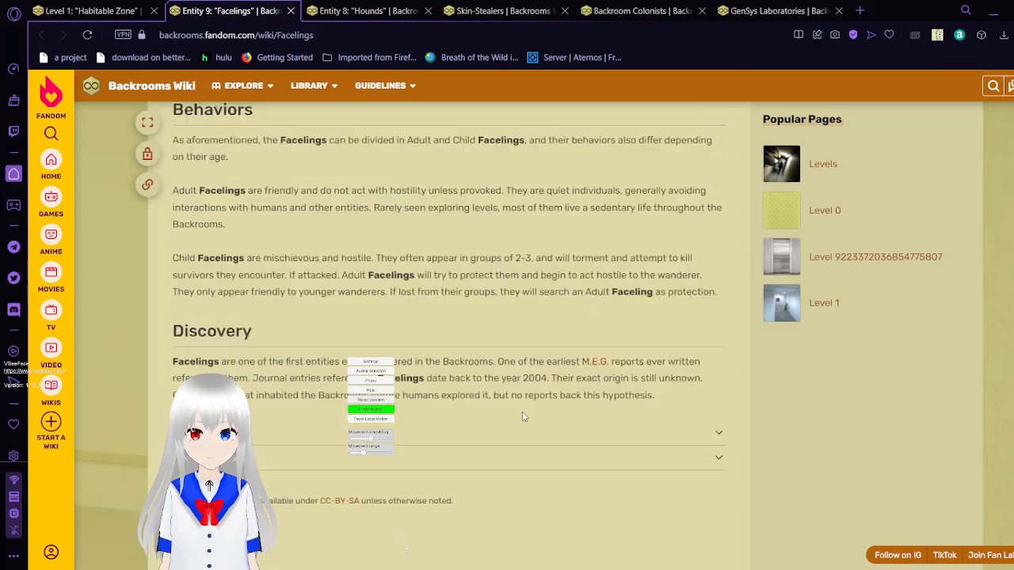
scroll("down", 3)
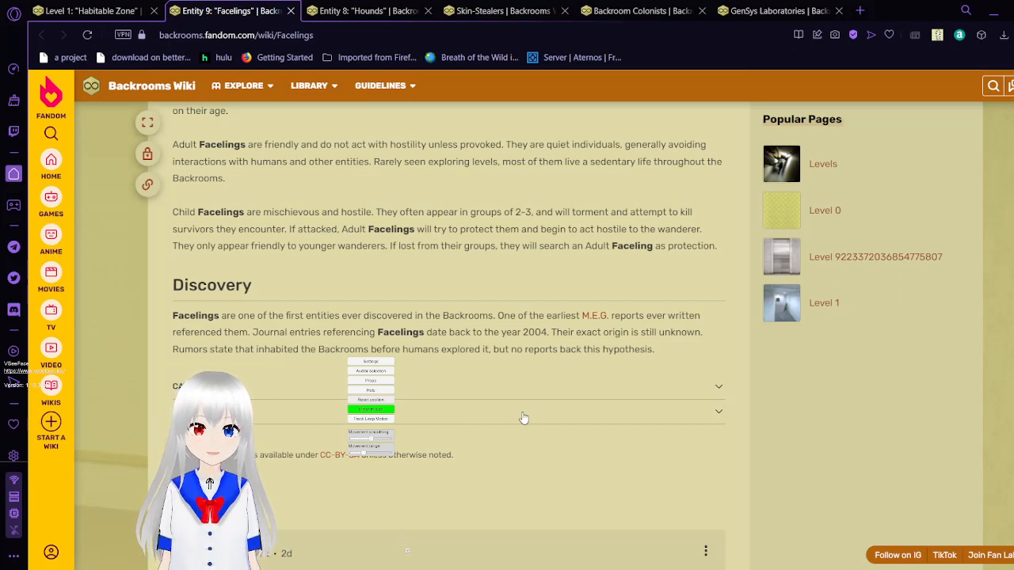
mouse_move(689, 350)
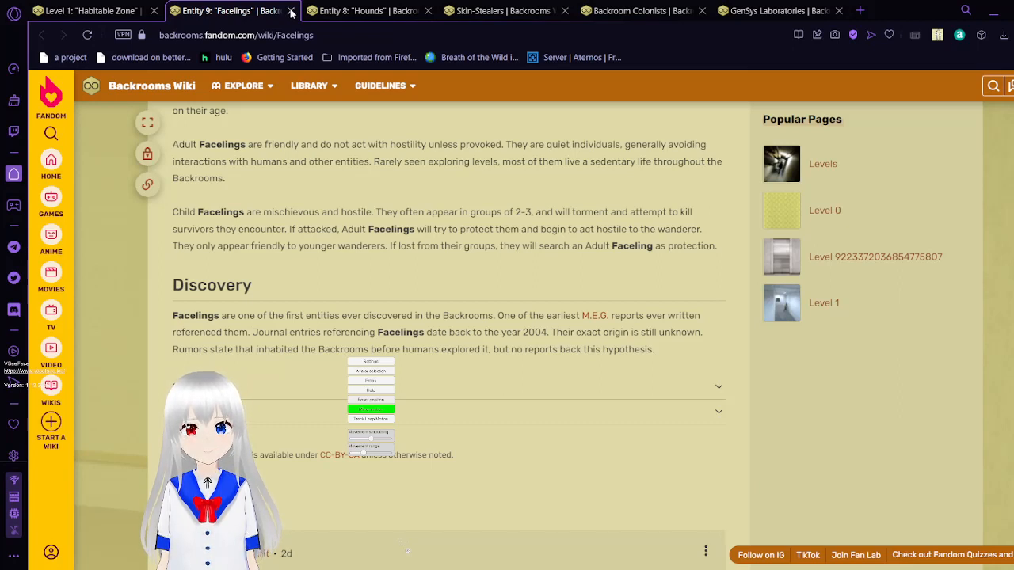
- Switch to the Entity 8: "Hounds" tab and scroll through its Description
left_click(292, 11)
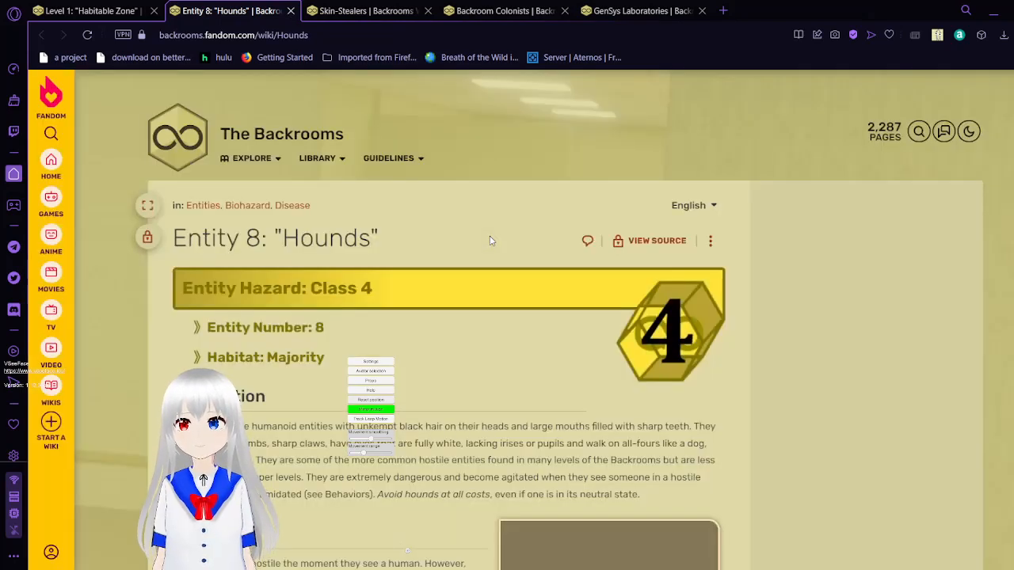
mouse_move(481, 343)
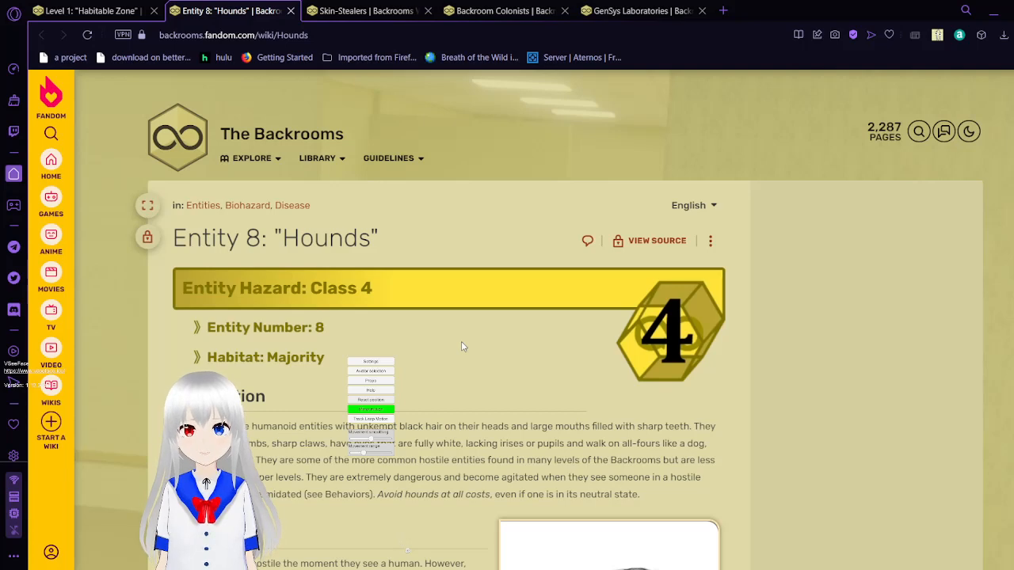
scroll("down", 3)
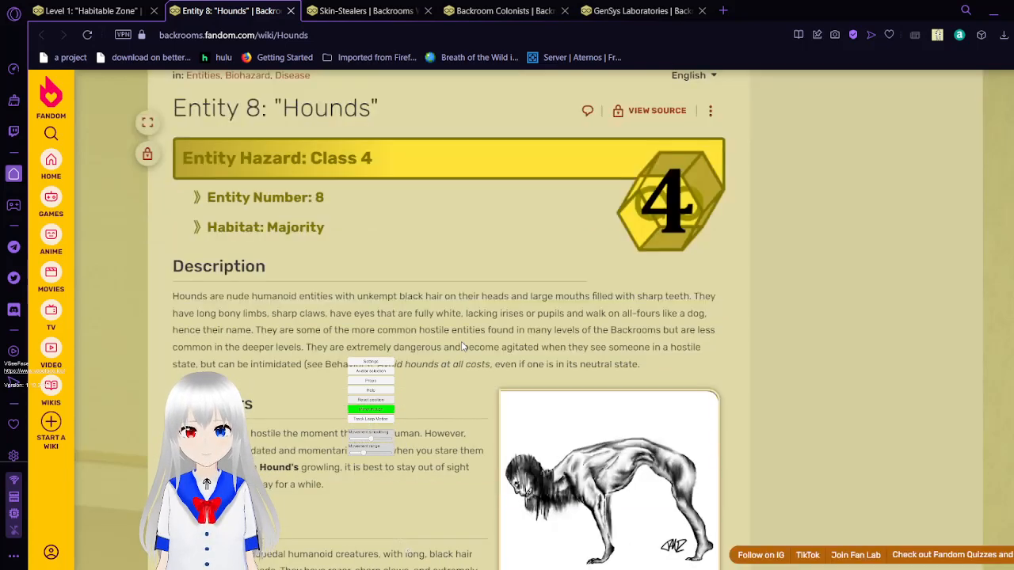
scroll("down", 3)
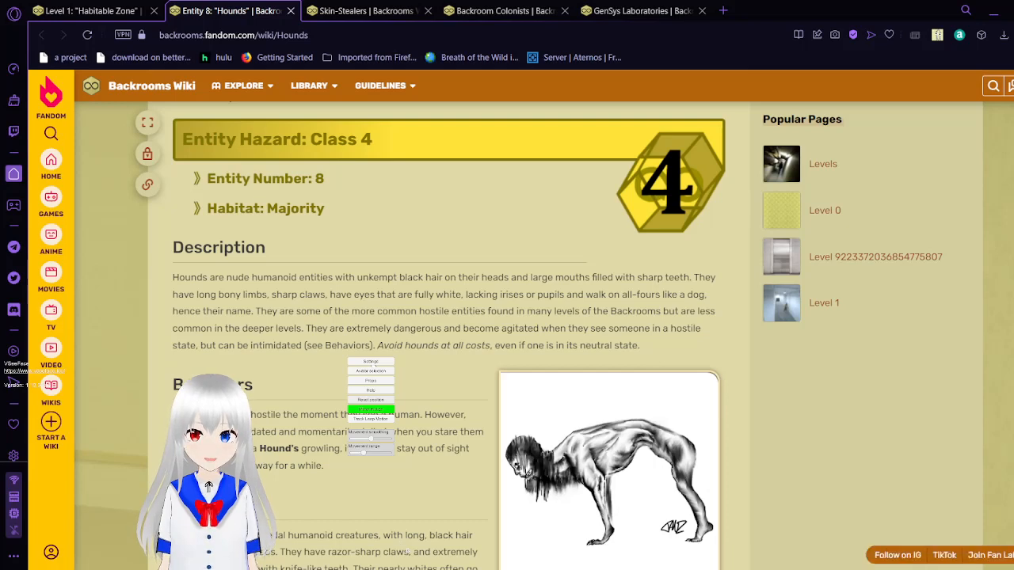
scroll("down", 3)
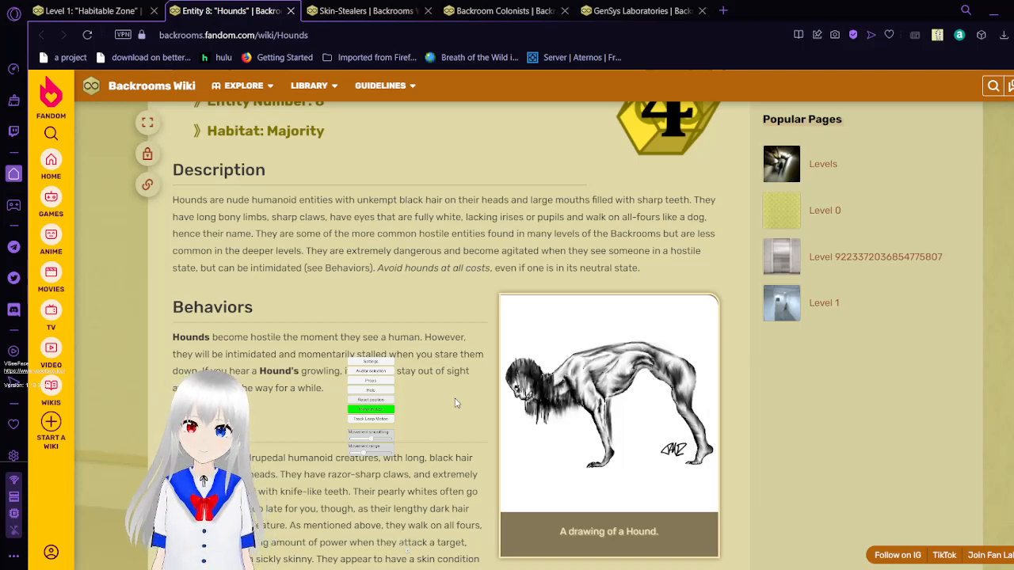
- Scroll on past the Hounds Behaviors section until Biology is in view
scroll("down", 3)
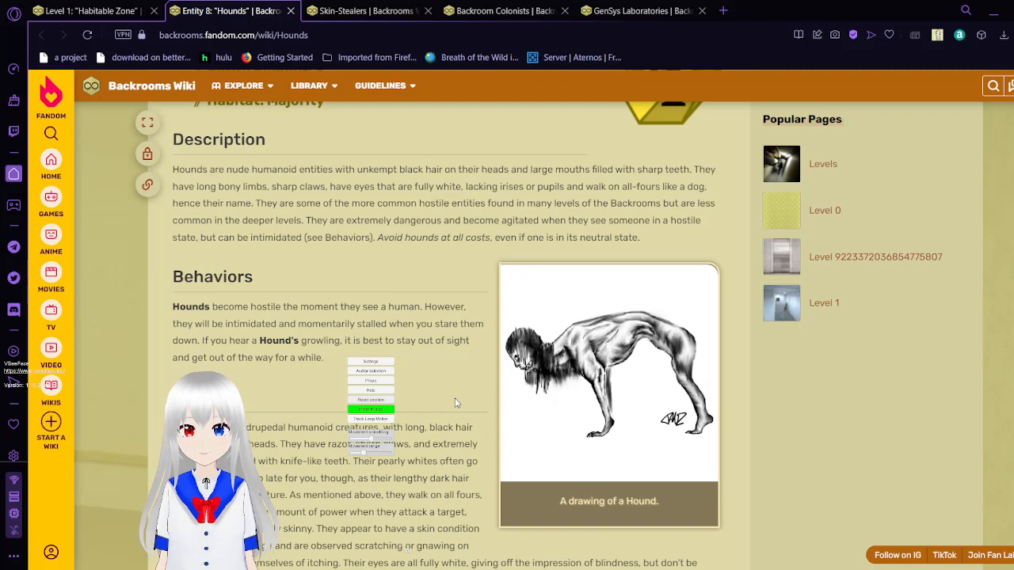
scroll("down", 3)
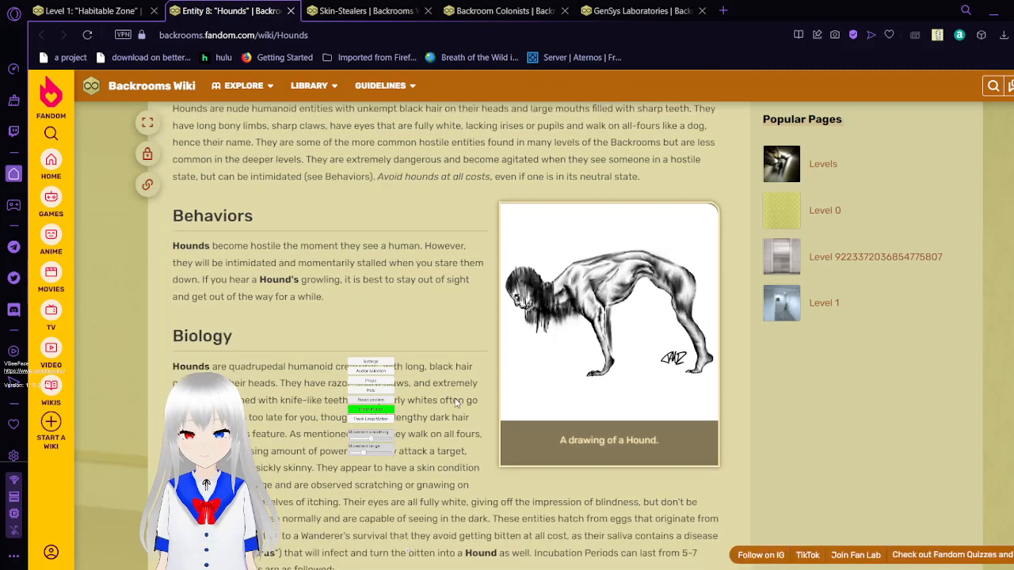
scroll("down", 3)
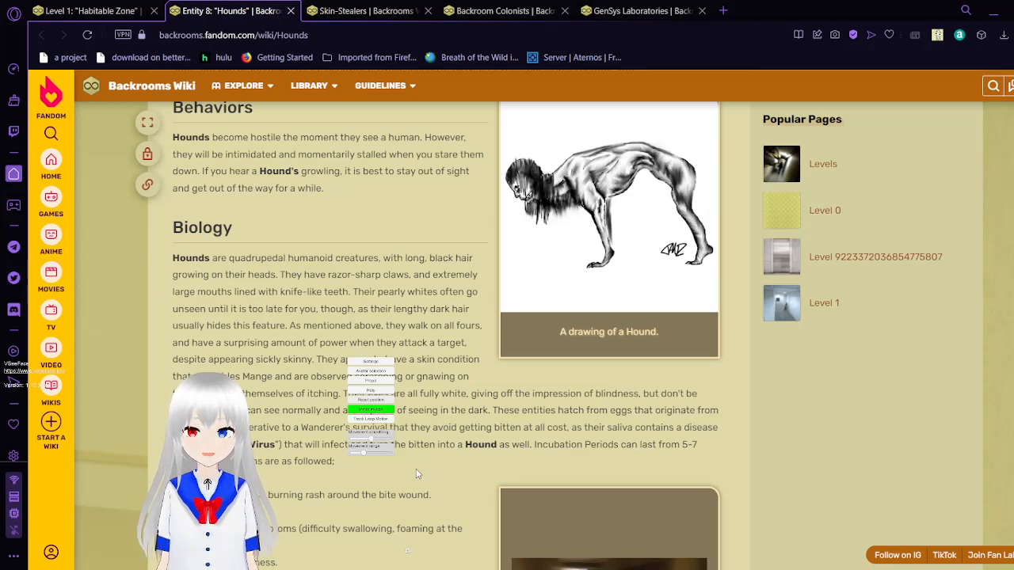
- Scroll the Hounds Biology section down to the Hound Virus symptom list beside the hound video
scroll("down", 3)
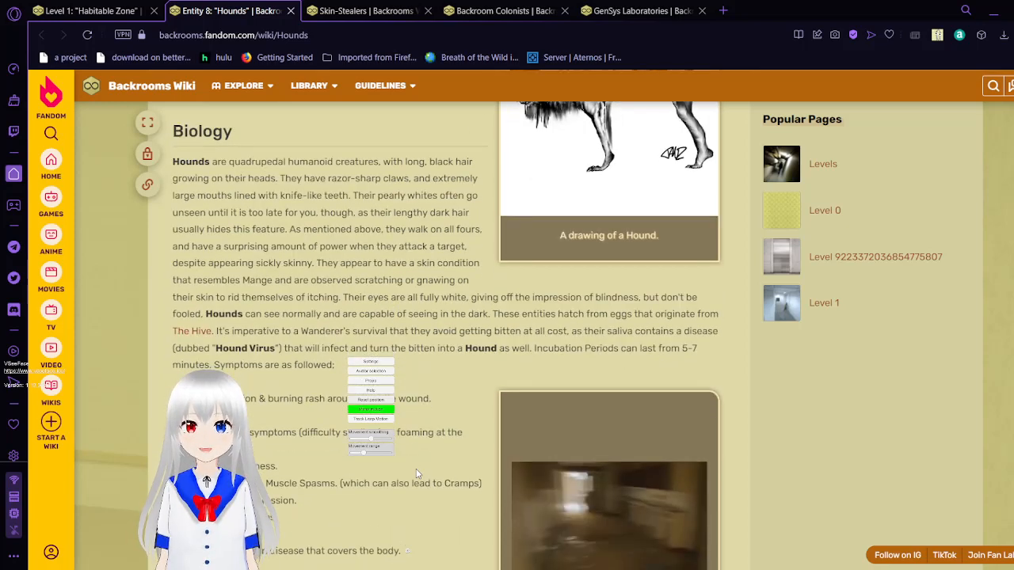
scroll("down", 3)
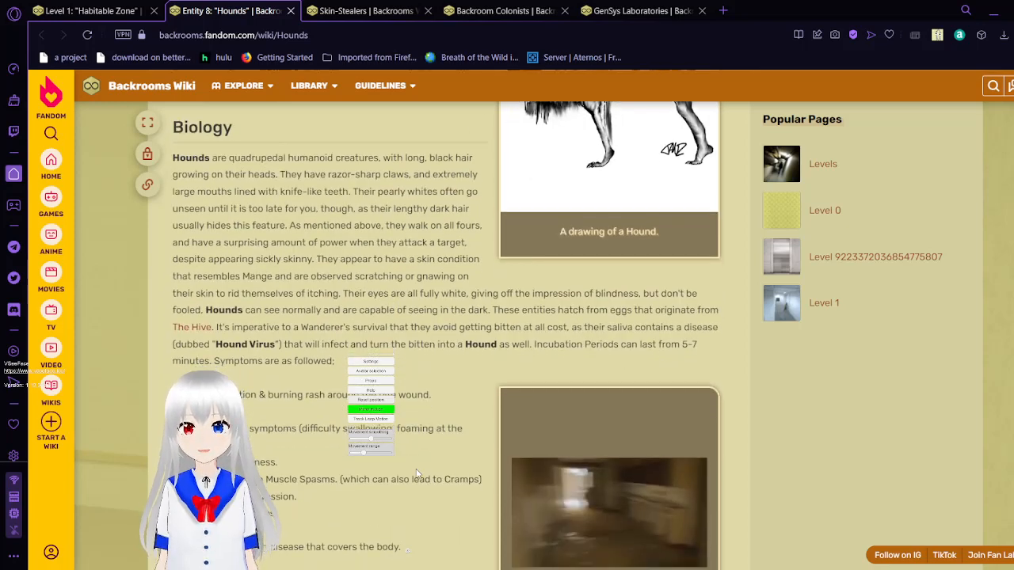
scroll("down", 3)
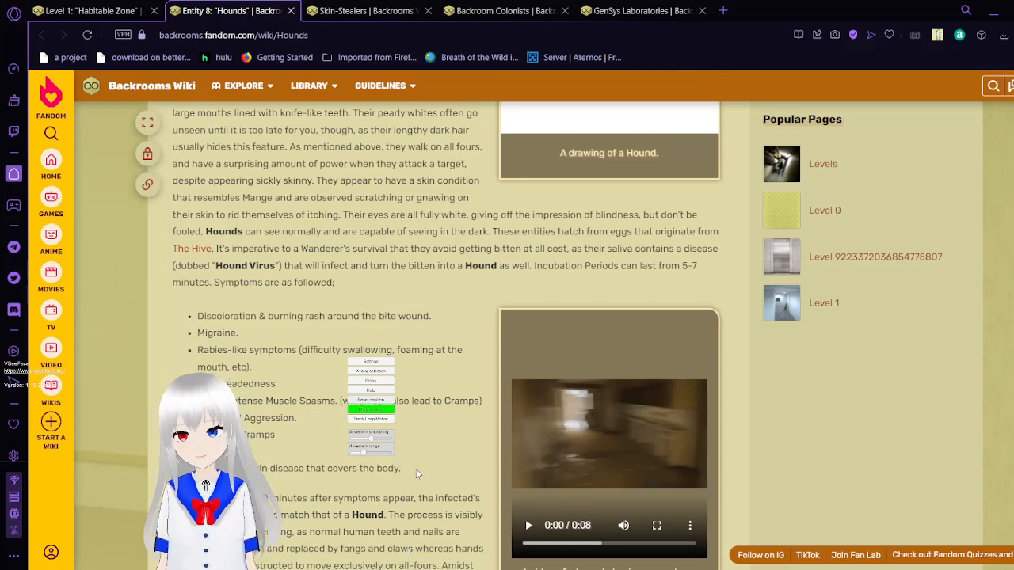
scroll("down", 3)
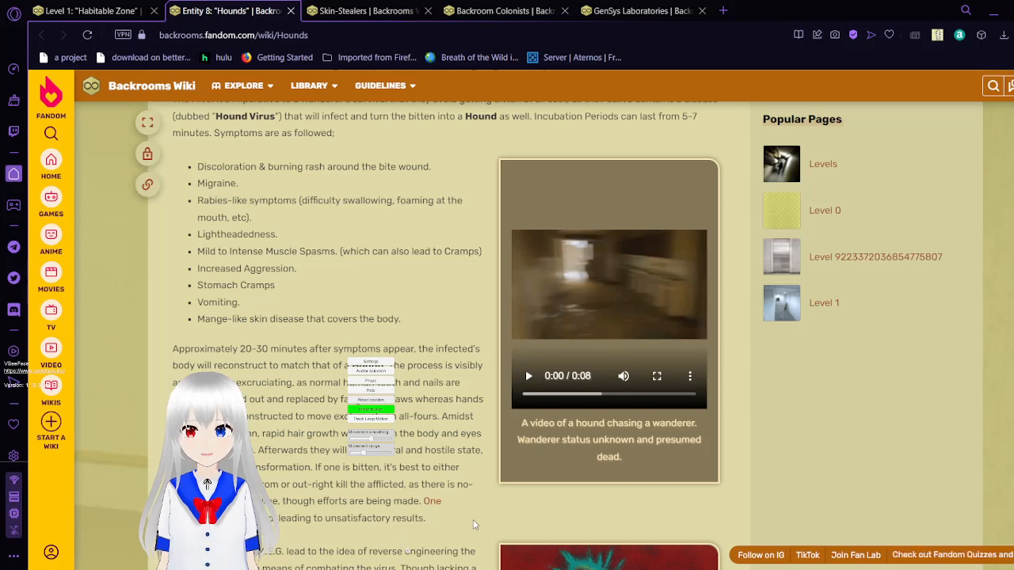
- Scroll past the wanderer transformation paragraph to the M.E.G. reverse-engineering paragraph and virus sample image
scroll("down", 3)
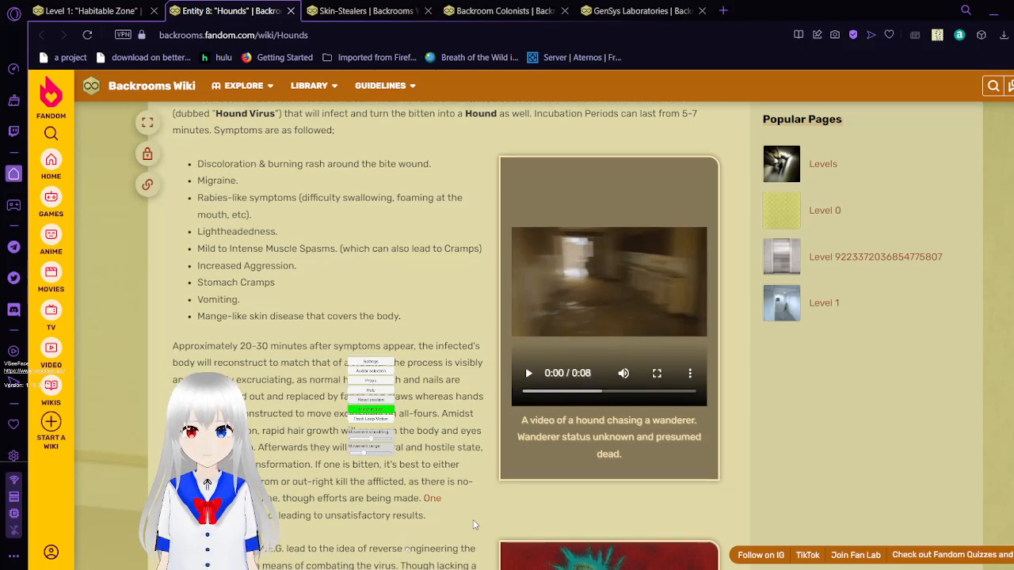
scroll("down", 3)
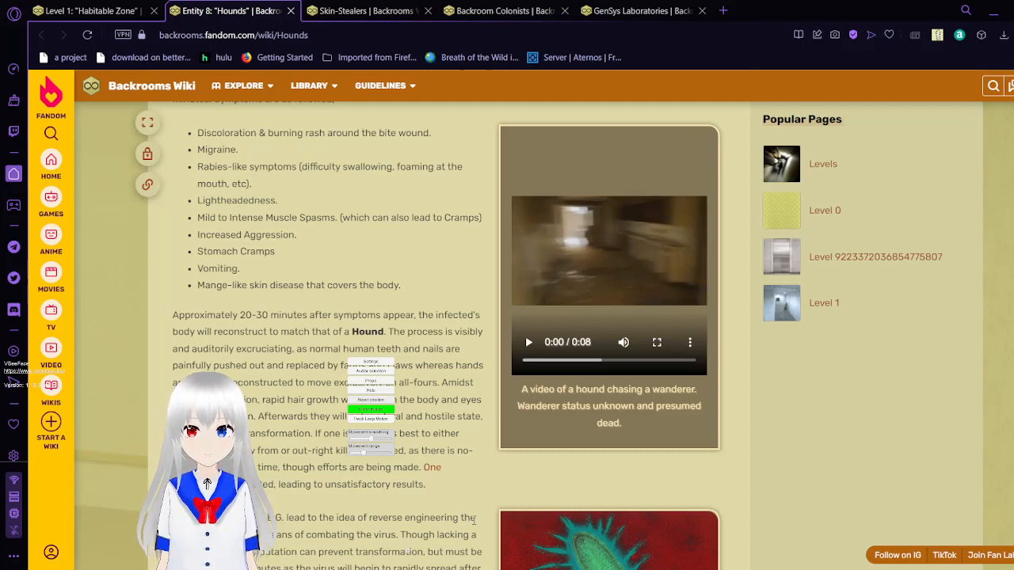
scroll("down", 3)
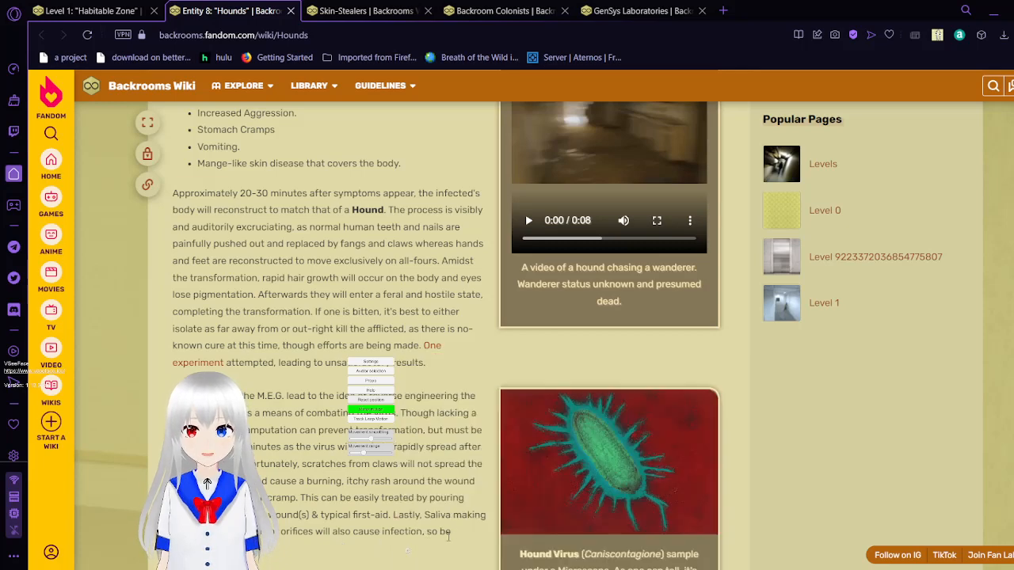
- Scroll through the M.E.G. treatment and video-recordings paragraphs to the note on Facelings taming Hounds
scroll("down", 3)
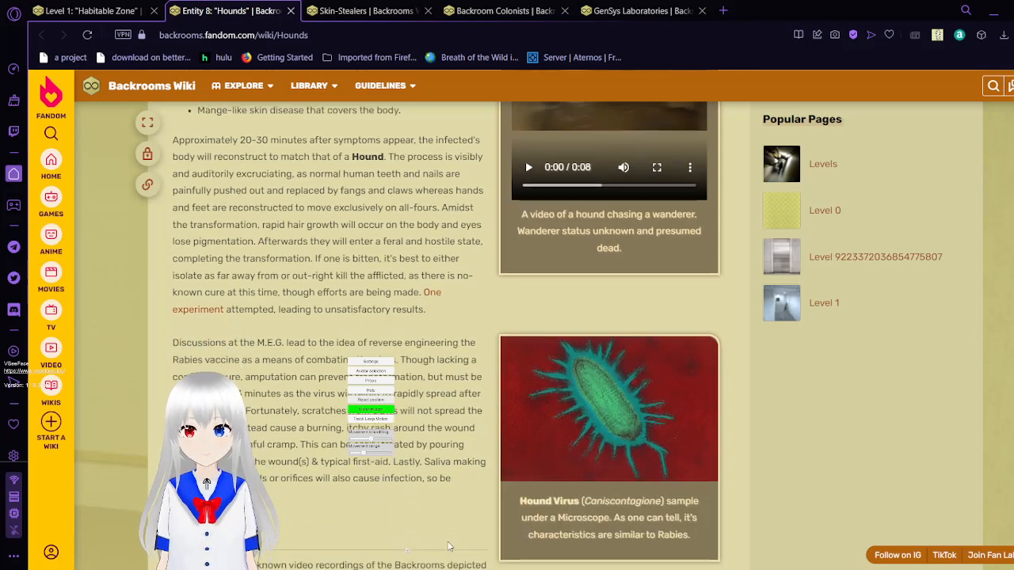
scroll("down", 3)
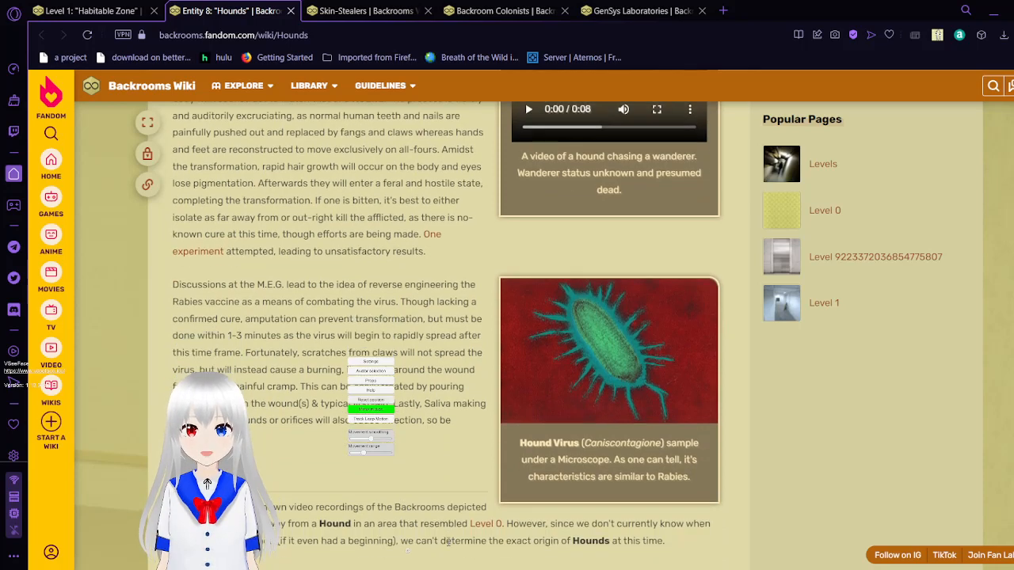
scroll("down", 3)
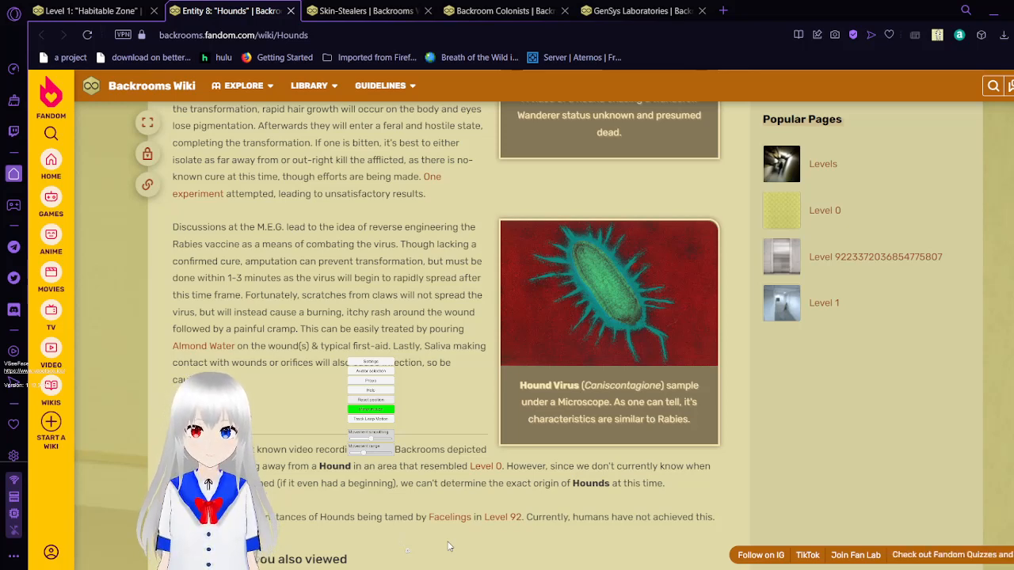
scroll("down", 3)
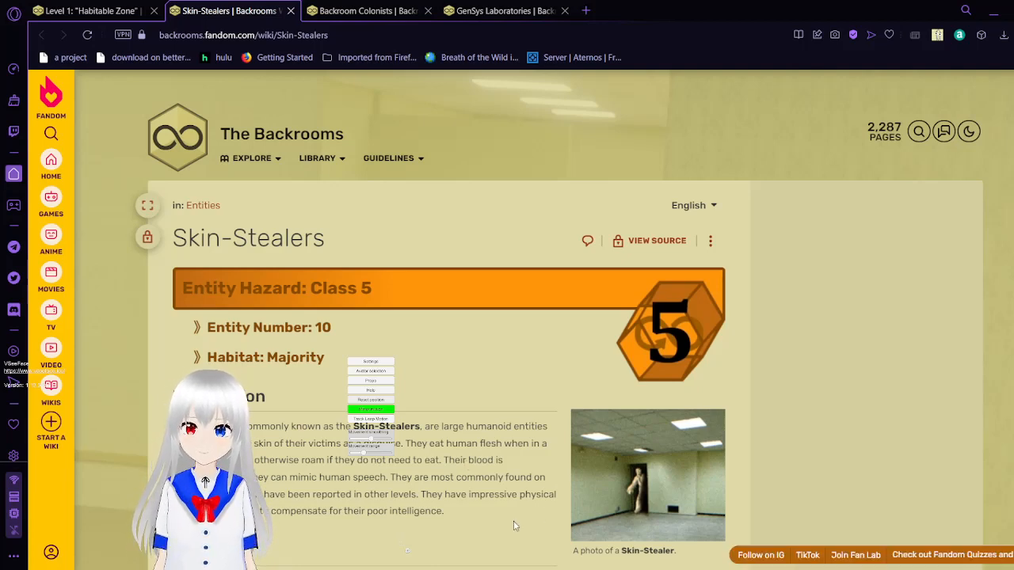
- Scroll the Skin-Stealers Description into view down to the Behaviors heading on docile and hungry states
scroll("down", 3)
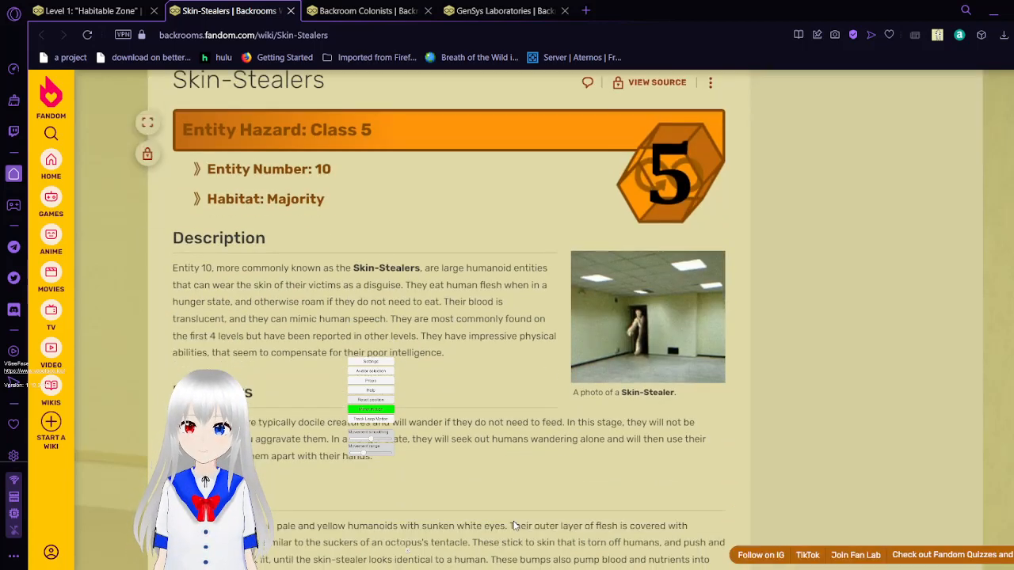
scroll("down", 3)
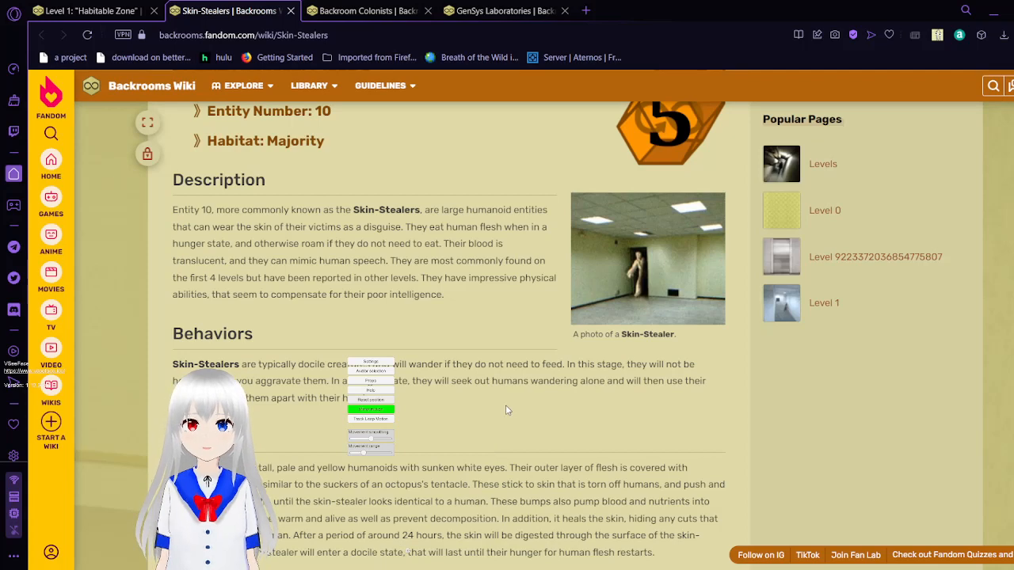
scroll("up", 3)
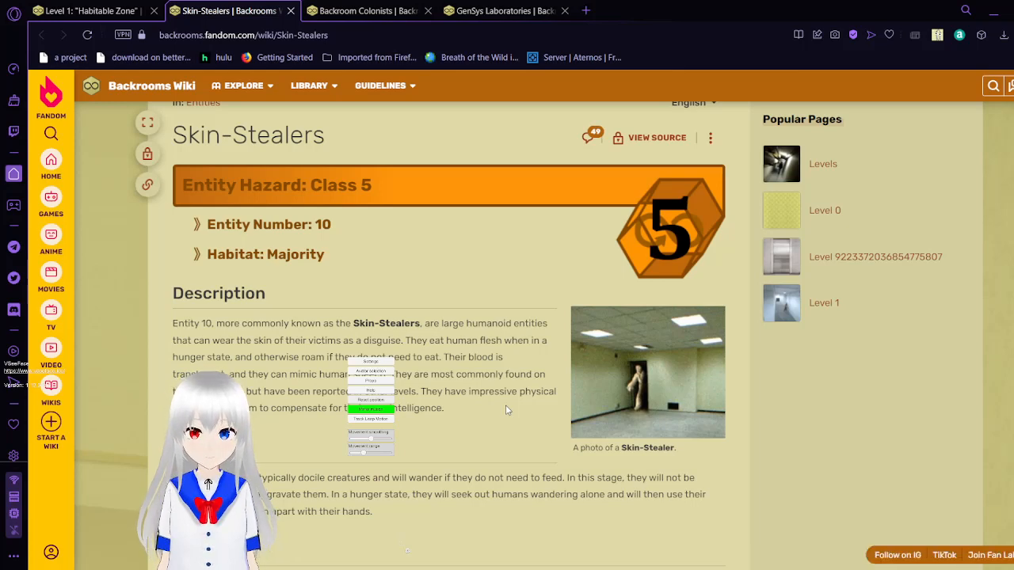
scroll("down", 3)
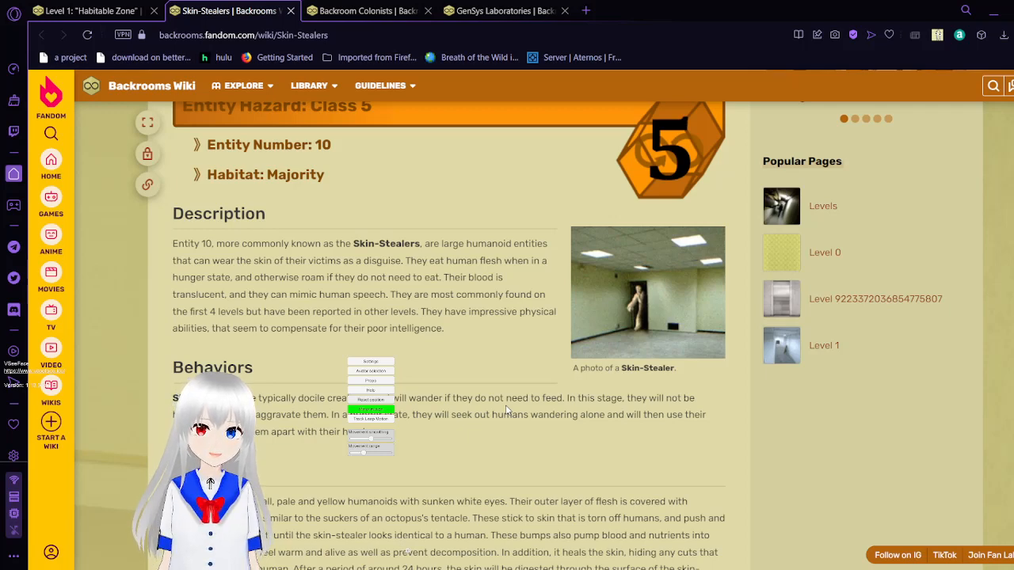
scroll("down", 3)
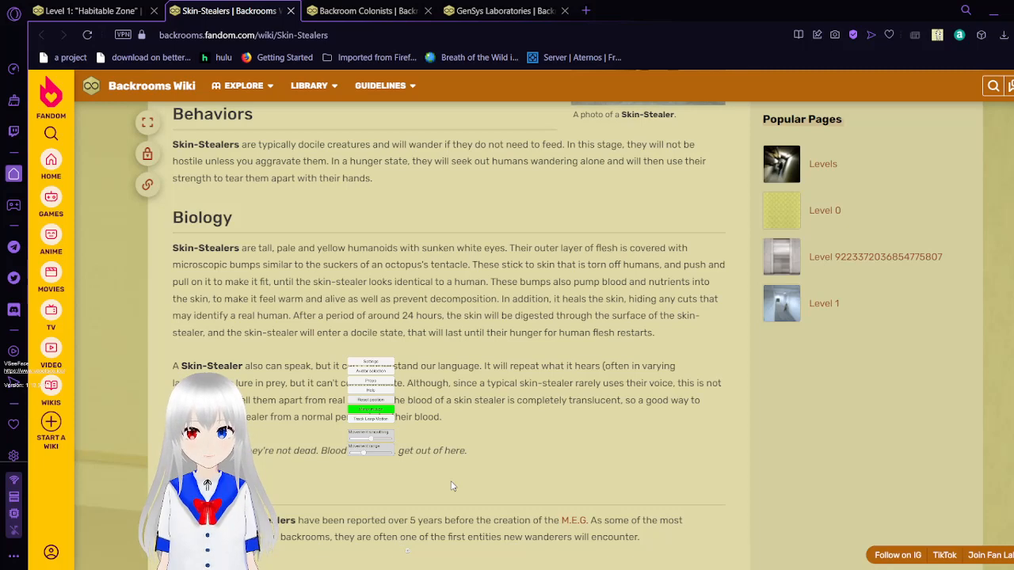
scroll("down", 3)
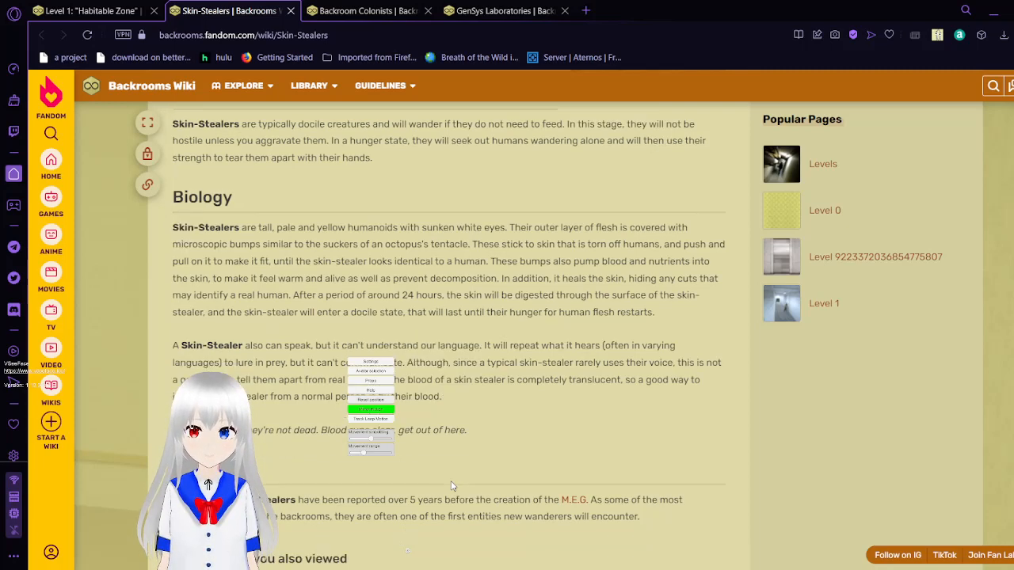
scroll("down", 3)
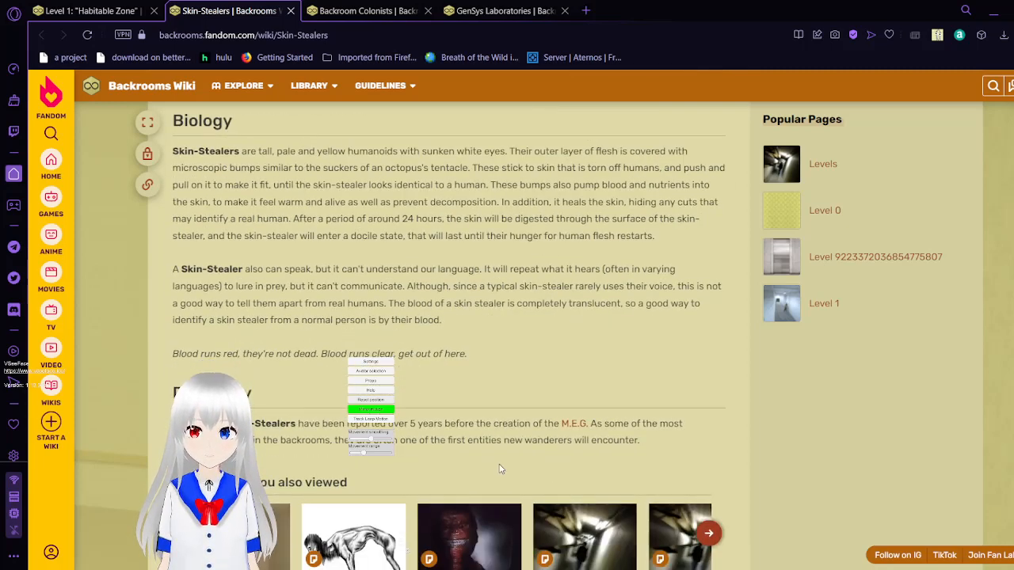
mouse_move(519, 462)
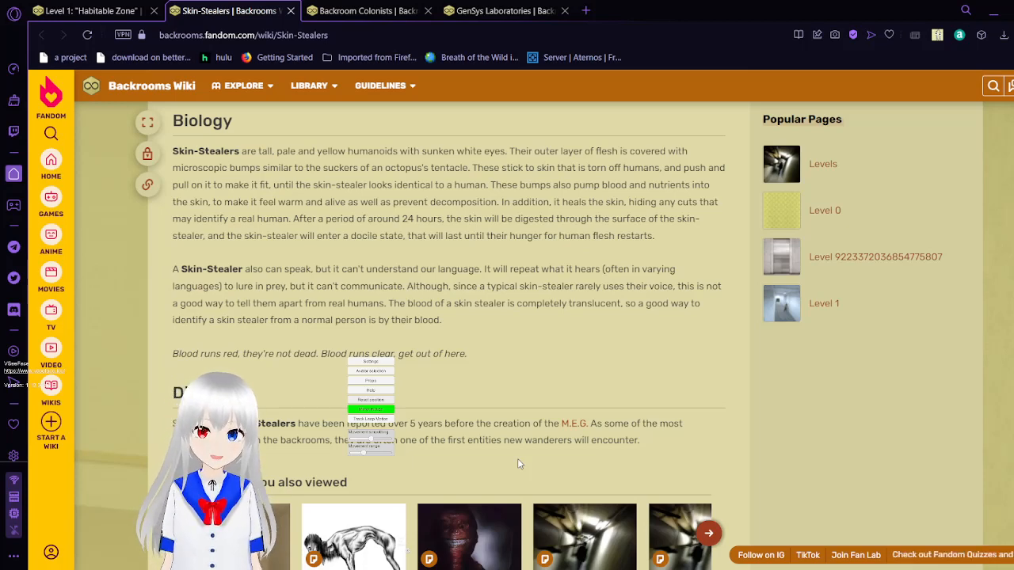
scroll("down", 3)
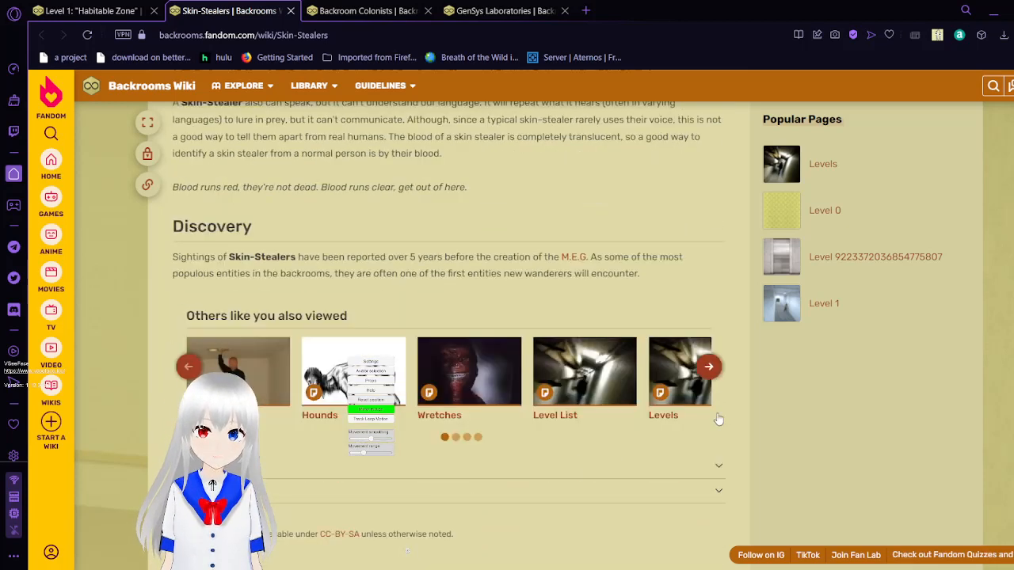
mouse_move(709, 378)
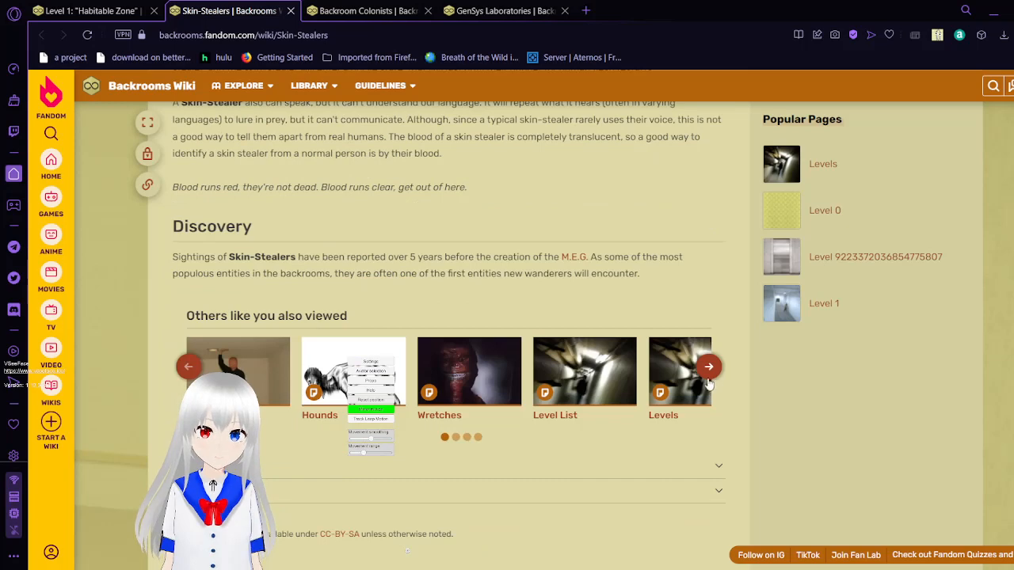
- Advance the 'Others like you also viewed' carousel and open the Smilers entity page
left_click(708, 367)
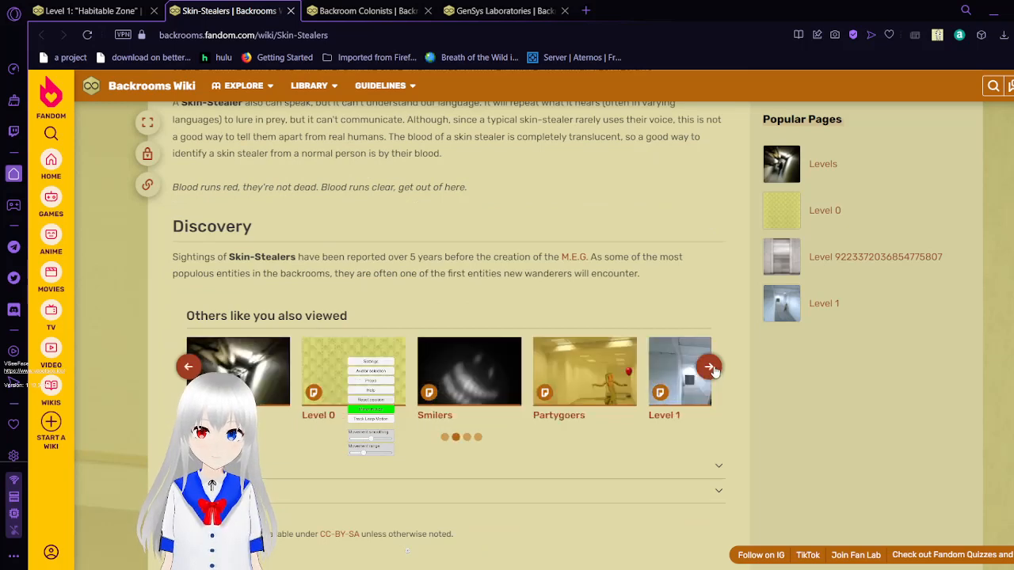
mouse_move(716, 424)
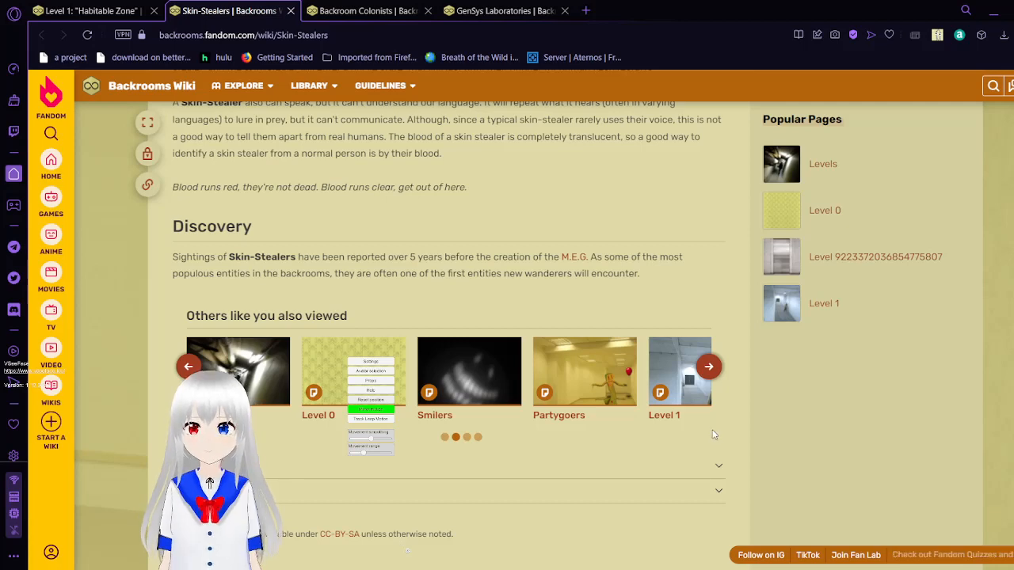
mouse_move(434, 415)
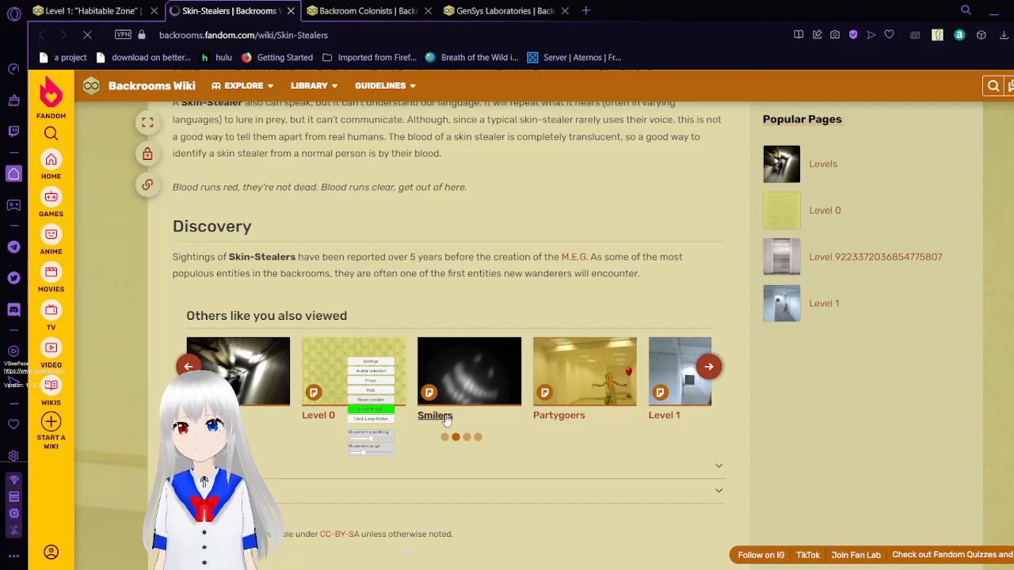
left_click(434, 415)
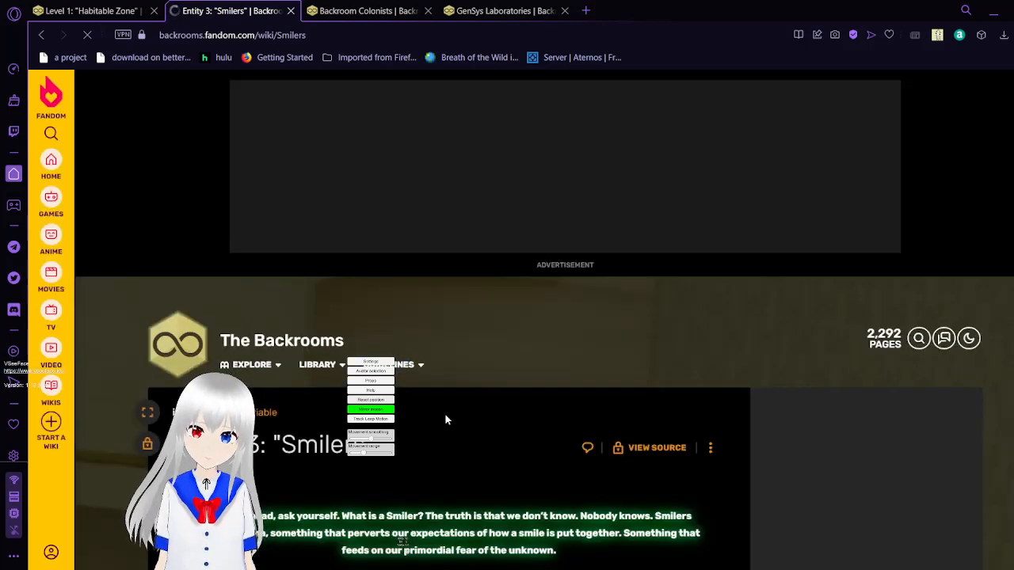
- Scroll the loaded Smilers page through its opening quote to the Class Variable hazard box and Description
scroll("down", 3)
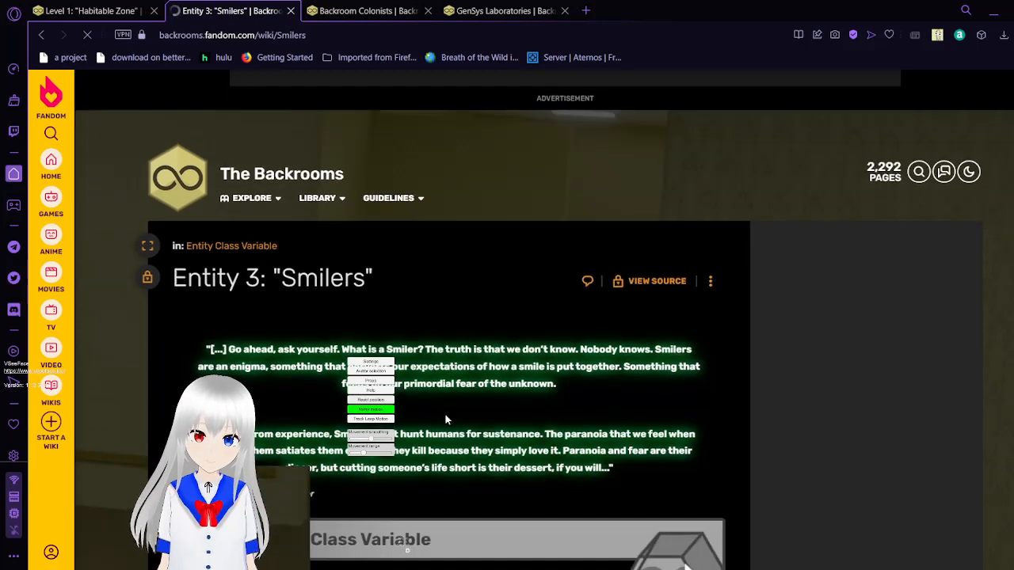
scroll("down", 3)
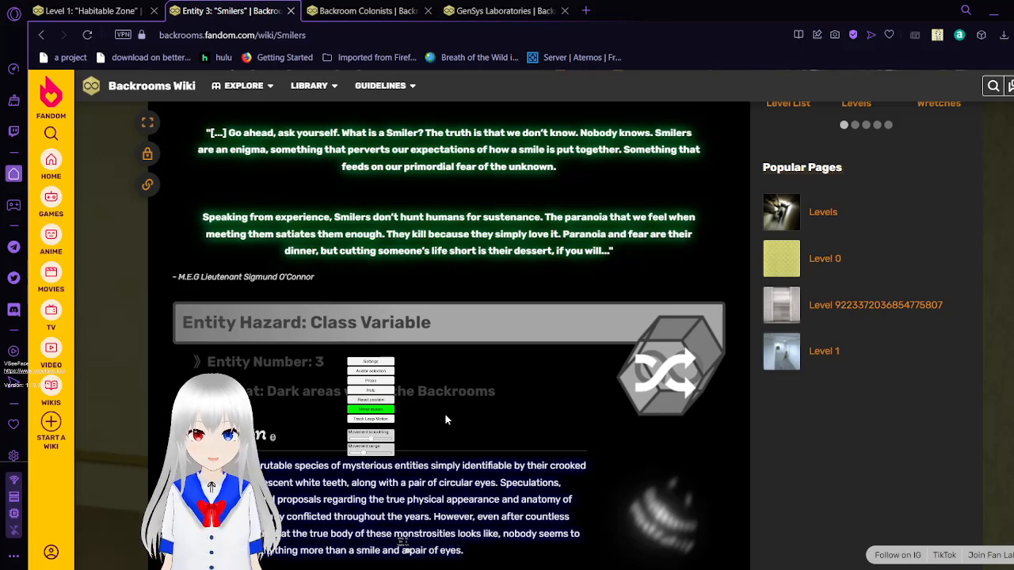
scroll("down", 3)
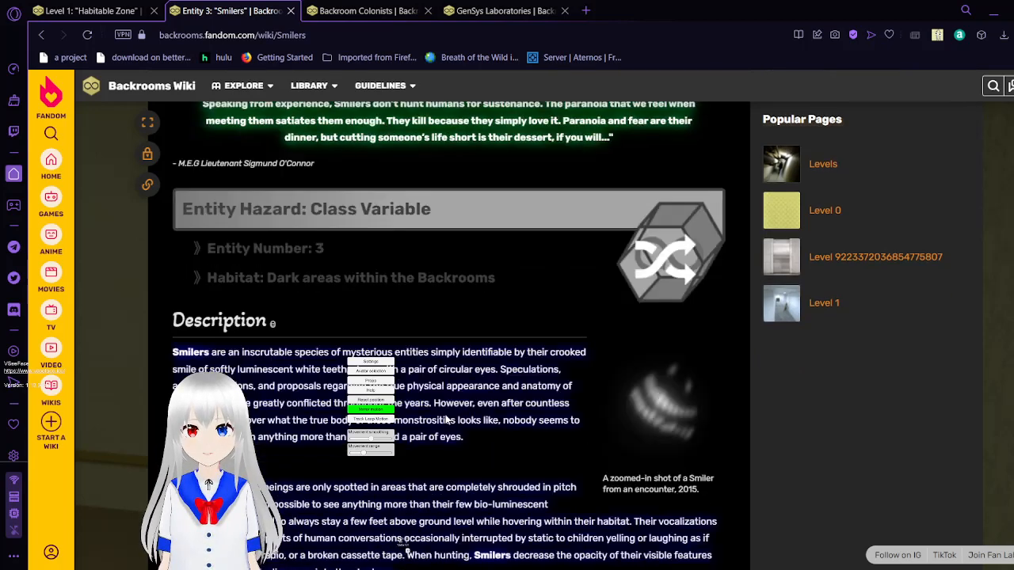
scroll("down", 3)
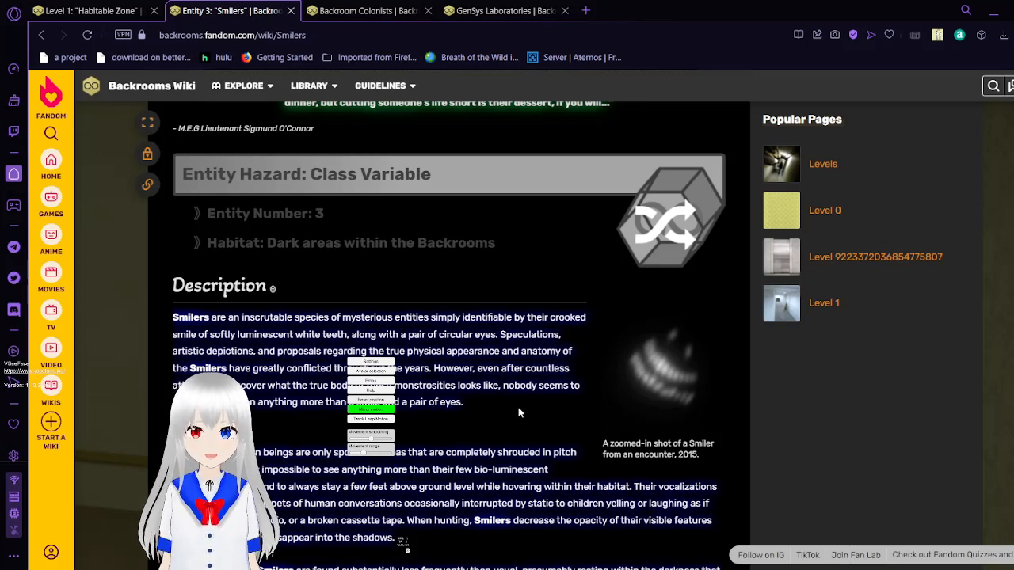
scroll("down", 3)
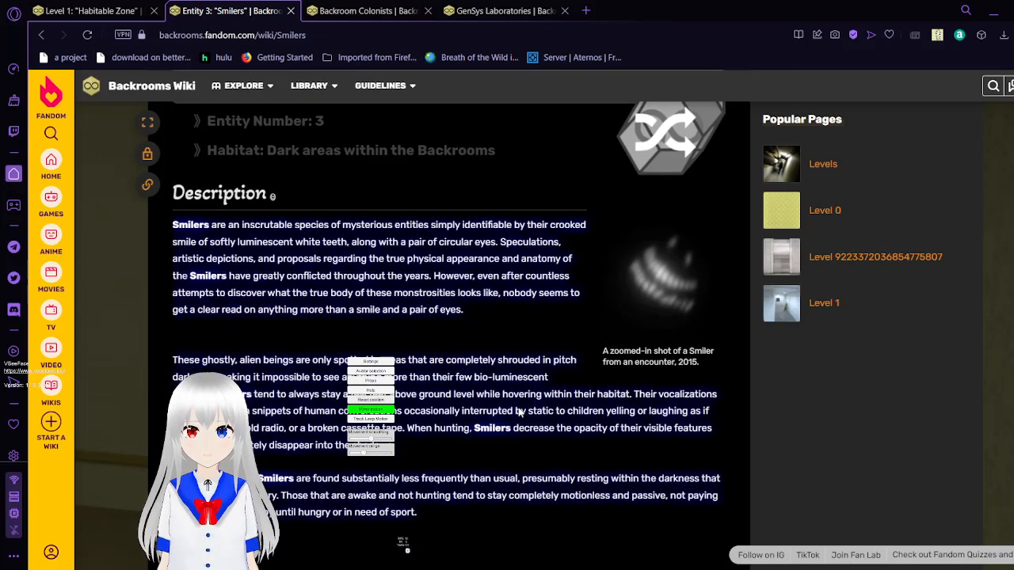
scroll("down", 3)
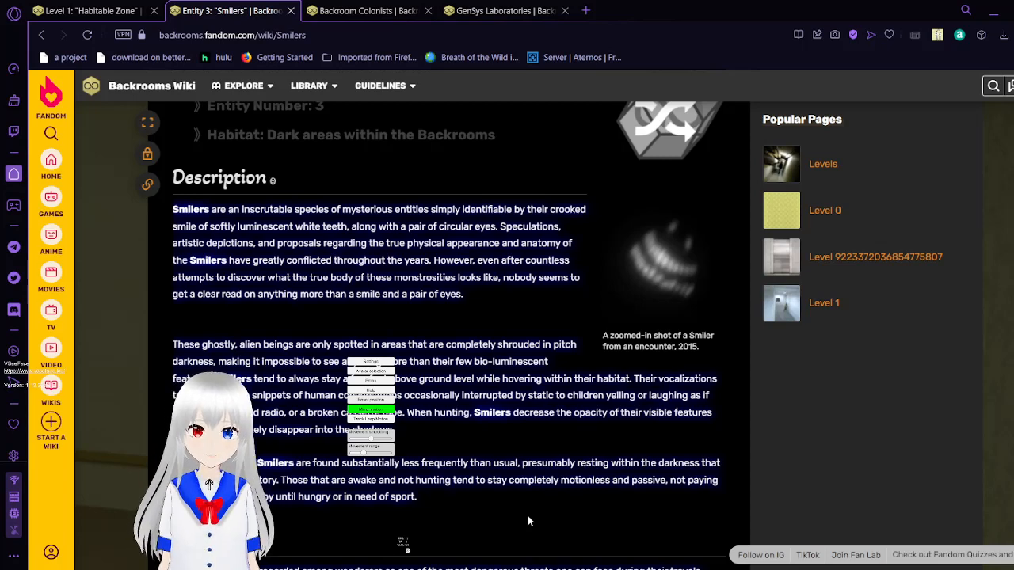
scroll("down", 3)
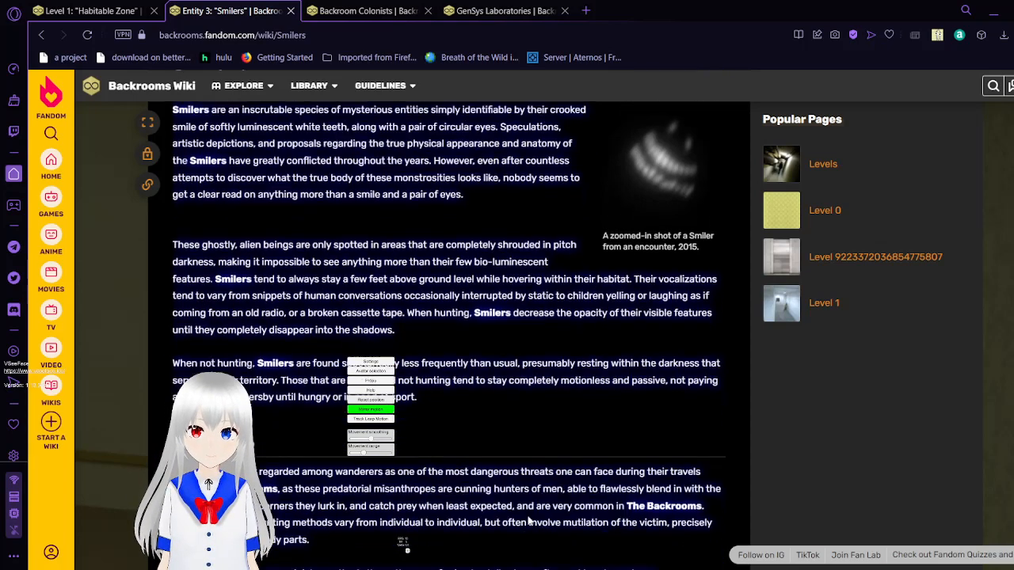
scroll("down", 3)
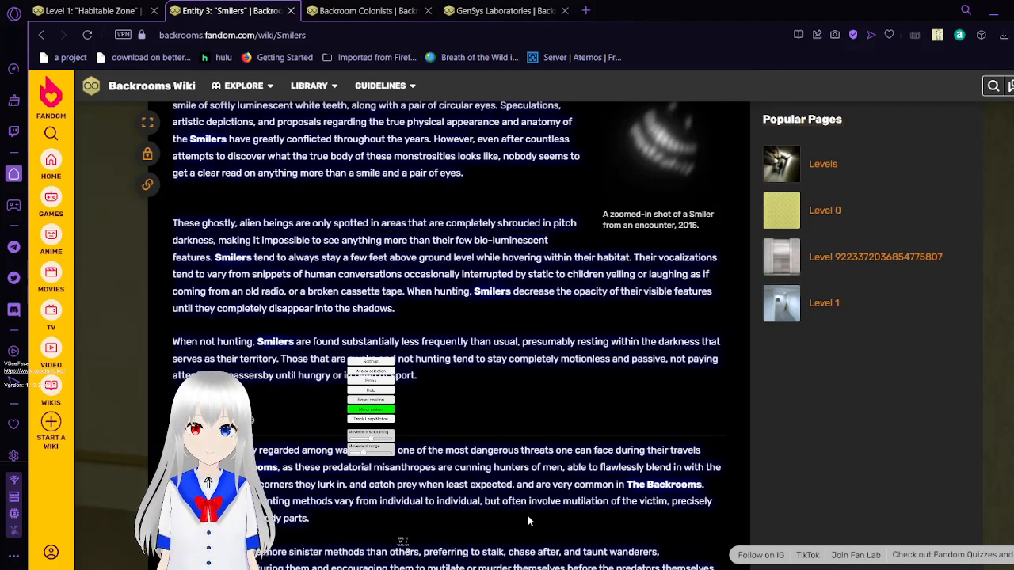
scroll("down", 3)
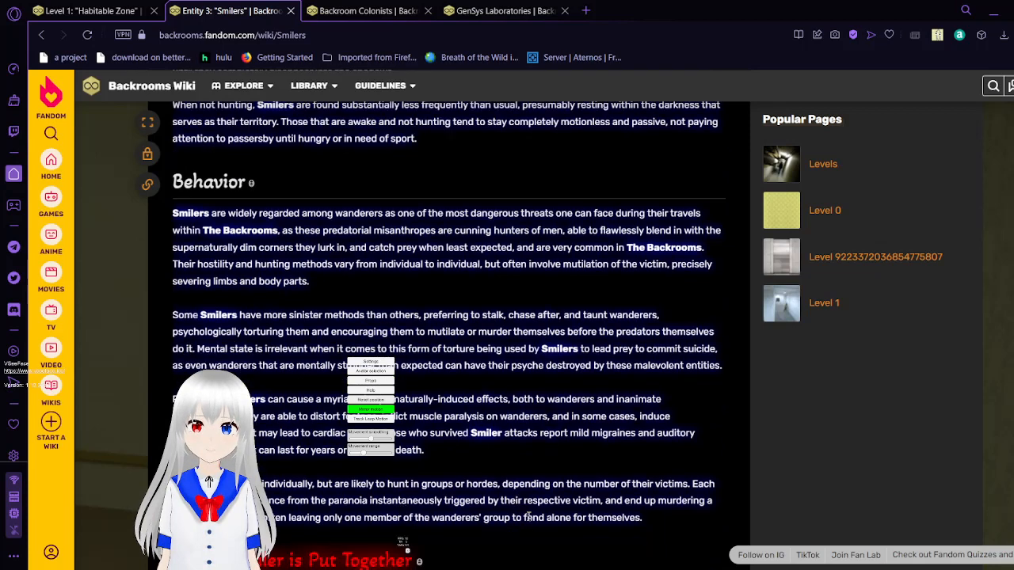
scroll("down", 3)
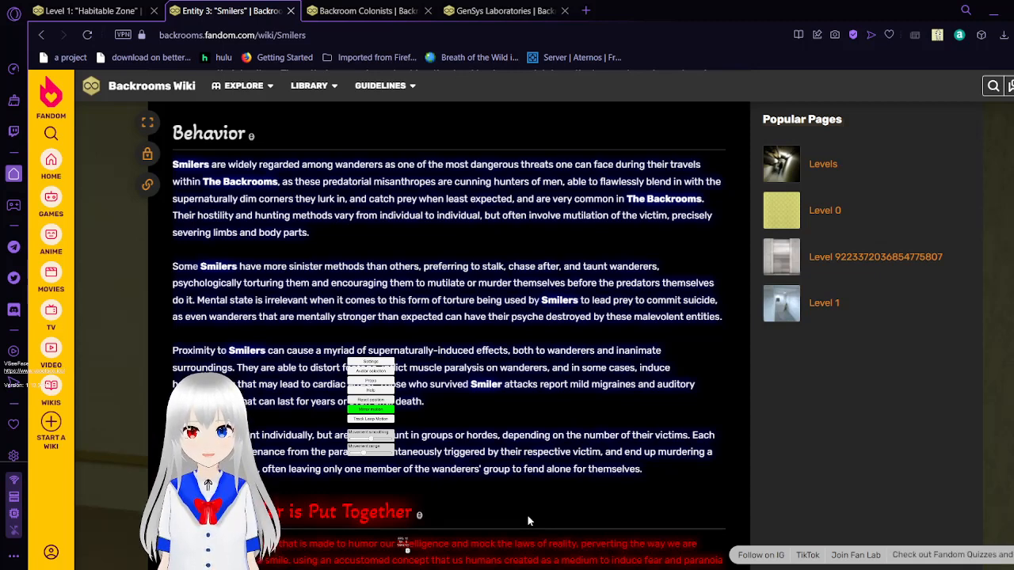
scroll("down", 3)
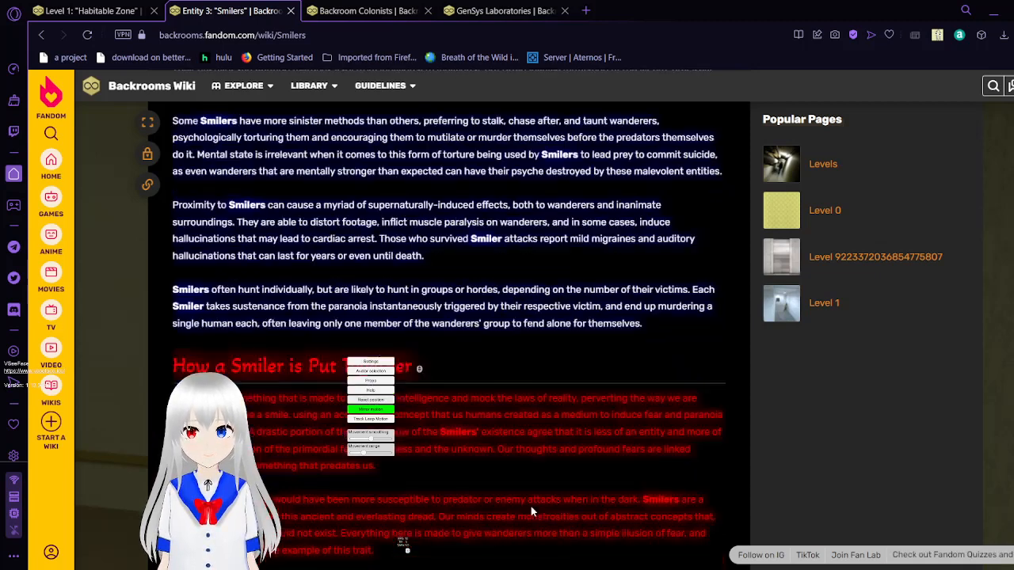
- Scroll to 'How a Smiler is Put Together' with the photographic evidence and spectral anomaly paragraph
scroll("down", 3)
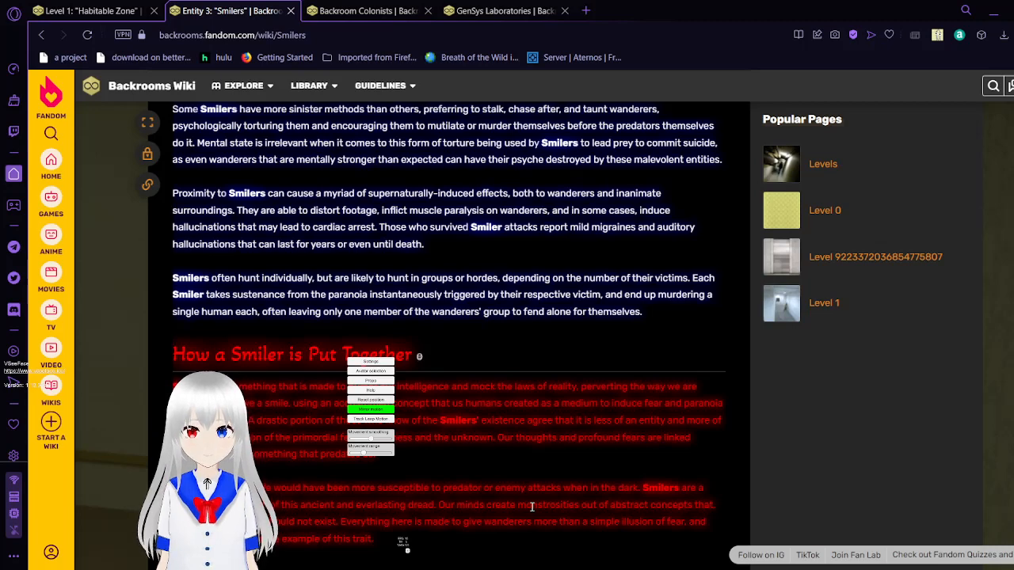
scroll("down", 3)
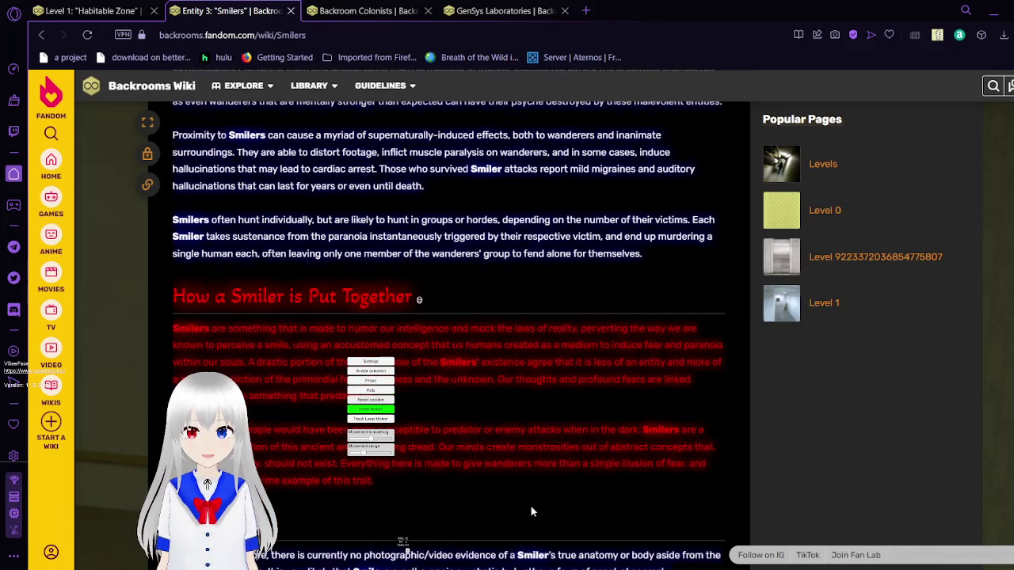
scroll("down", 3)
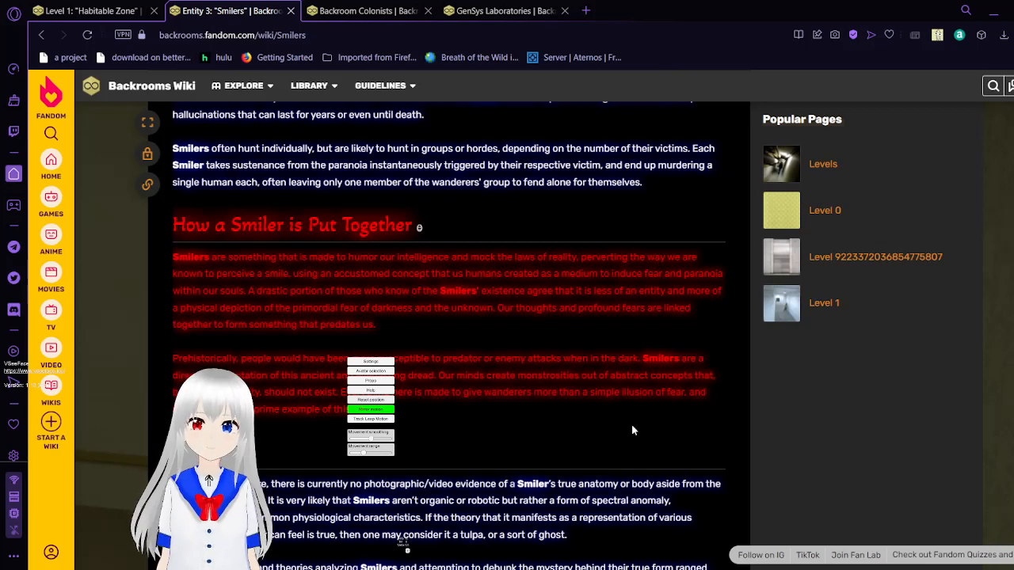
- Scroll past the red text to the Biology section and the Discovery heading on the 1987 sighting
scroll("down", 3)
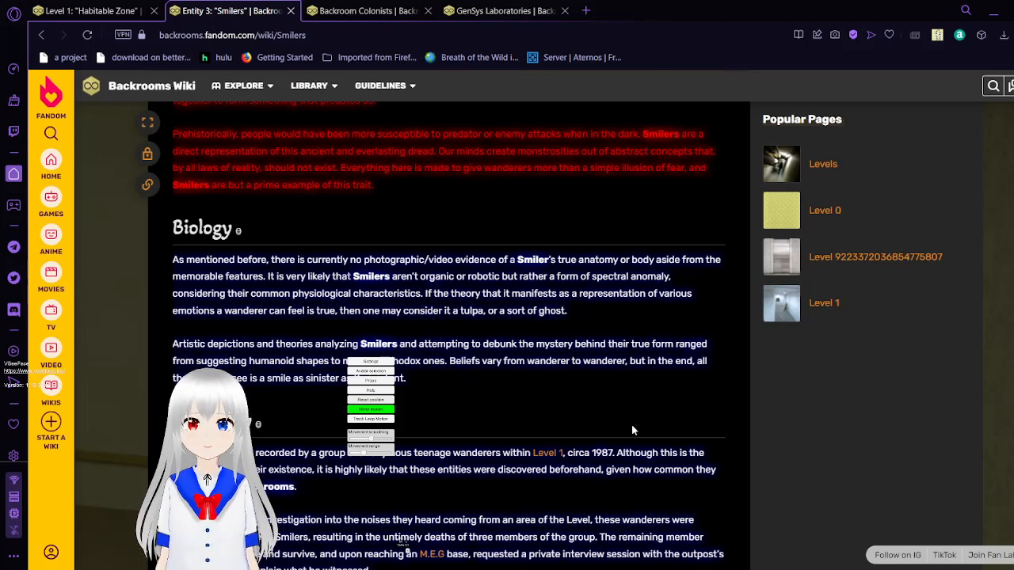
scroll("down", 3)
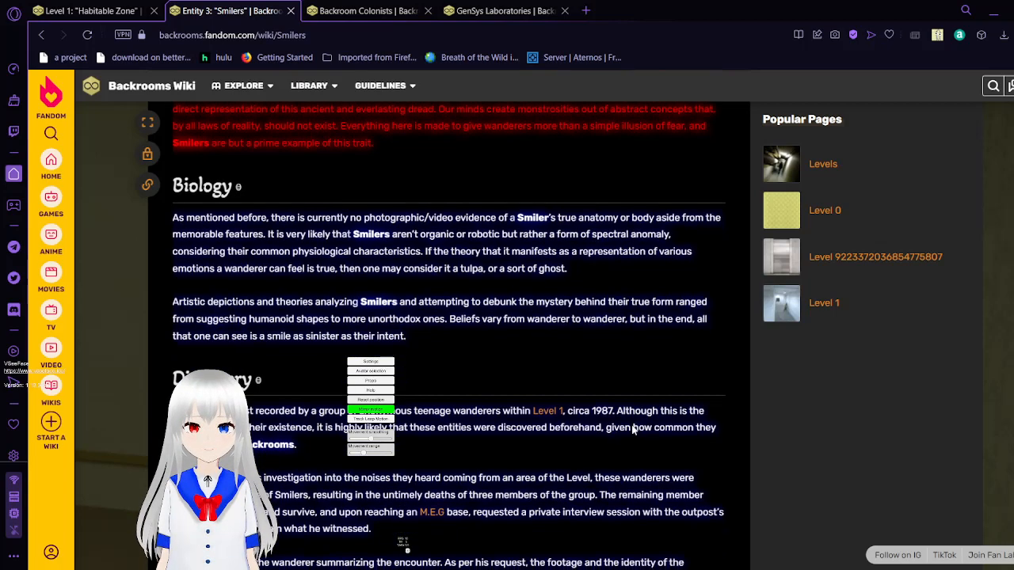
scroll("down", 3)
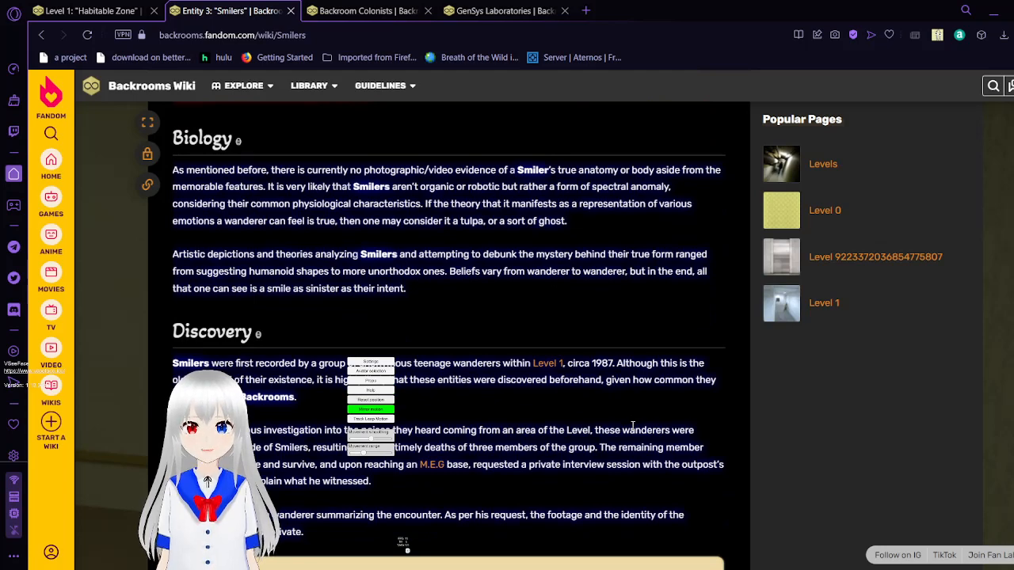
- Scroll through the full Discovery section to the start of the wanderer's quoted 'Smilers' note
scroll("down", 3)
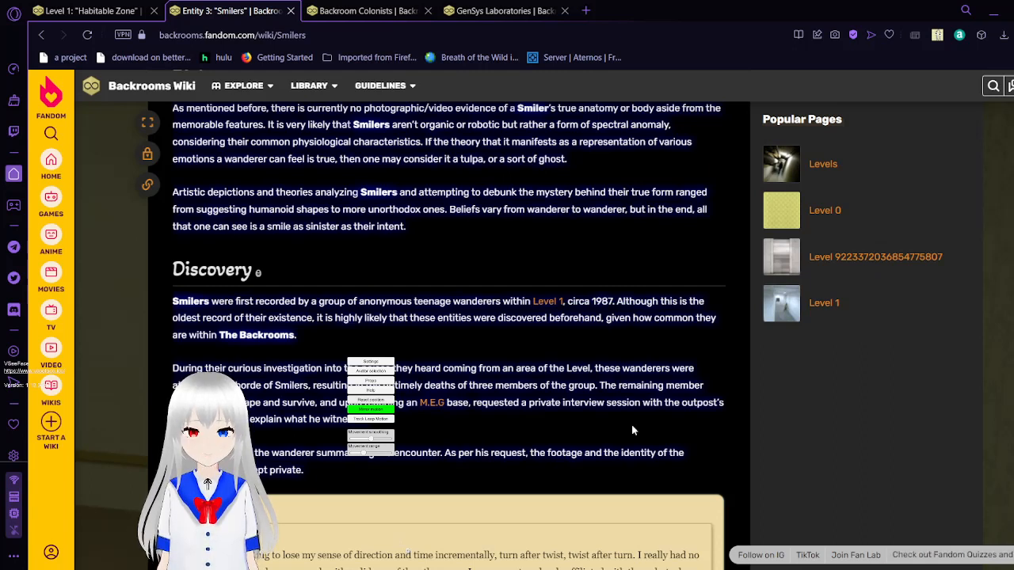
scroll("down", 3)
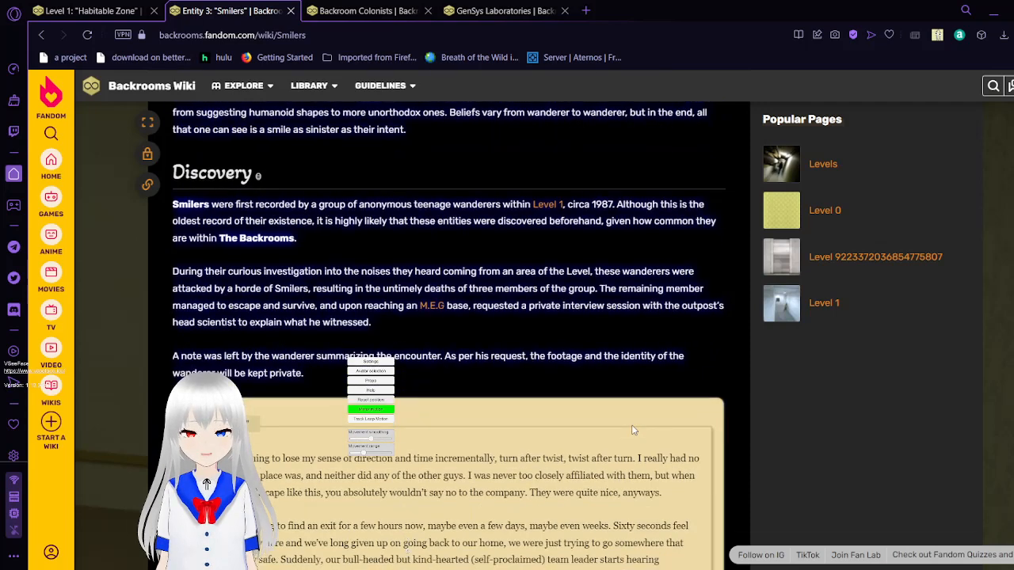
scroll("down", 3)
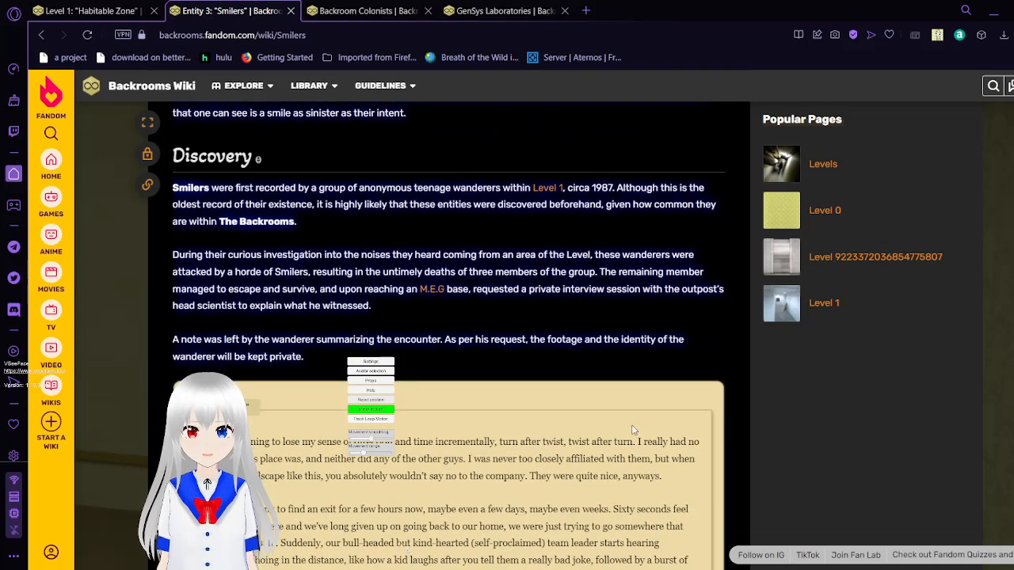
scroll("down", 3)
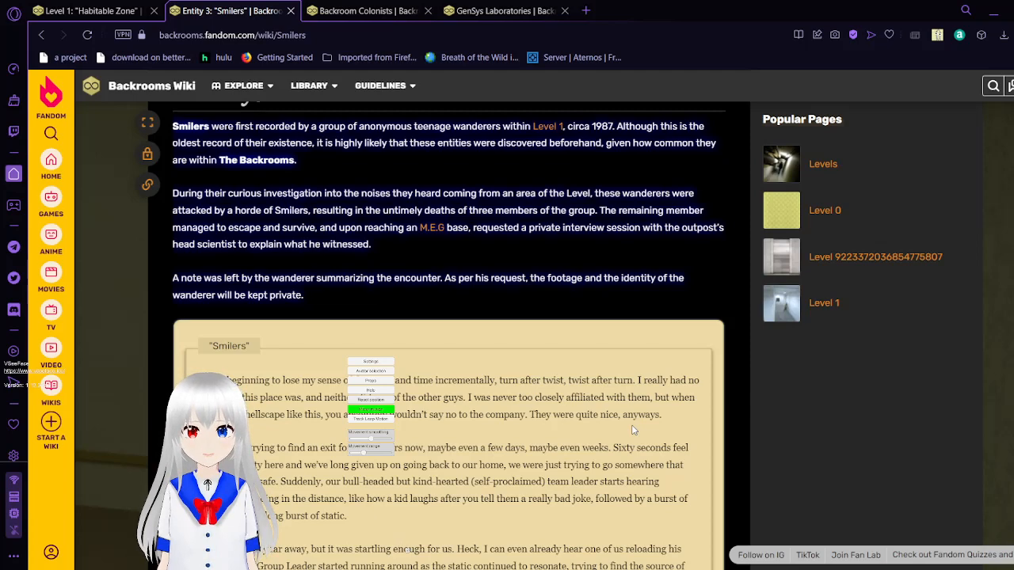
- Scroll the wanderer's note down to the static, gunfire in darkness and glowing smiles paragraphs
scroll("down", 3)
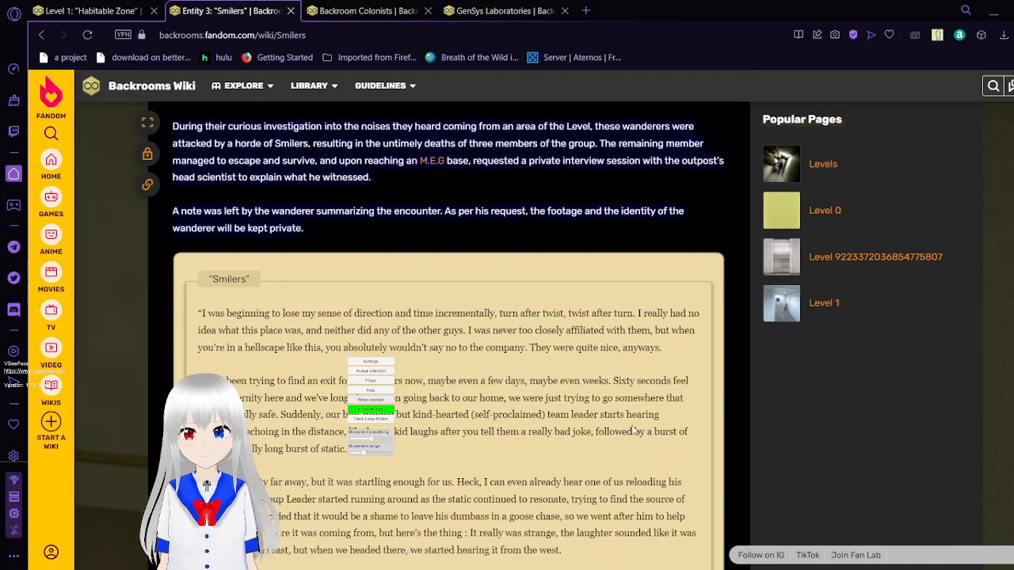
scroll("down", 3)
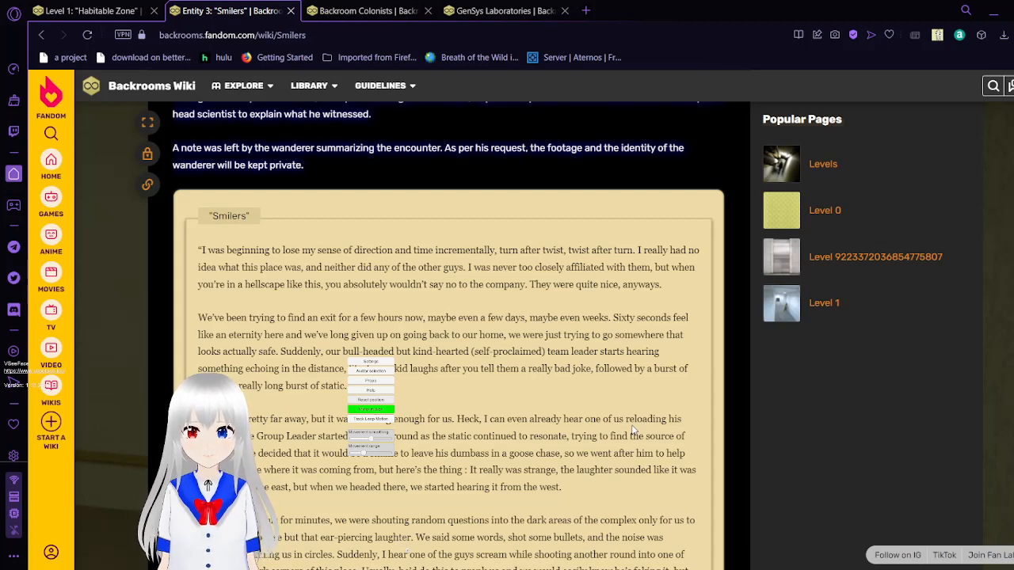
scroll("down", 3)
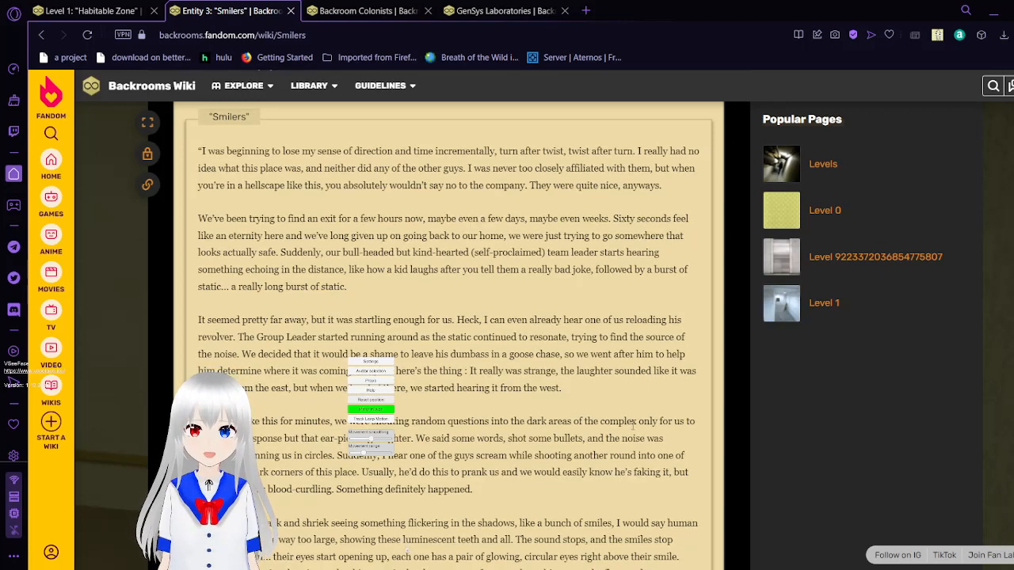
scroll("down", 3)
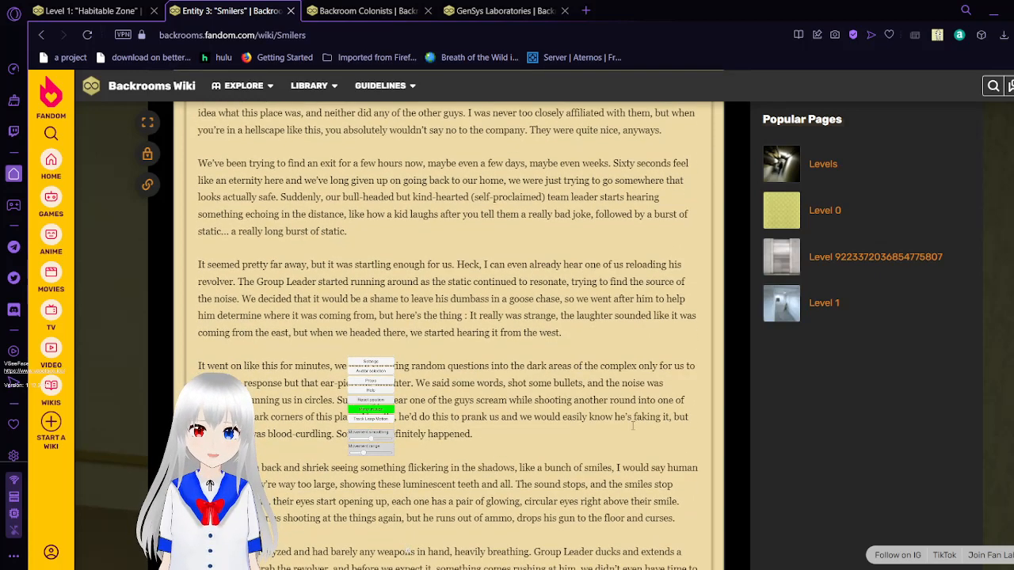
mouse_move(634, 431)
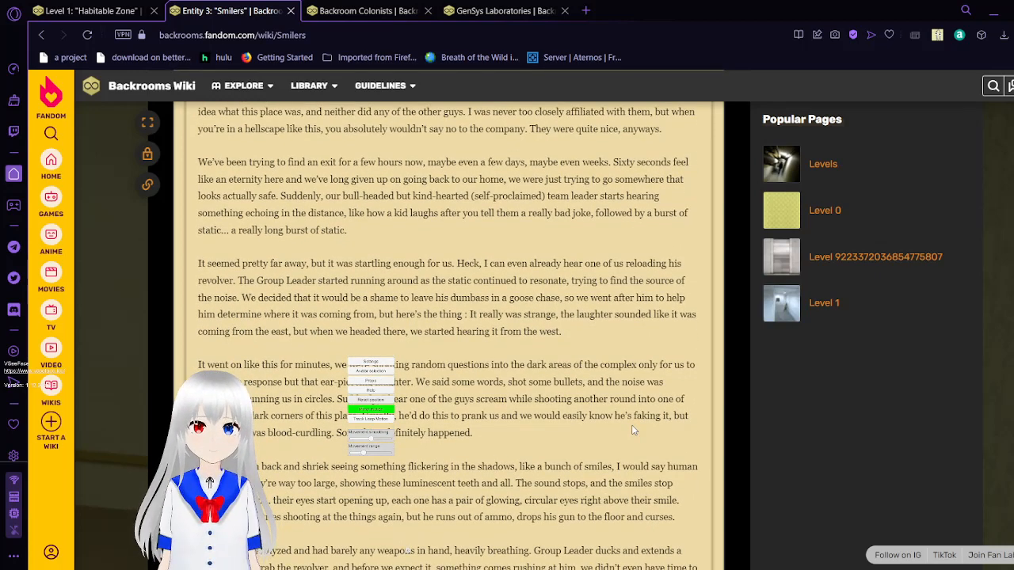
scroll("down", 3)
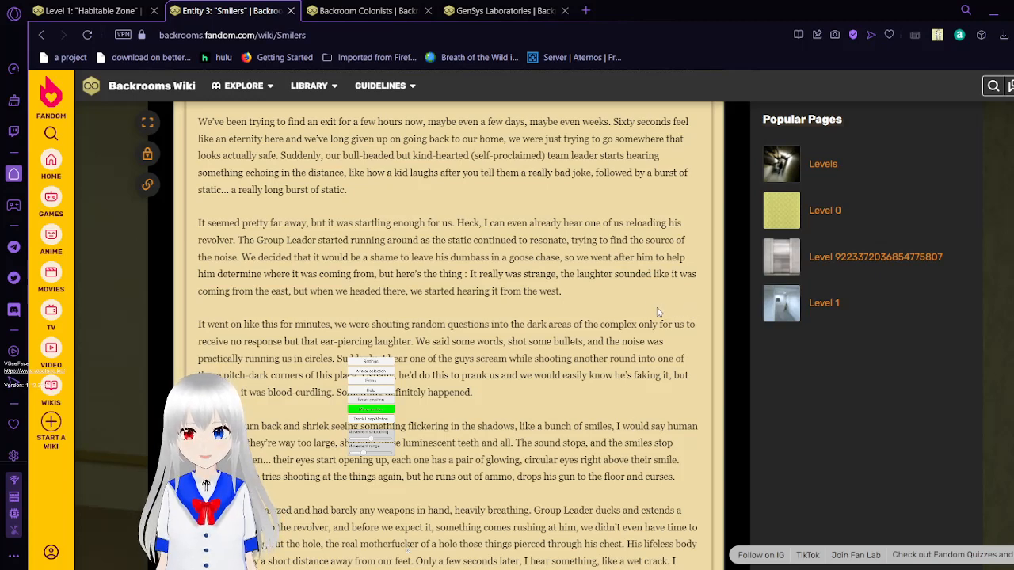
- Scroll through the Smilers wanderer's note to its ending and the 'Others like you also viewed' pages
scroll("down", 3)
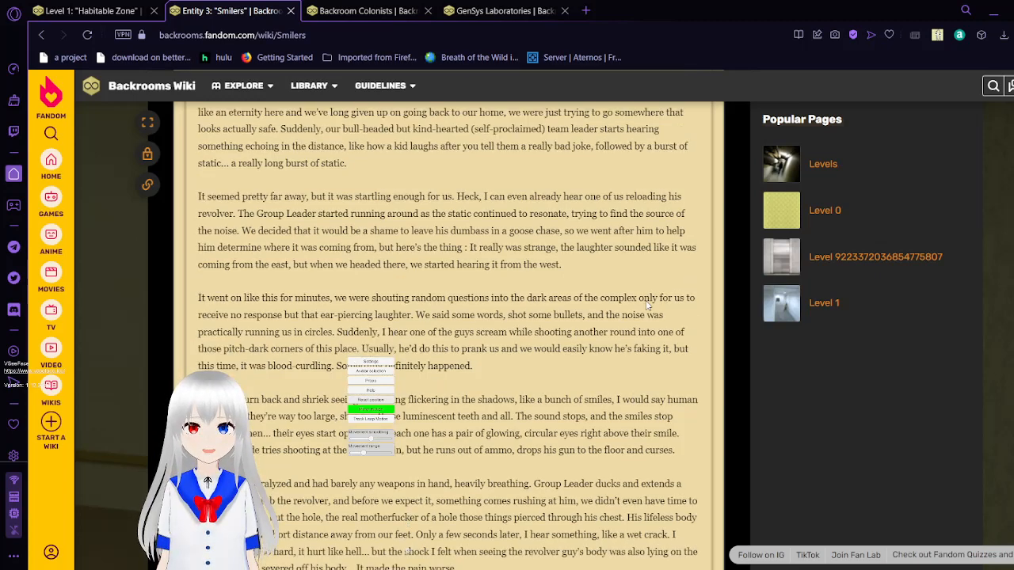
scroll("down", 3)
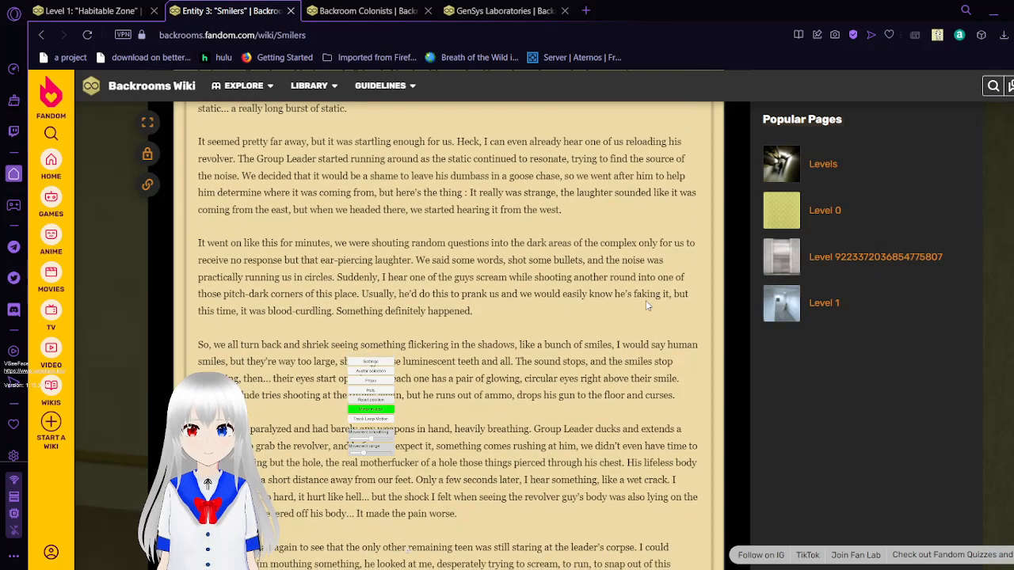
scroll("down", 3)
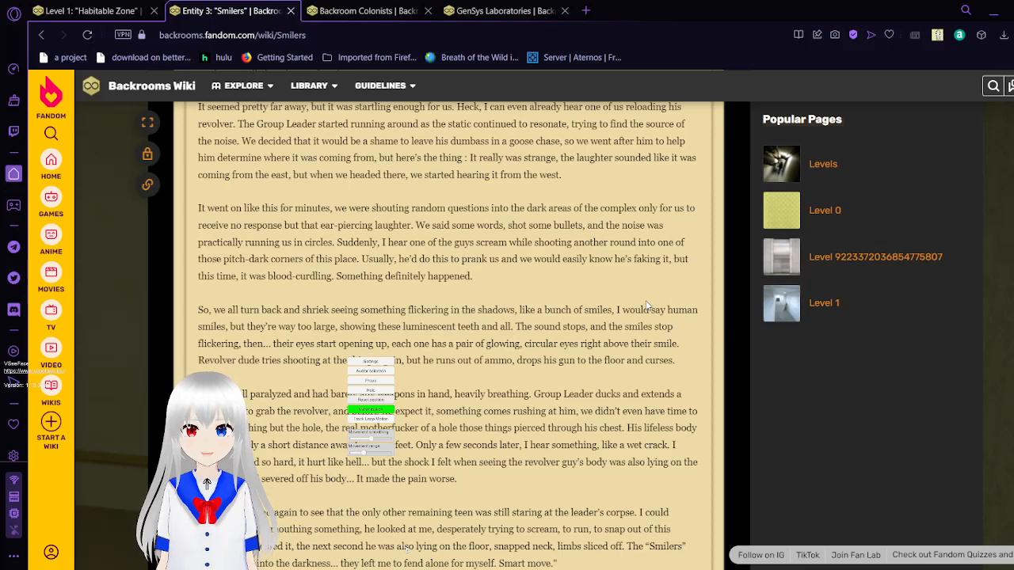
scroll("down", 3)
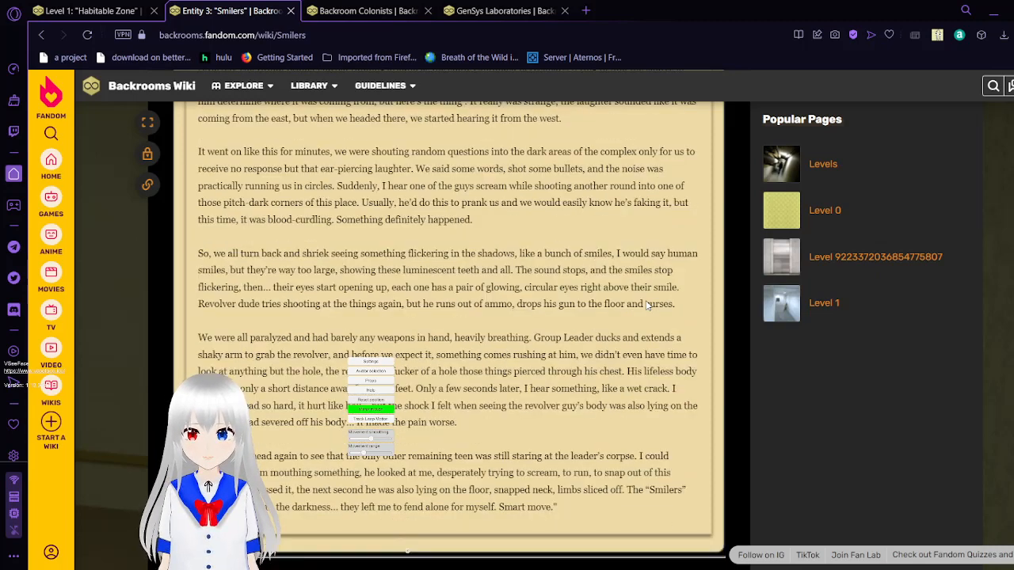
scroll("down", 3)
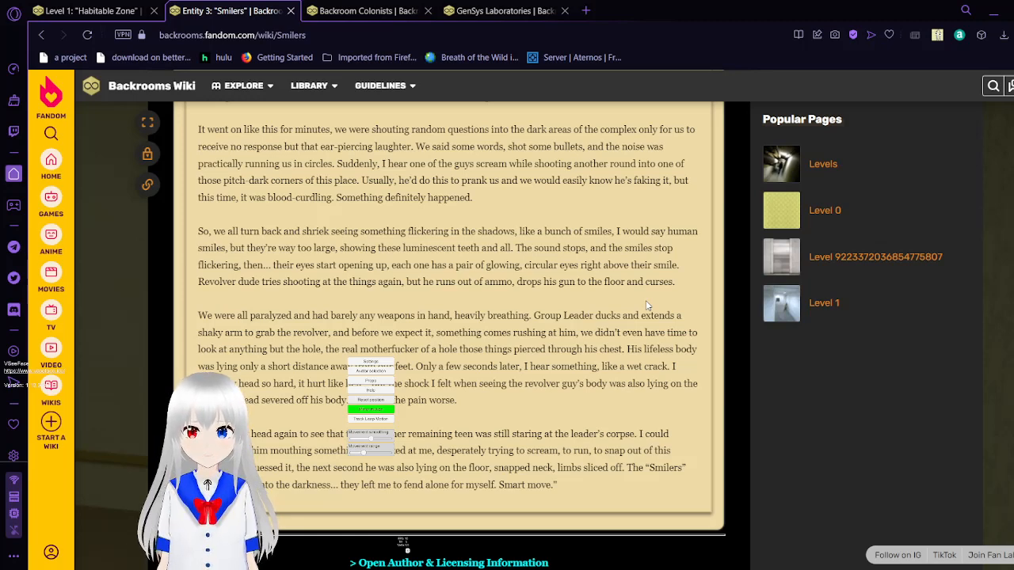
scroll("down", 3)
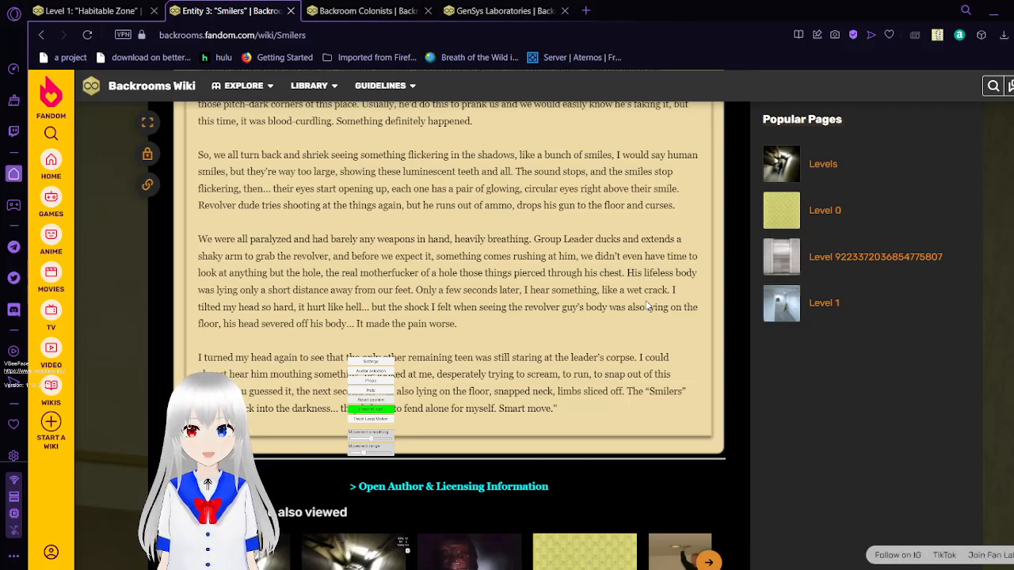
mouse_move(705, 358)
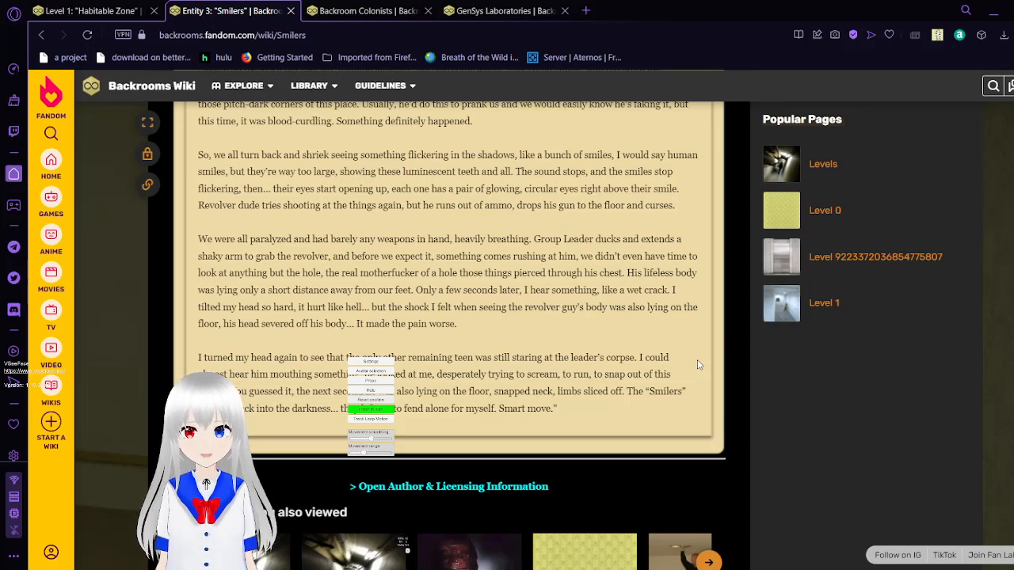
scroll("down", 3)
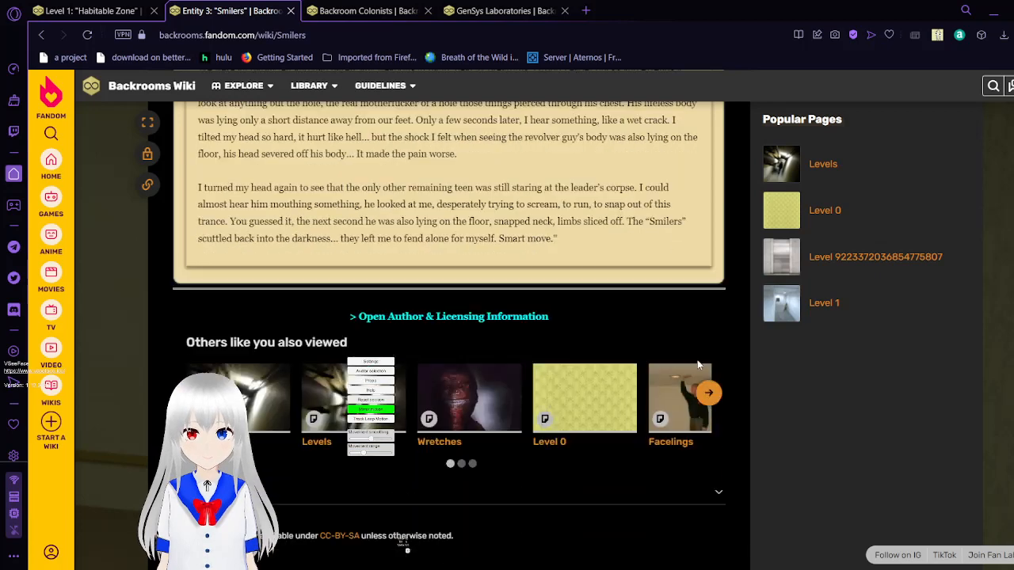
mouse_move(710, 392)
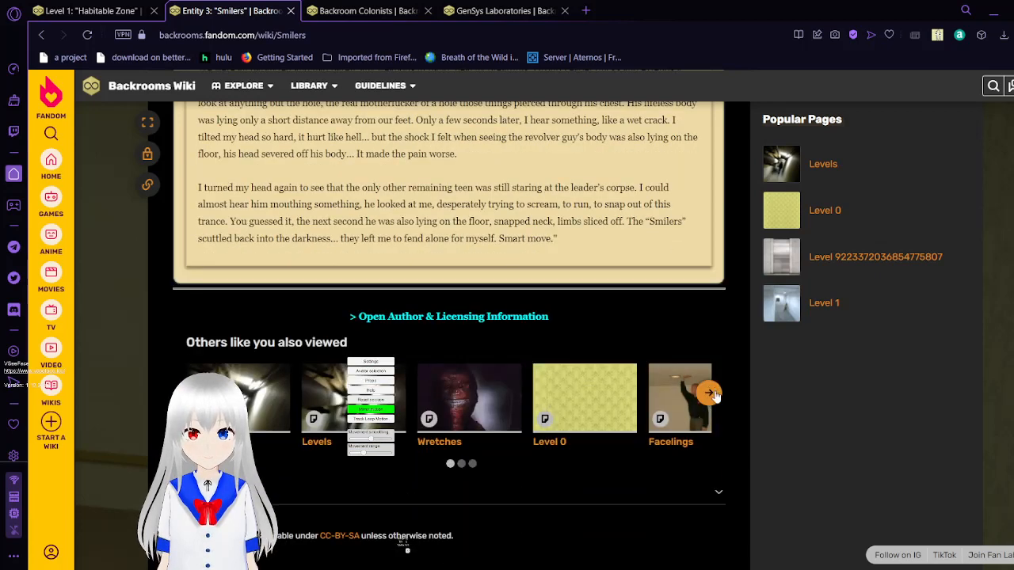
- Advance the also-viewed carousel, then close the Smilers tab to reveal Backroom Colonists
left_click(706, 393)
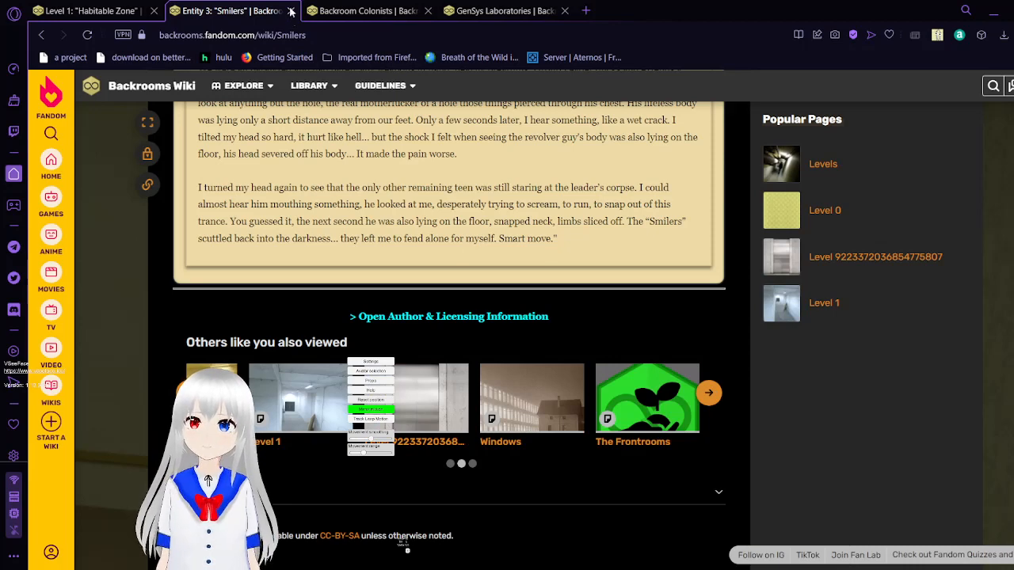
left_click(292, 11)
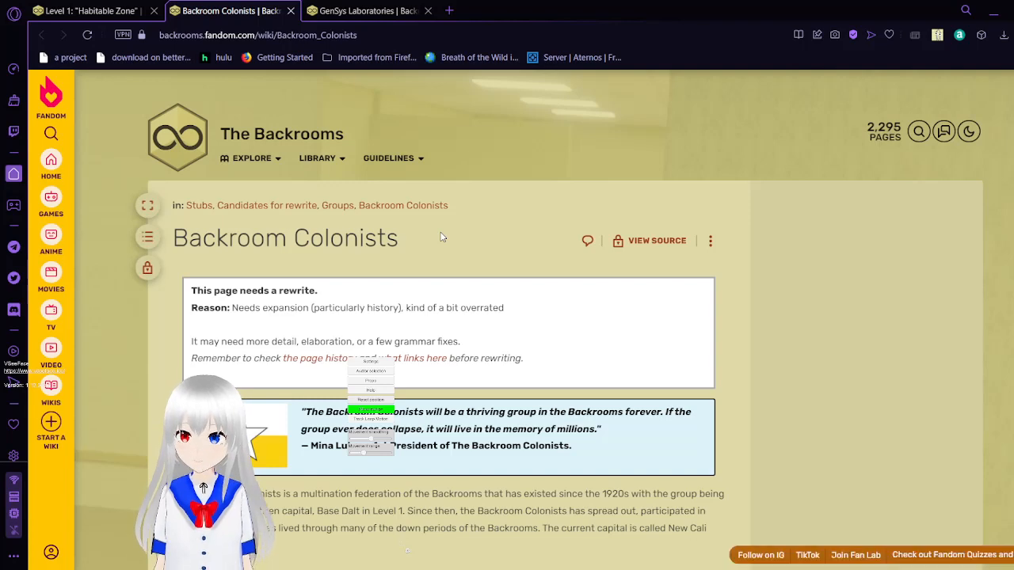
- Scroll past the rewrite notice and president's quote through the membership intro to the Contents box
scroll("down", 3)
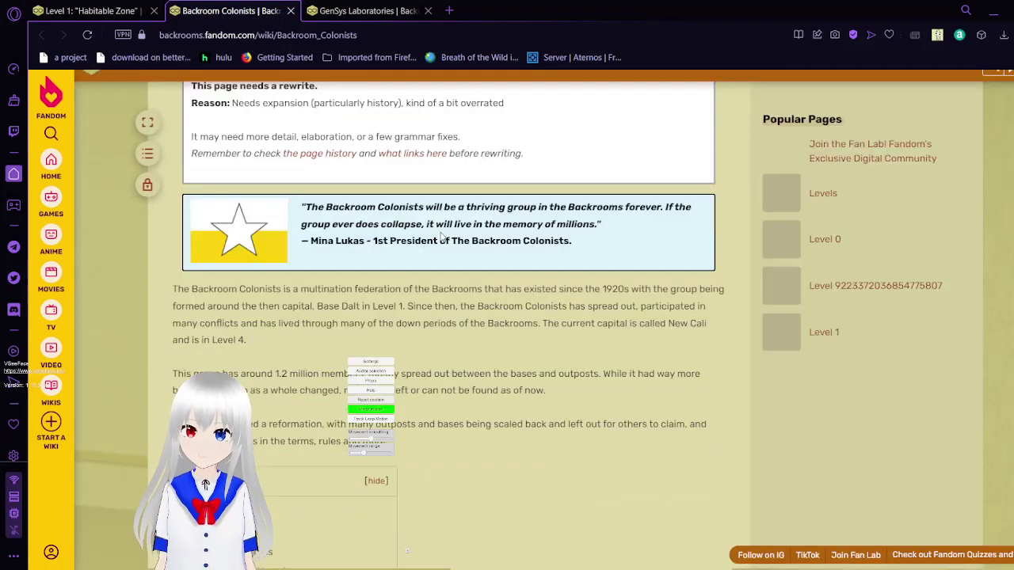
scroll("down", 3)
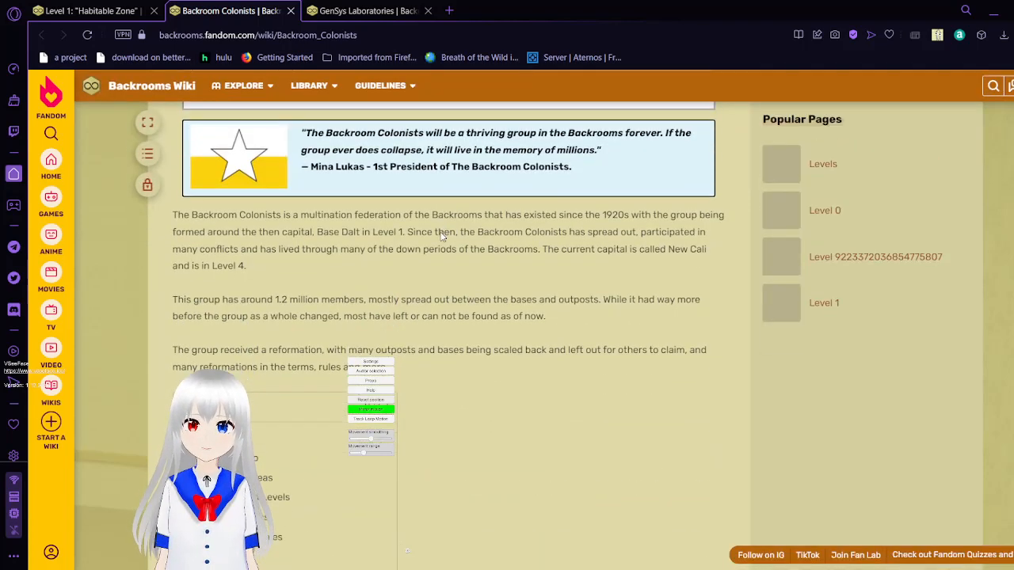
scroll("down", 3)
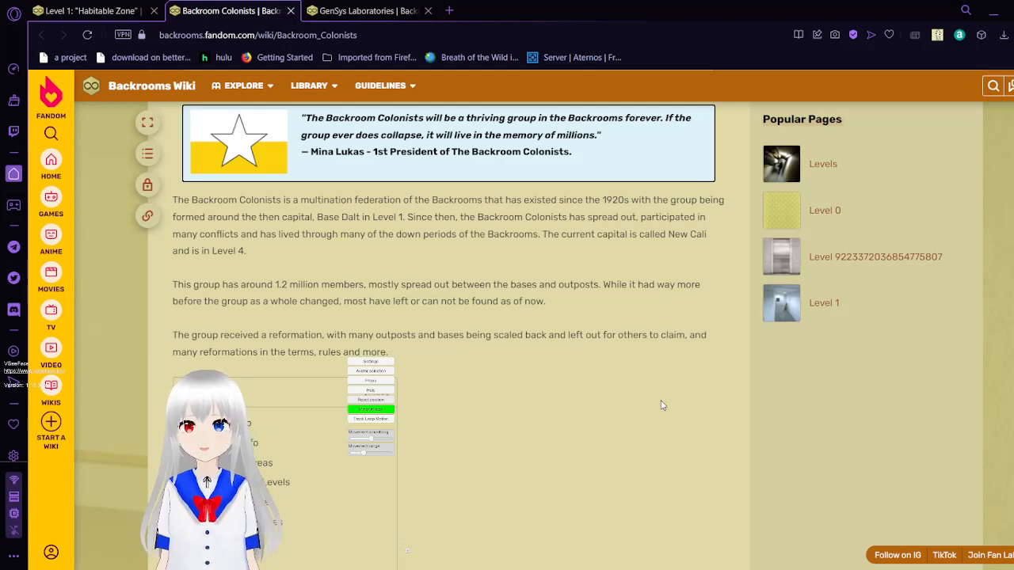
scroll("down", 3)
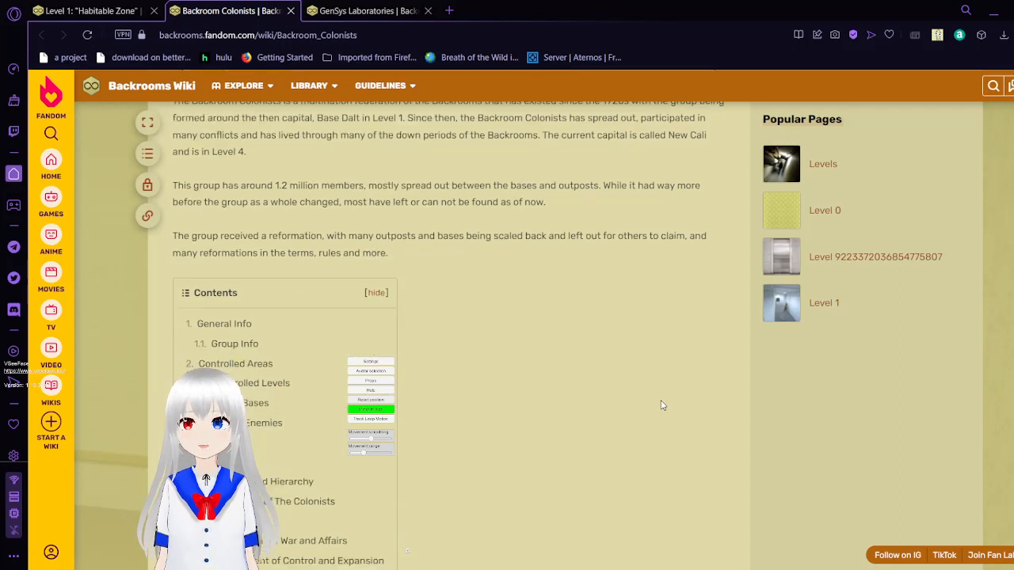
scroll("down", 3)
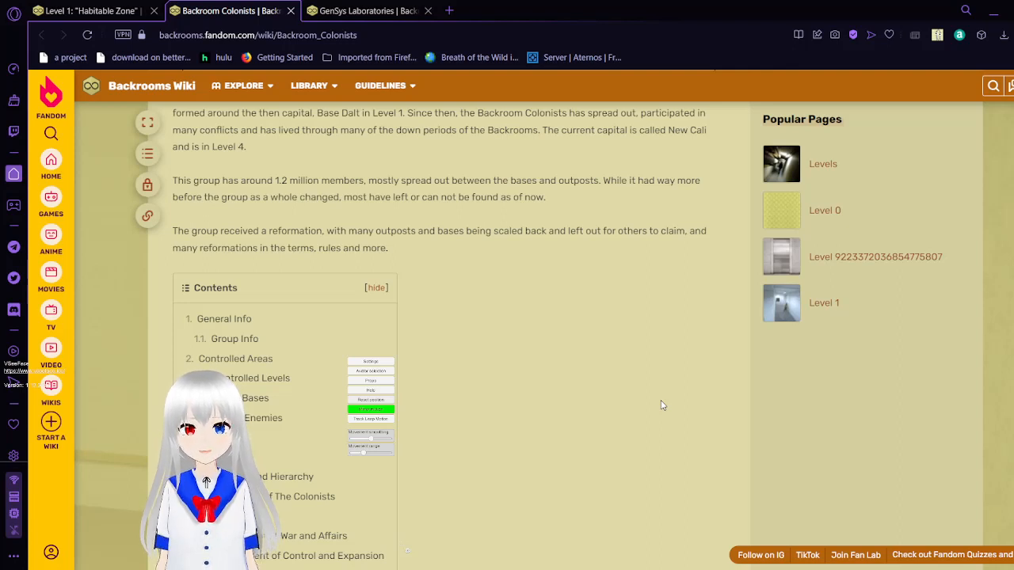
scroll("down", 3)
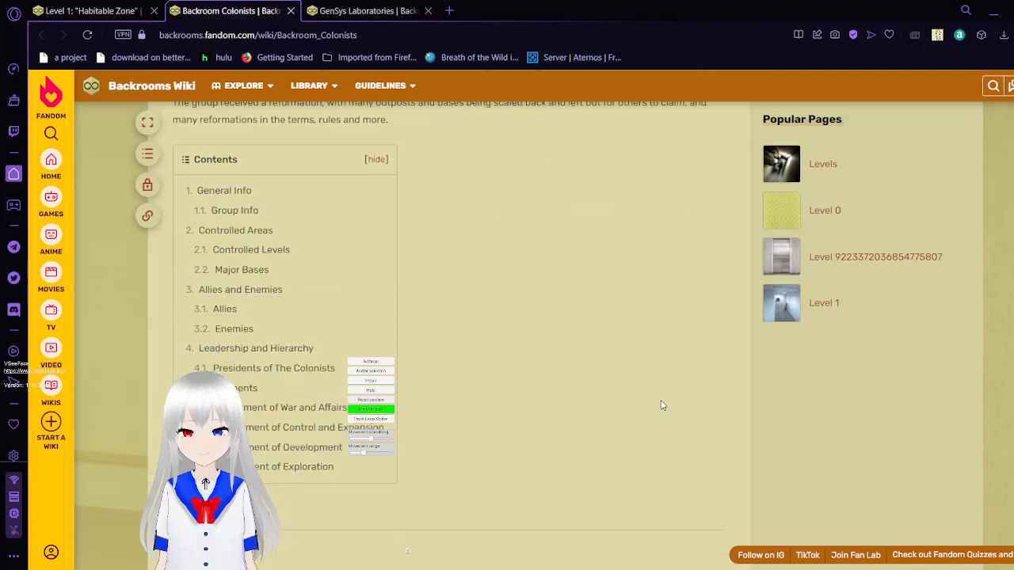
- Scroll past Contents through the General Info facts until Controlled Areas with Level 987 appears
scroll("down", 3)
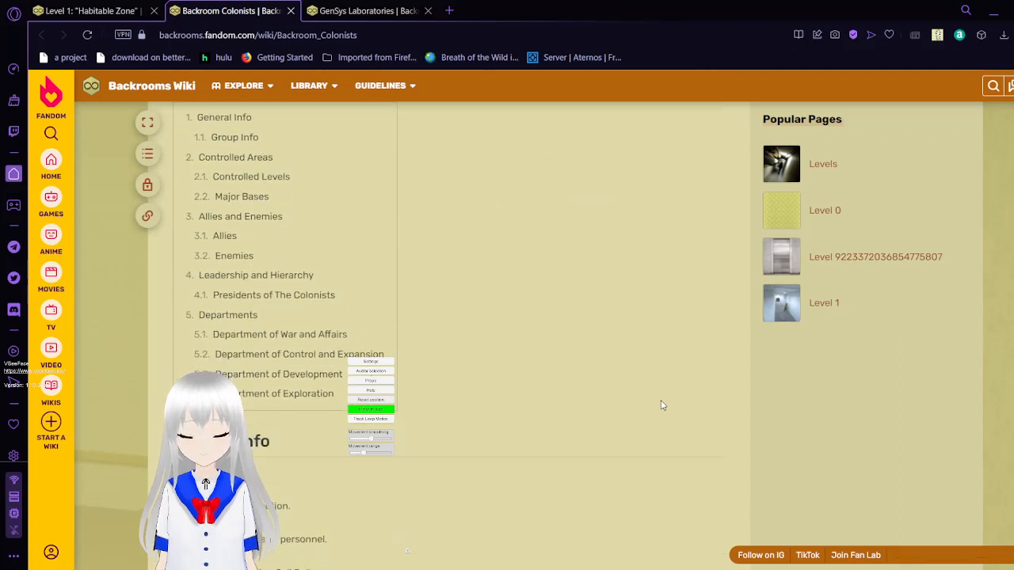
scroll("down", 3)
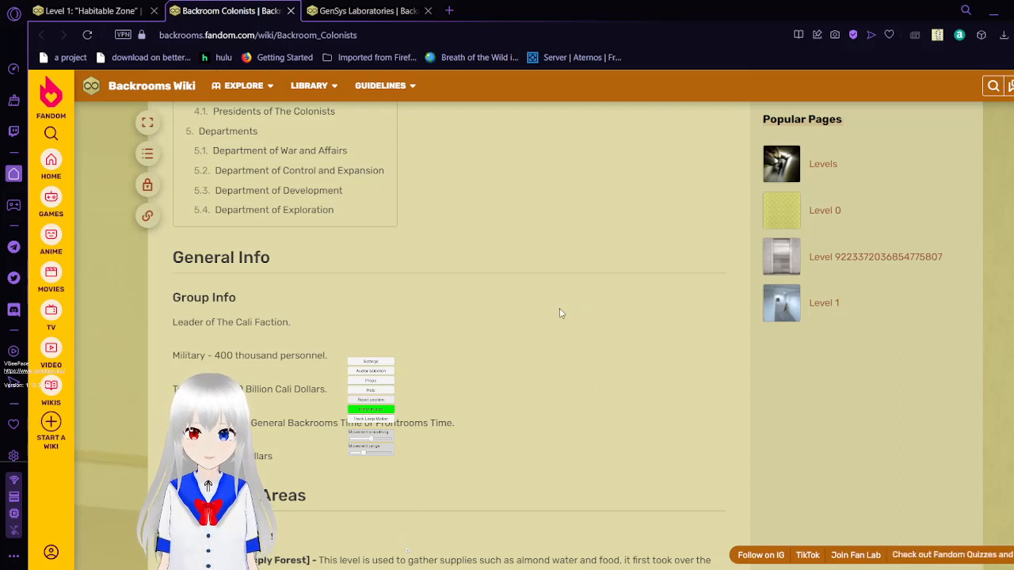
mouse_move(468, 328)
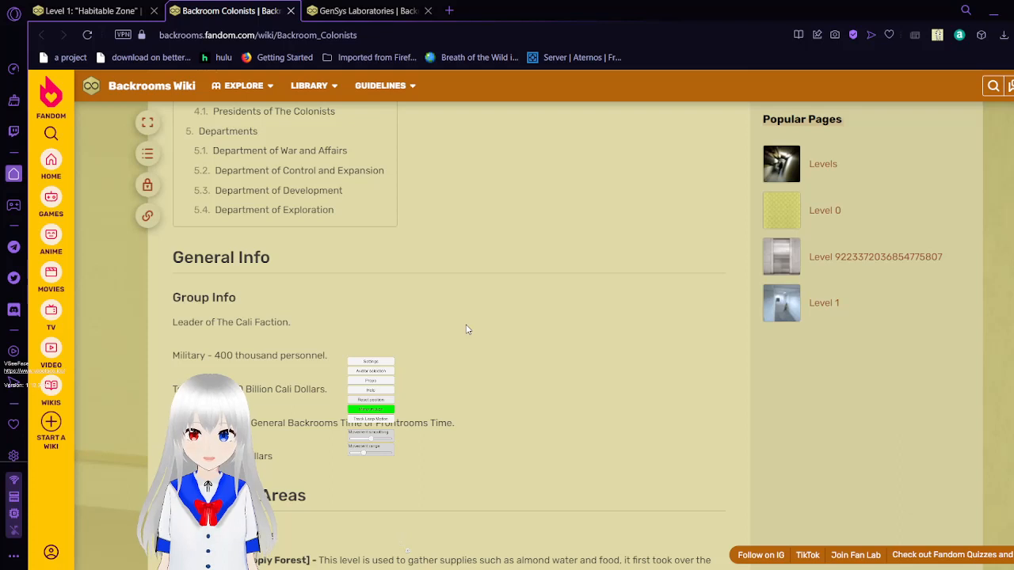
scroll("down", 3)
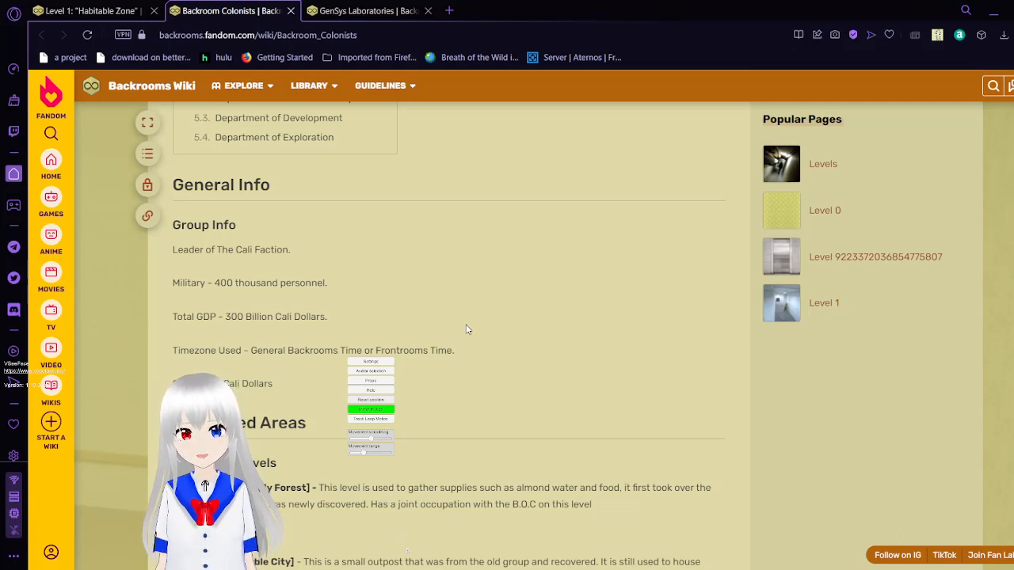
scroll("down", 3)
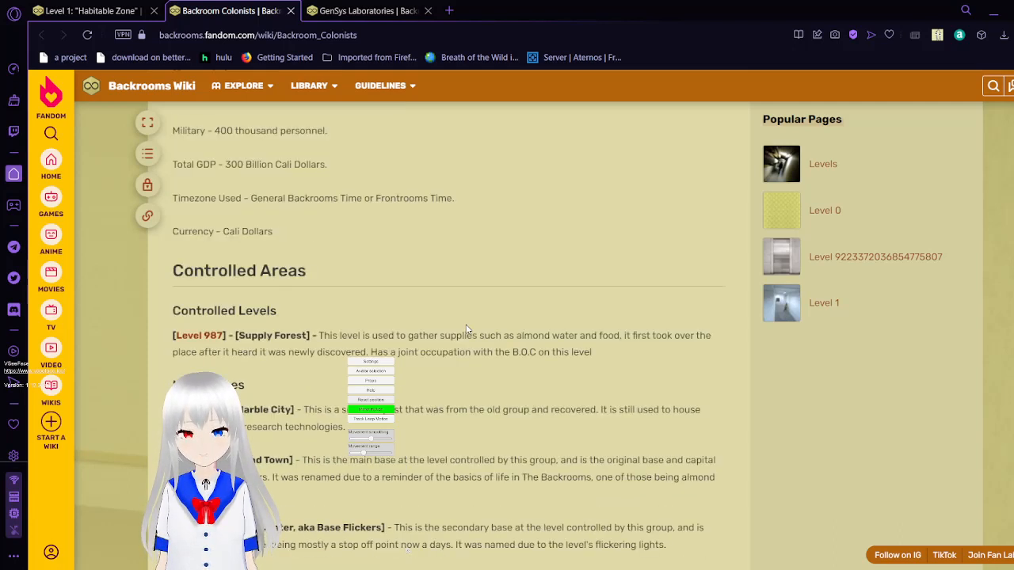
- Scroll through the Major Bases list from Marble City to Level 1237.1's New Adventure Galley
scroll("down", 3)
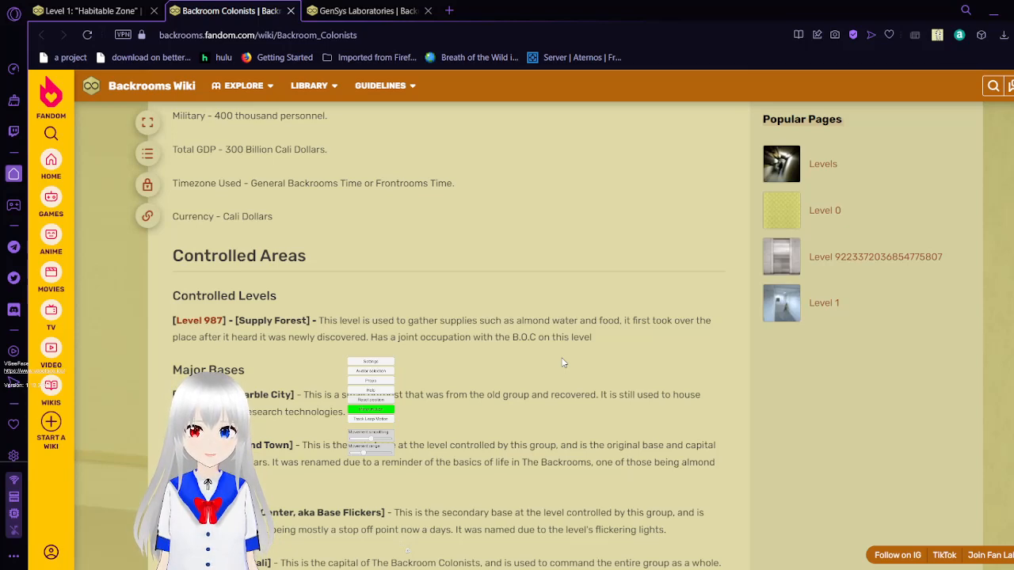
scroll("down", 3)
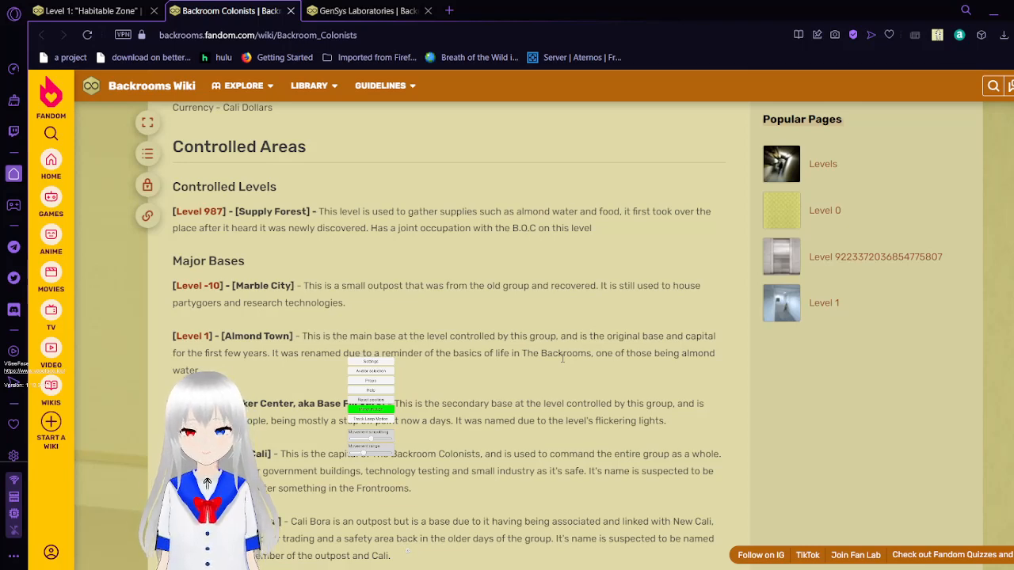
scroll("down", 3)
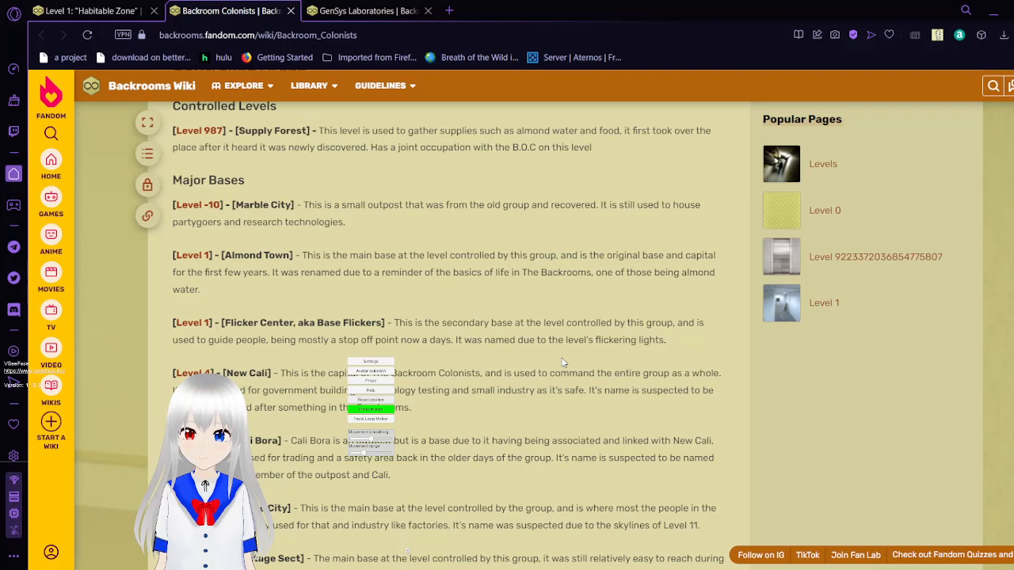
scroll("down", 3)
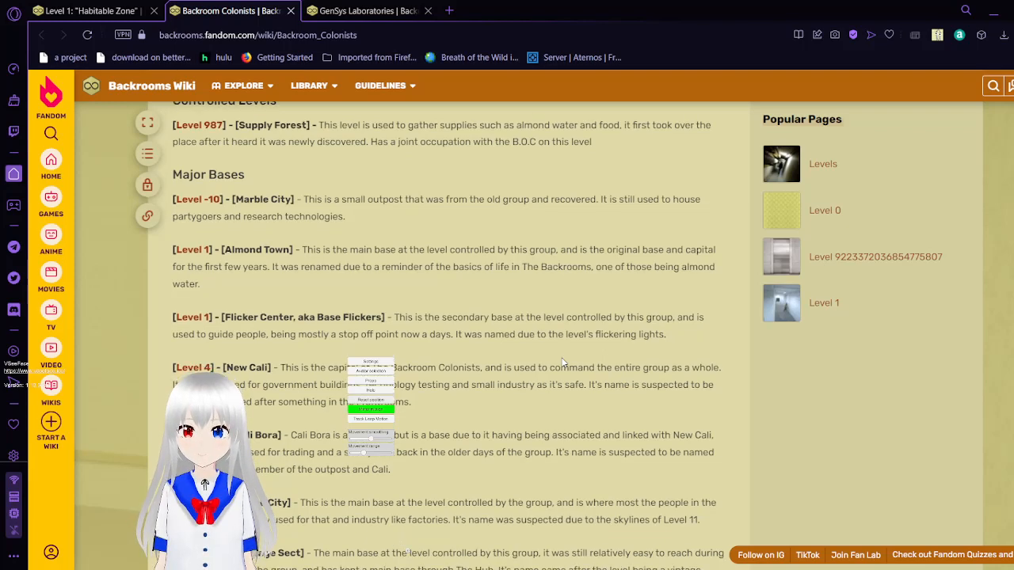
scroll("down", 3)
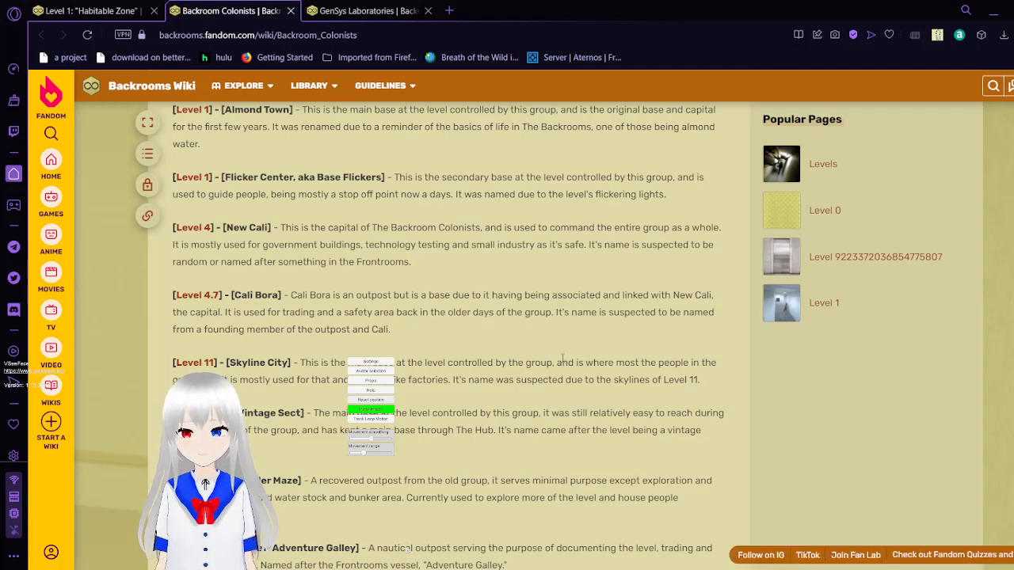
scroll("down", 3)
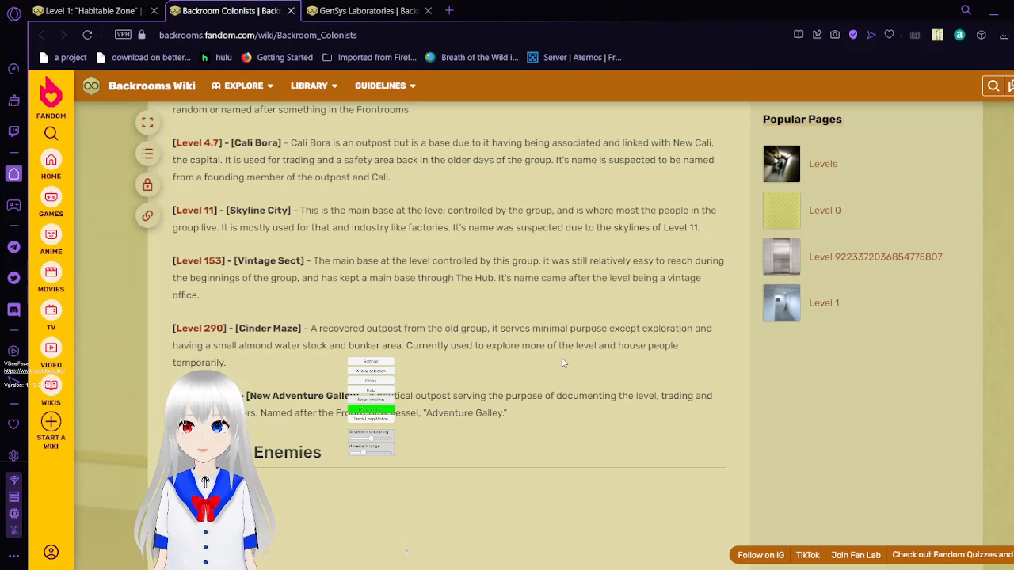
scroll("down", 3)
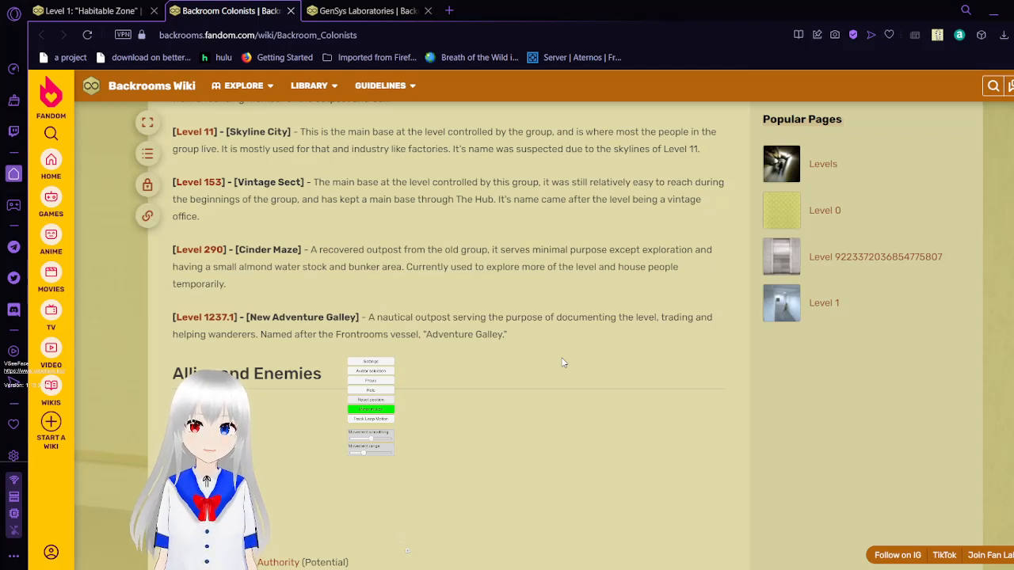
- Scroll past the Allies and Enemies lists to the Leadership and Hierarchy heading
scroll("down", 3)
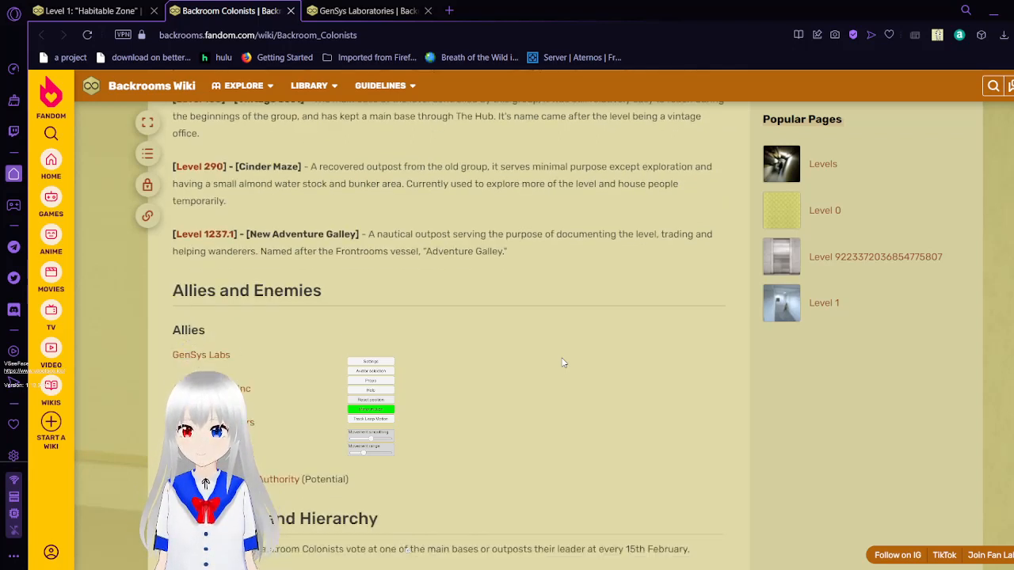
scroll("down", 3)
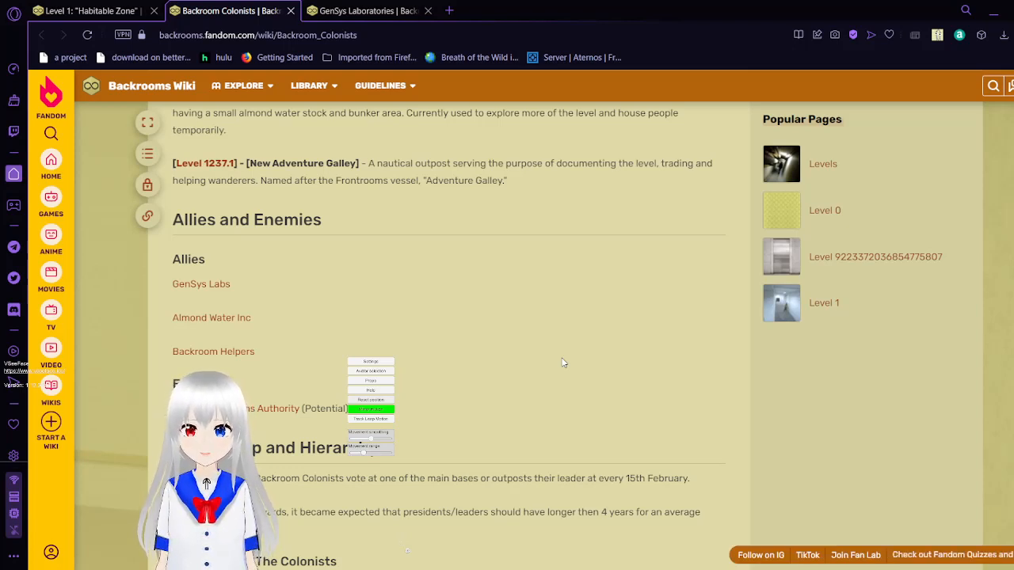
scroll("down", 3)
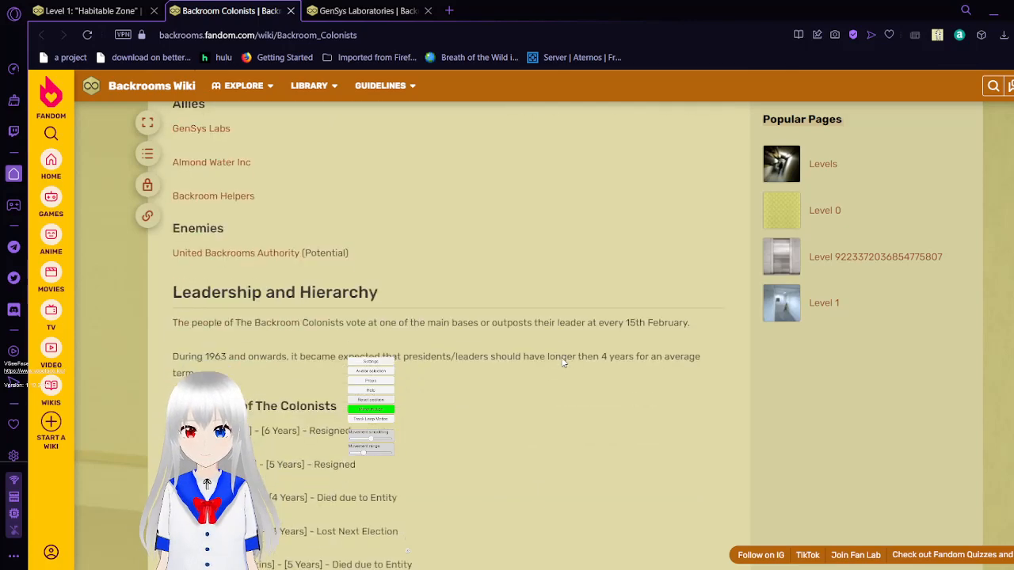
- Scroll into Leadership and Hierarchy to show the Presidents of The Colonists list from 1924
scroll("down", 3)
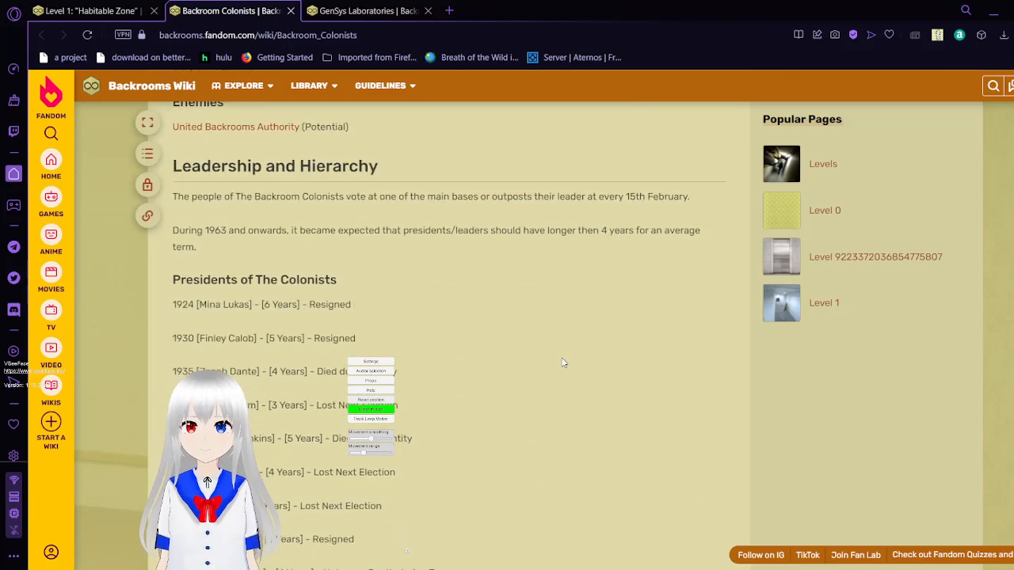
scroll("down", 3)
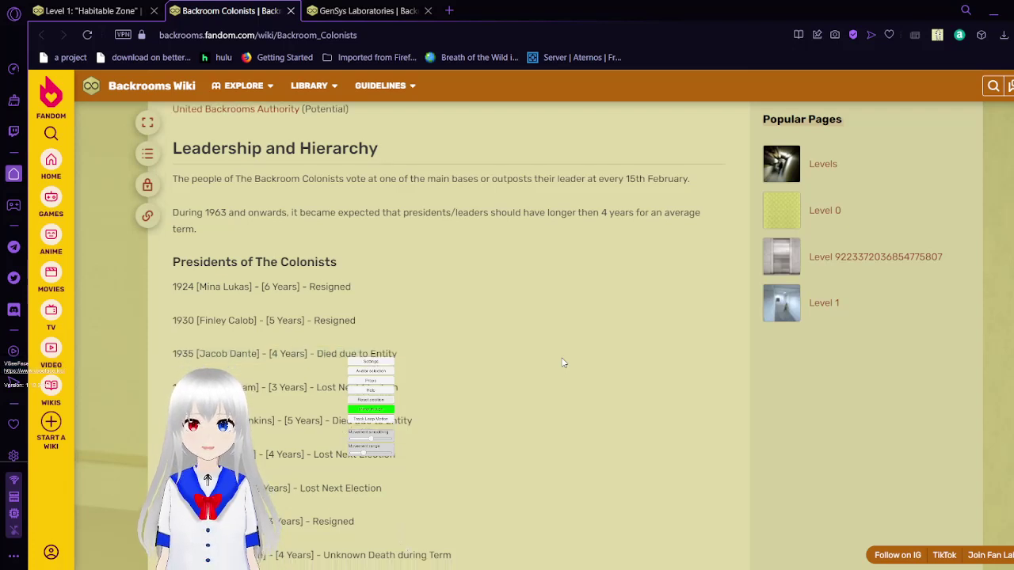
scroll("down", 3)
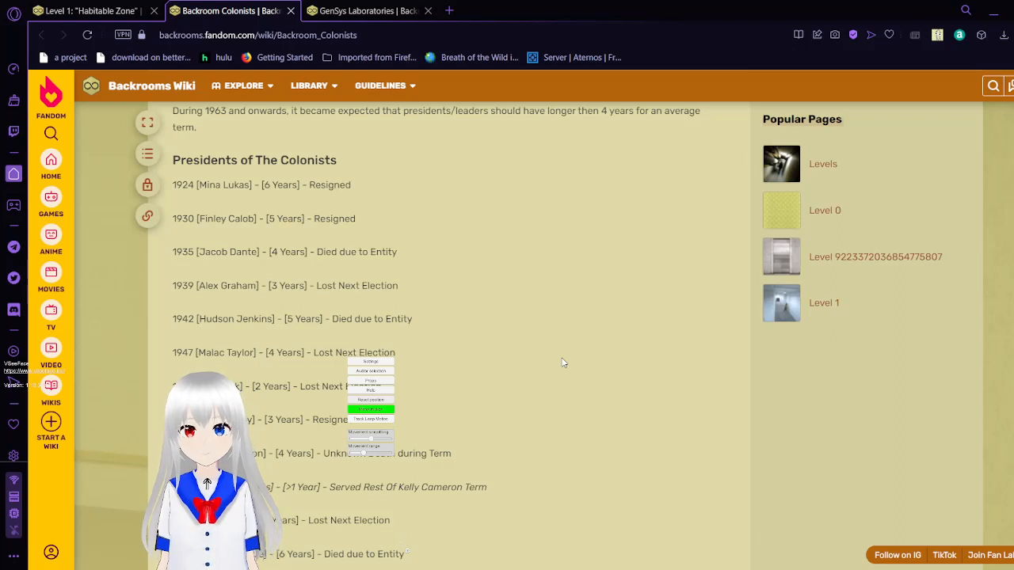
- Scroll through the Presidents list to the ongoing presidency, where Departments begins
scroll("down", 3)
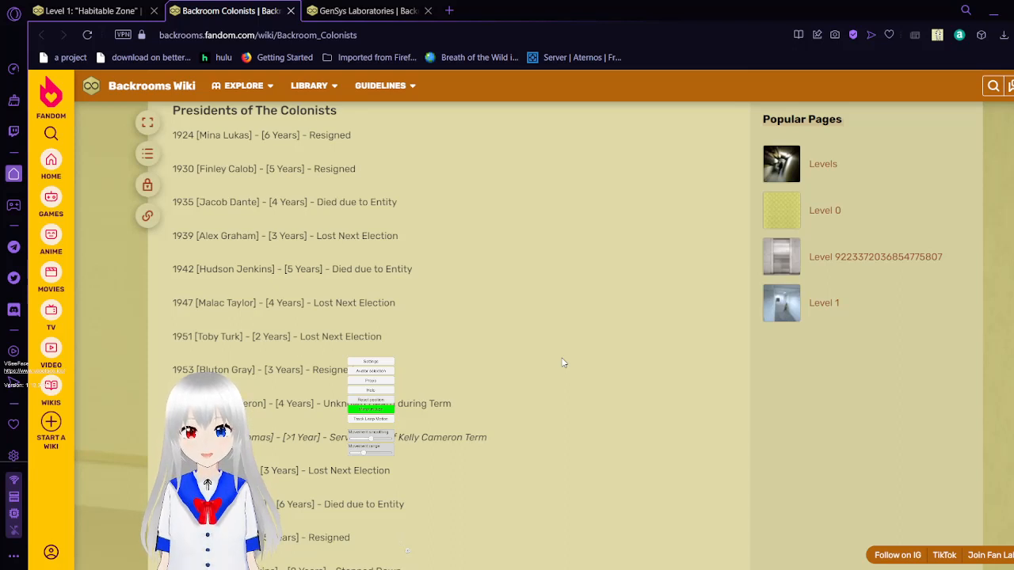
scroll("down", 3)
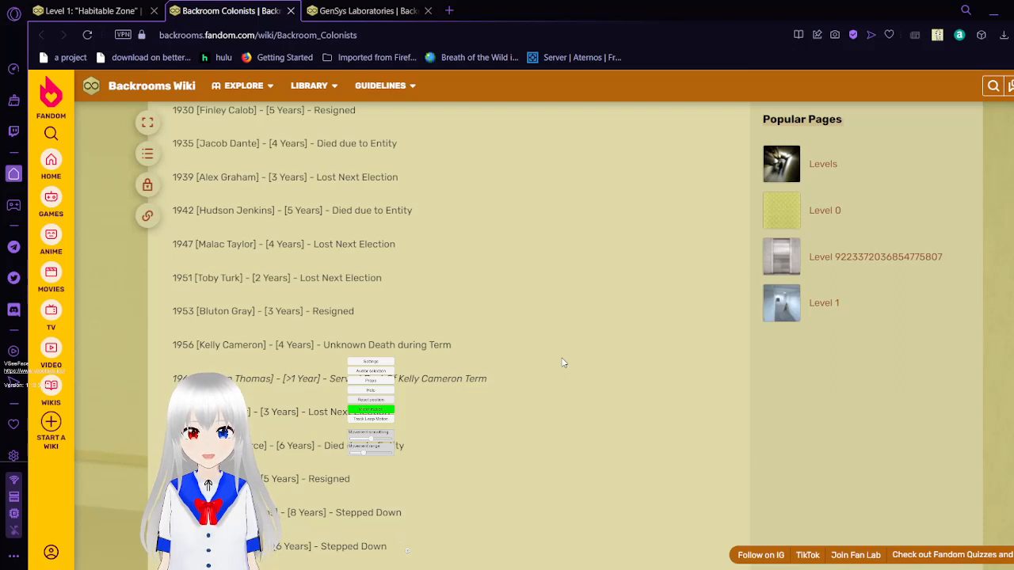
scroll("down", 3)
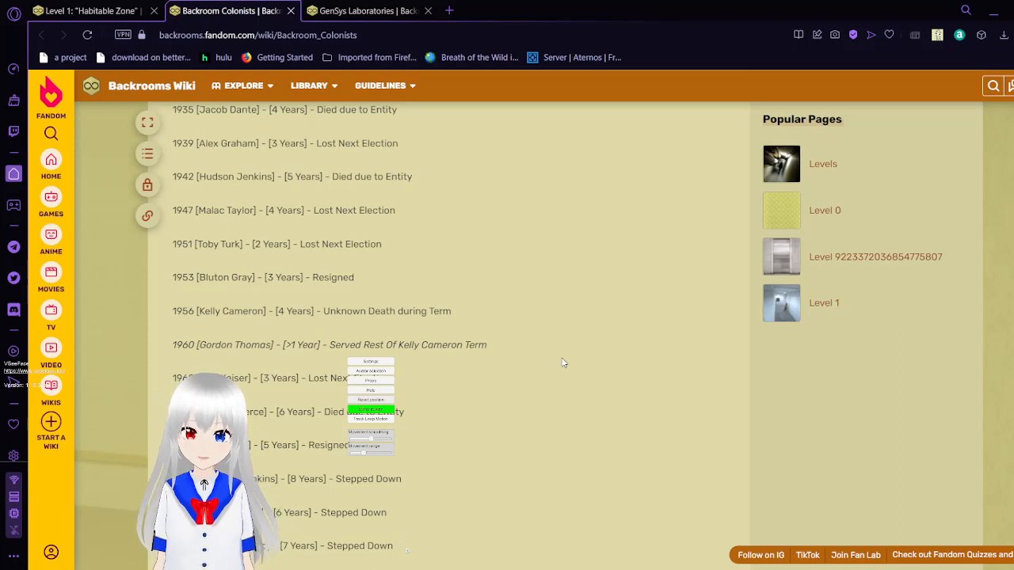
scroll("down", 3)
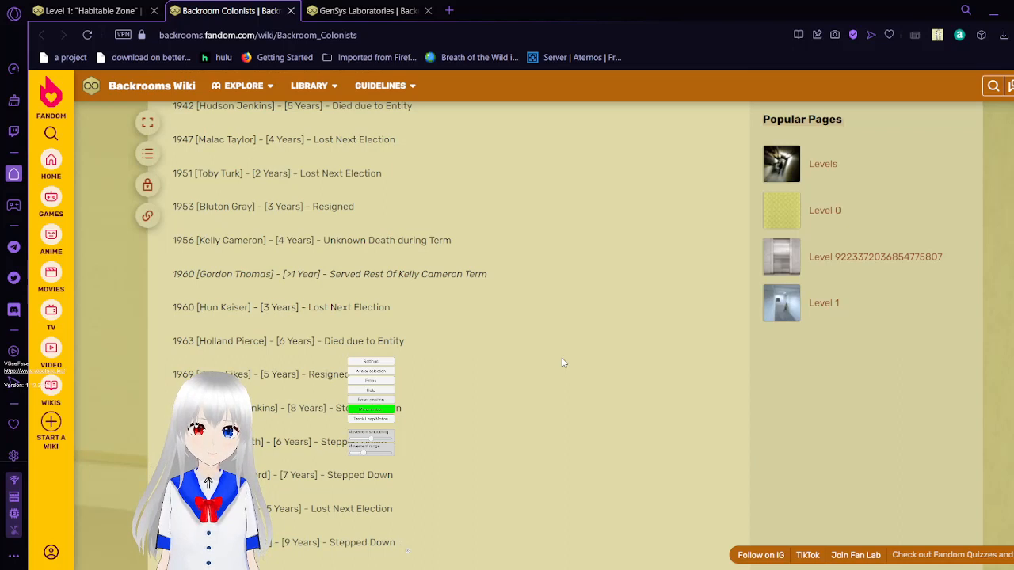
scroll("down", 3)
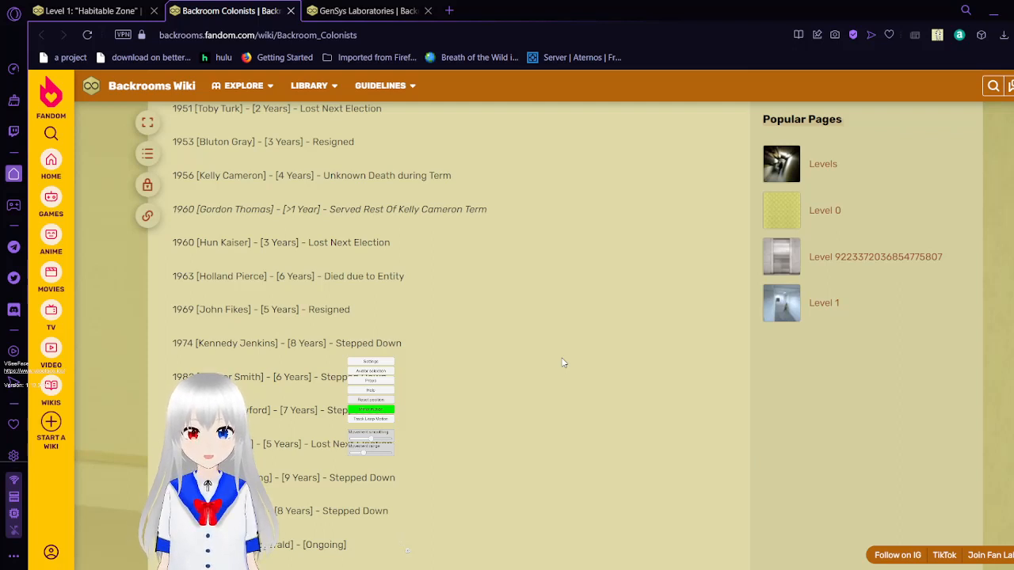
scroll("down", 3)
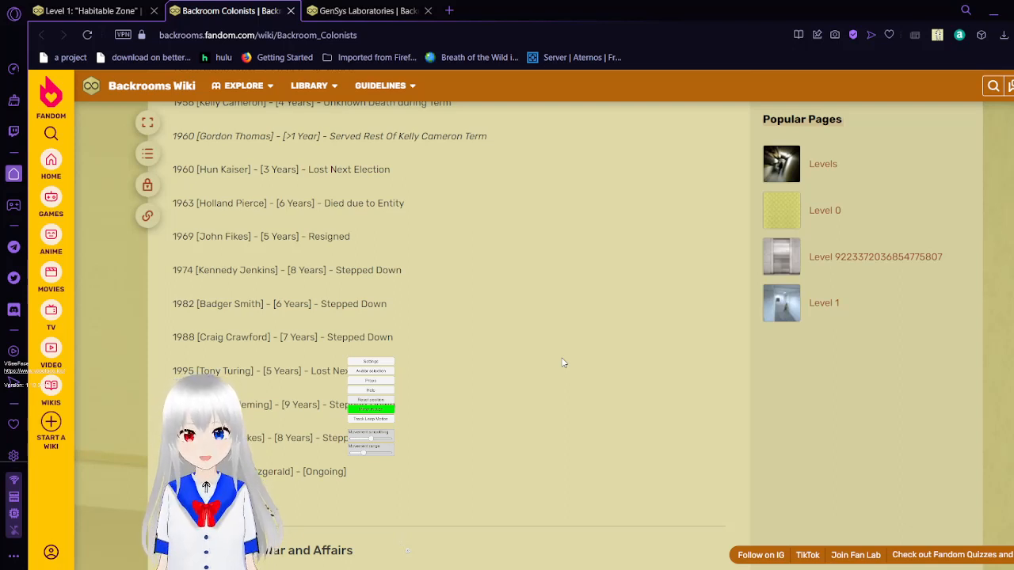
scroll("down", 3)
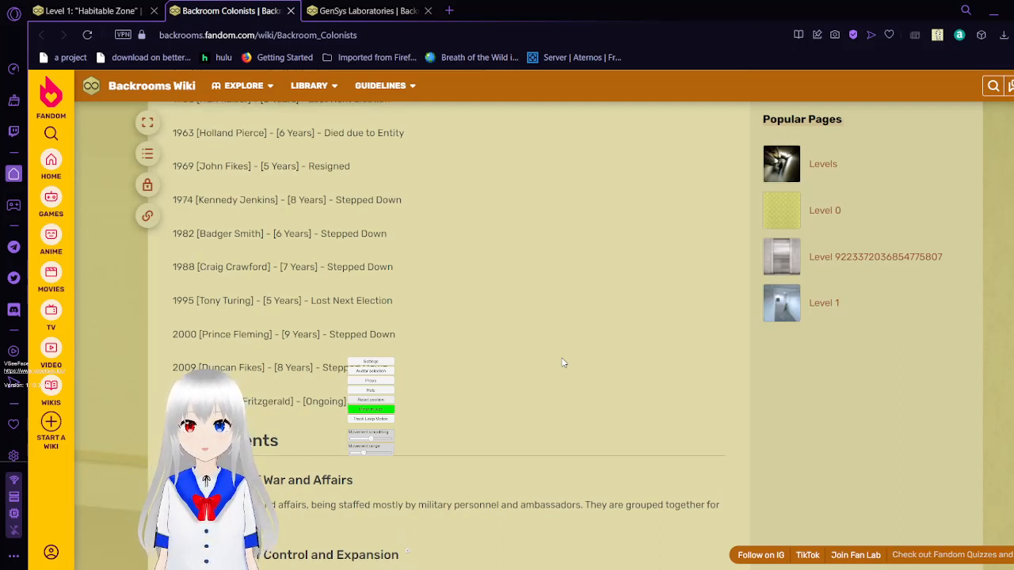
- Scroll through the Backroom Colonists Departments section to its end
scroll("down", 3)
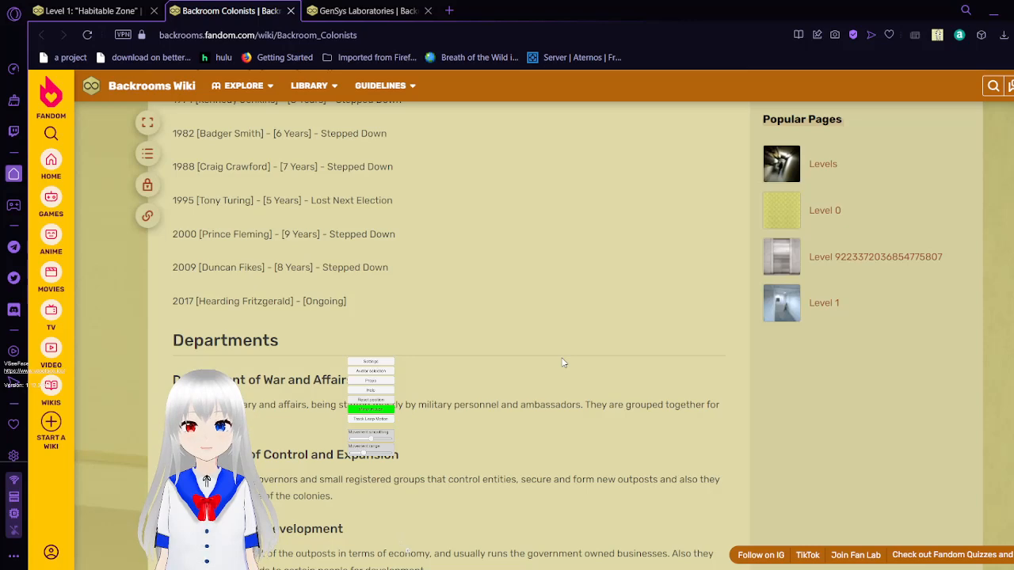
scroll("down", 3)
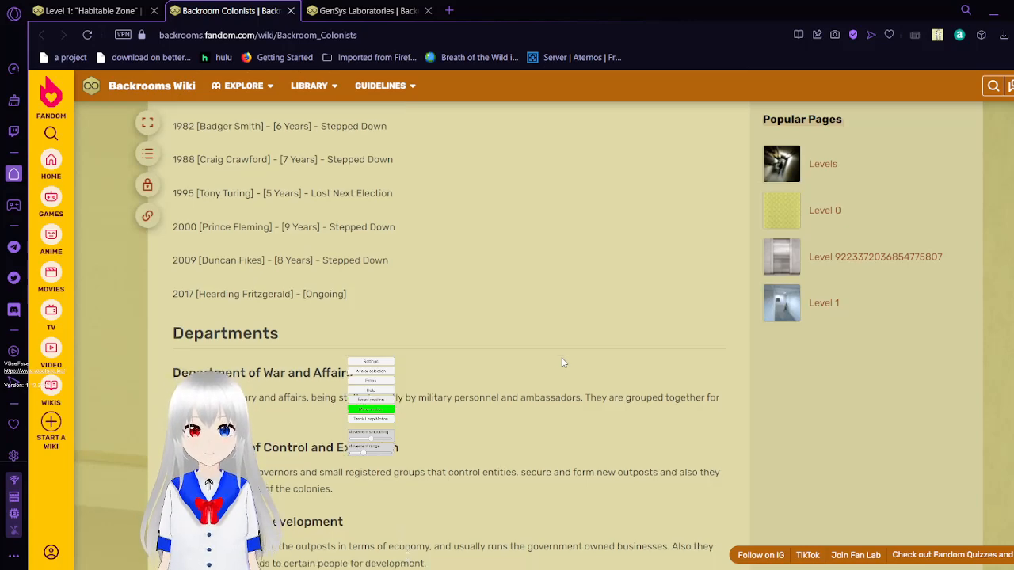
scroll("down", 3)
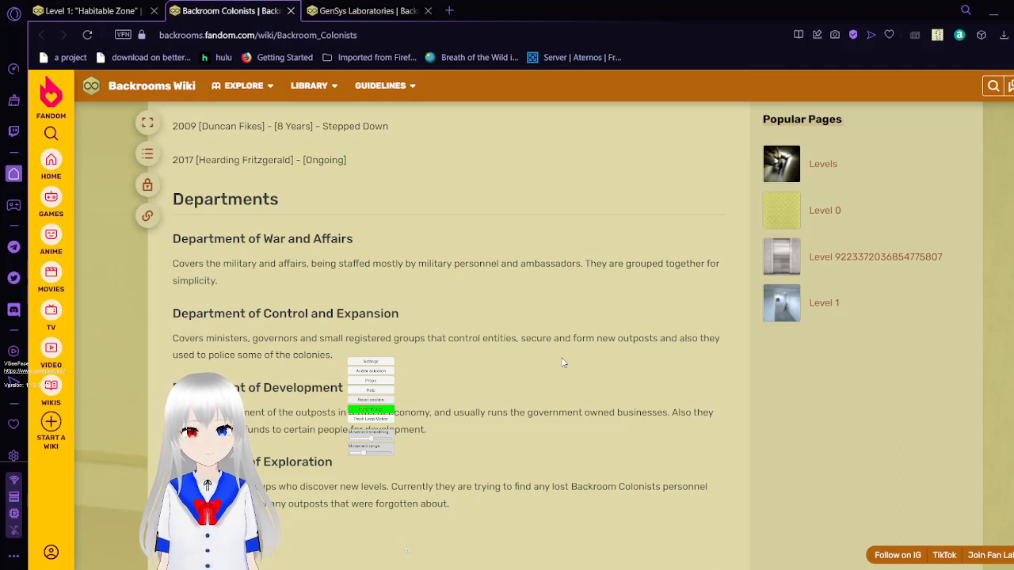
mouse_move(602, 362)
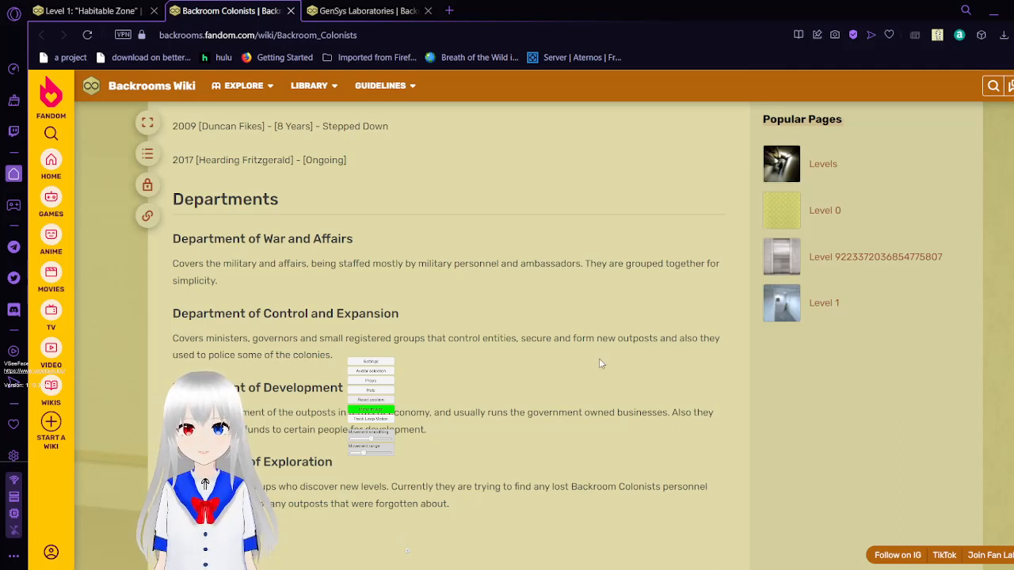
scroll("down", 3)
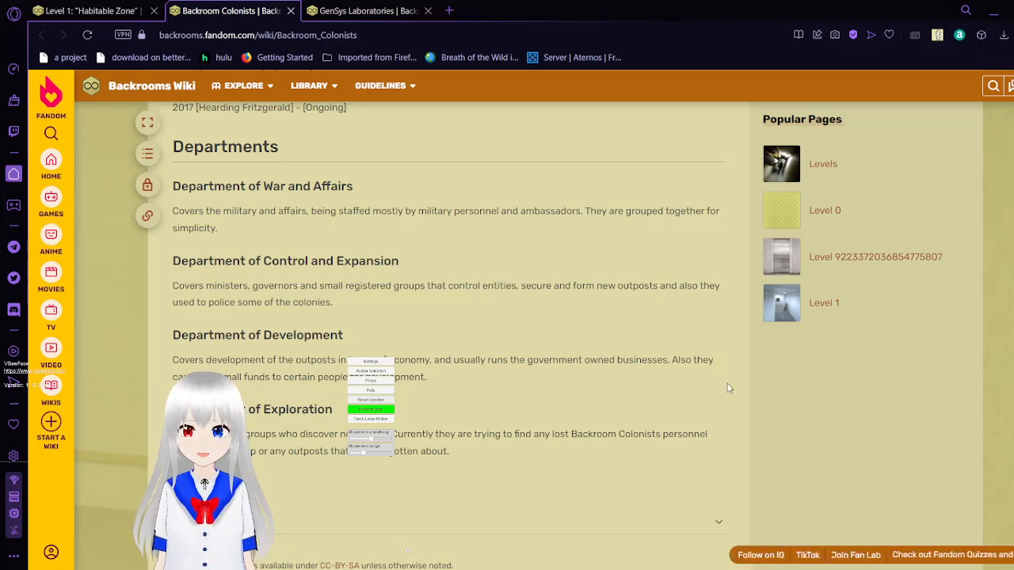
scroll("down", 3)
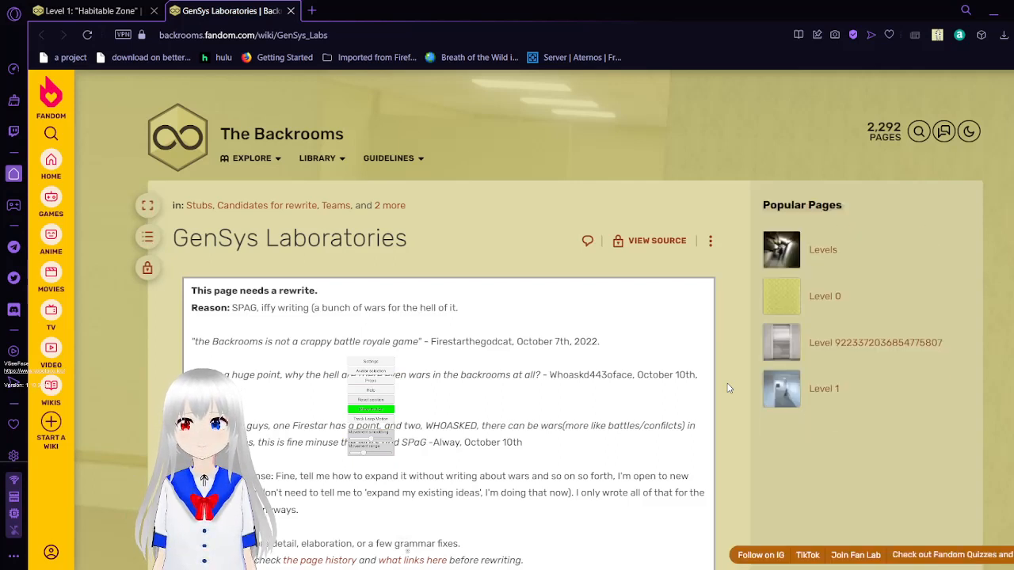
mouse_move(787, 414)
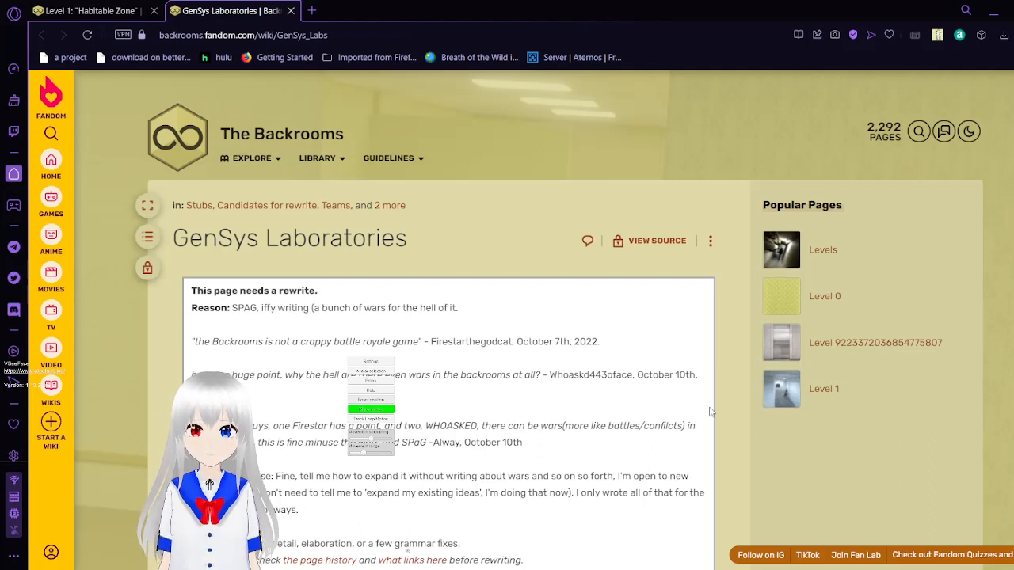
scroll("down", 3)
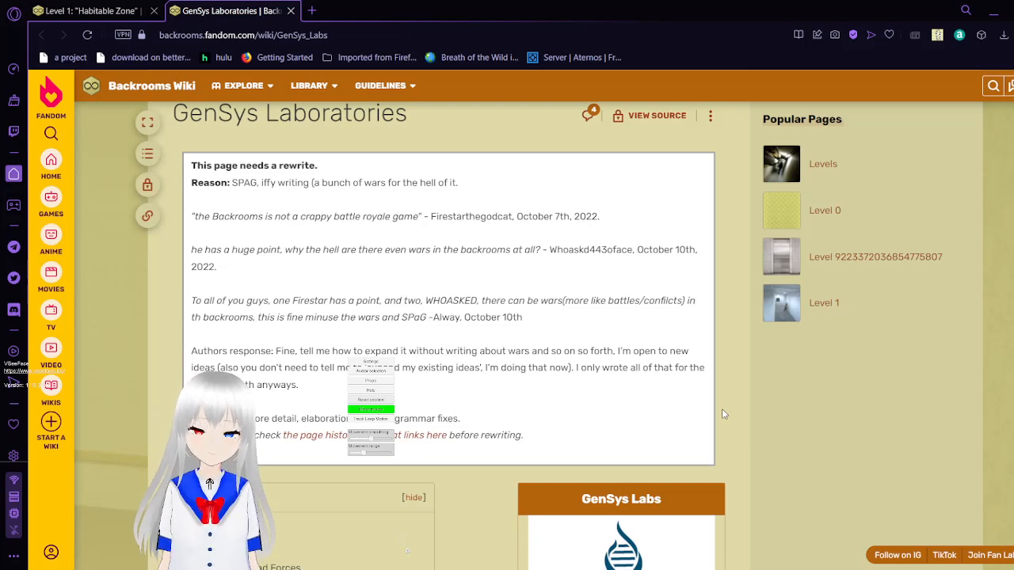
- Scroll past the GenSys Labs contents list and facts infobox to the Description heading
scroll("down", 3)
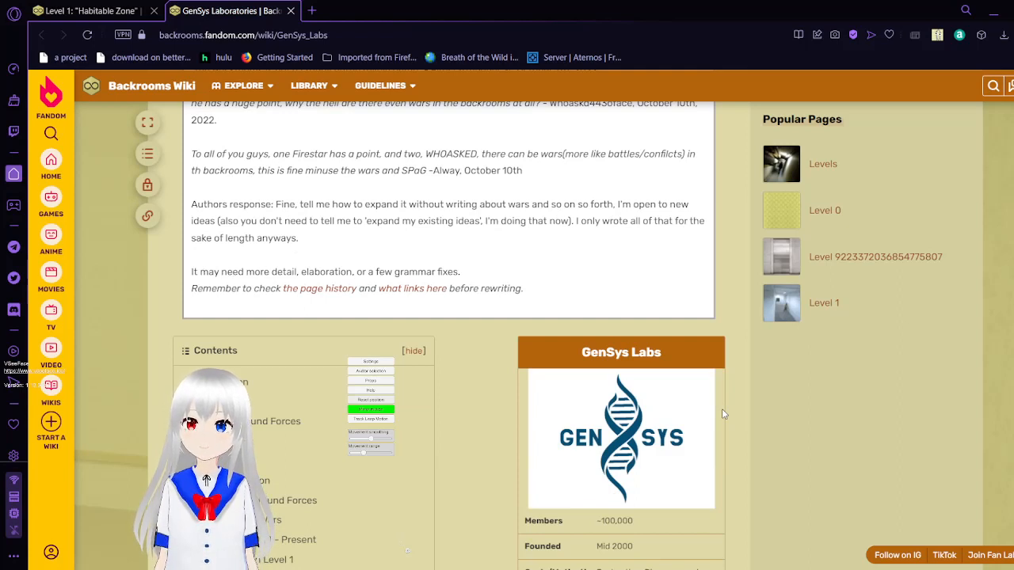
scroll("down", 3)
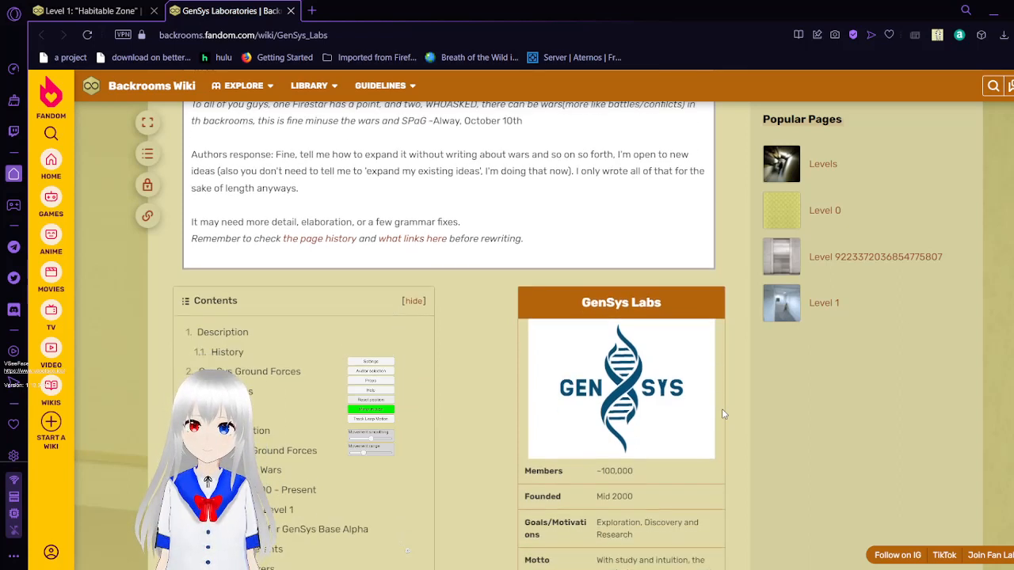
scroll("down", 3)
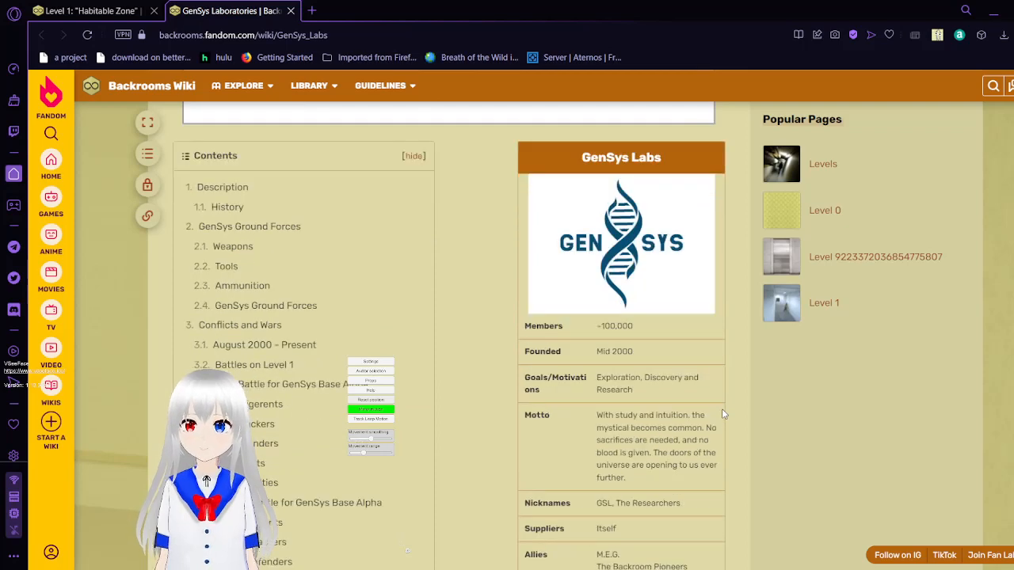
scroll("down", 3)
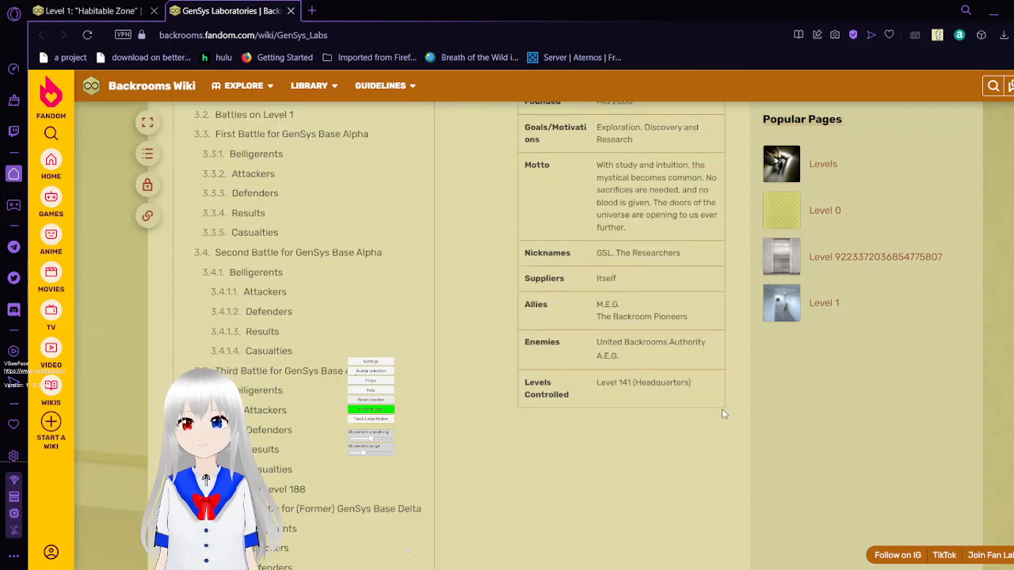
scroll("down", 3)
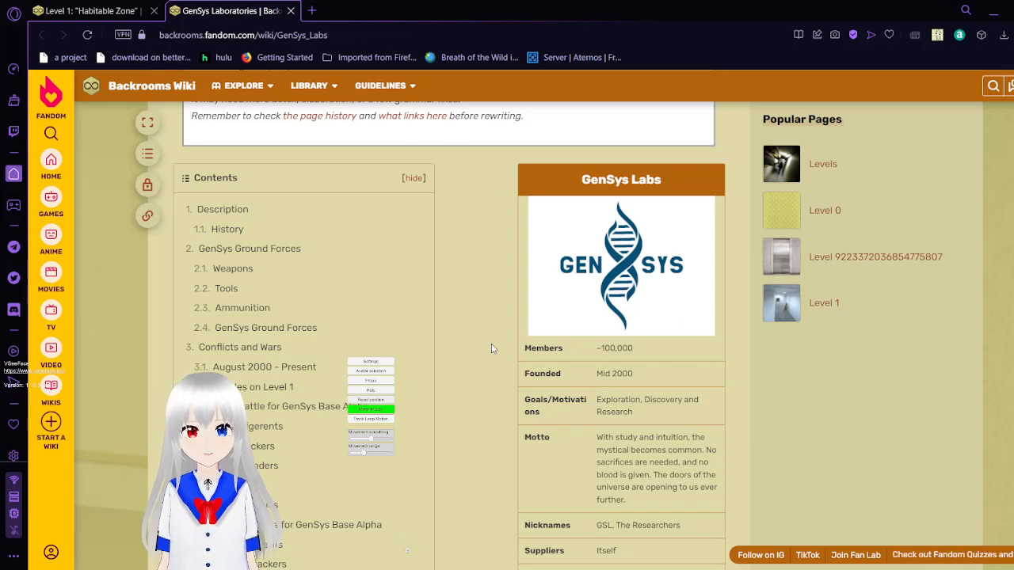
scroll("down", 3)
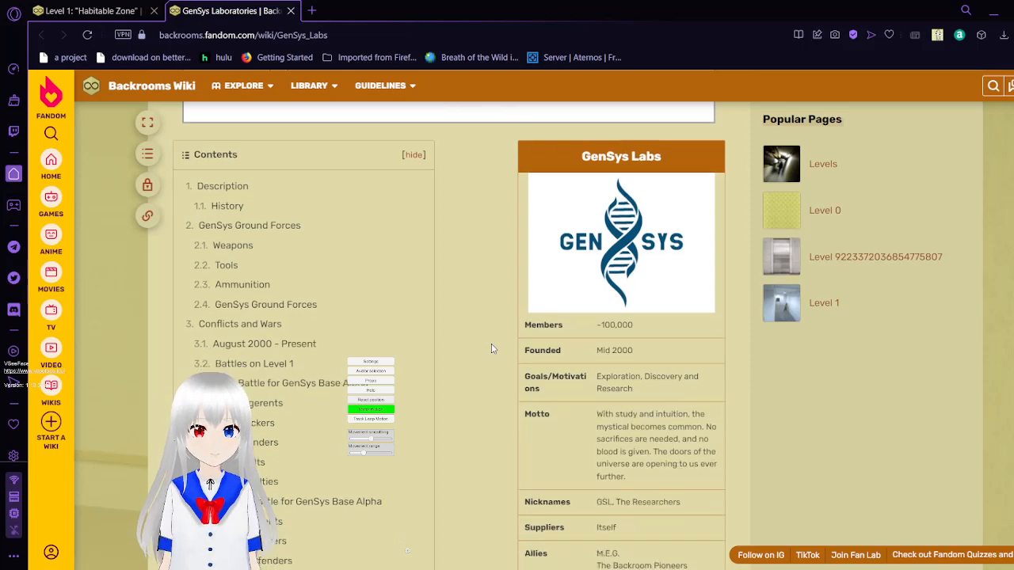
scroll("down", 3)
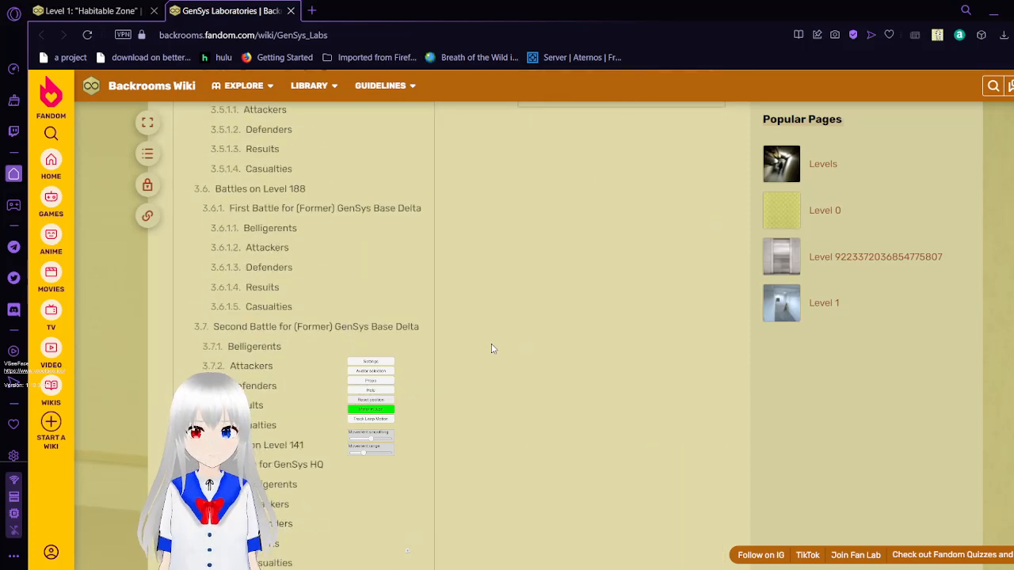
scroll("down", 3)
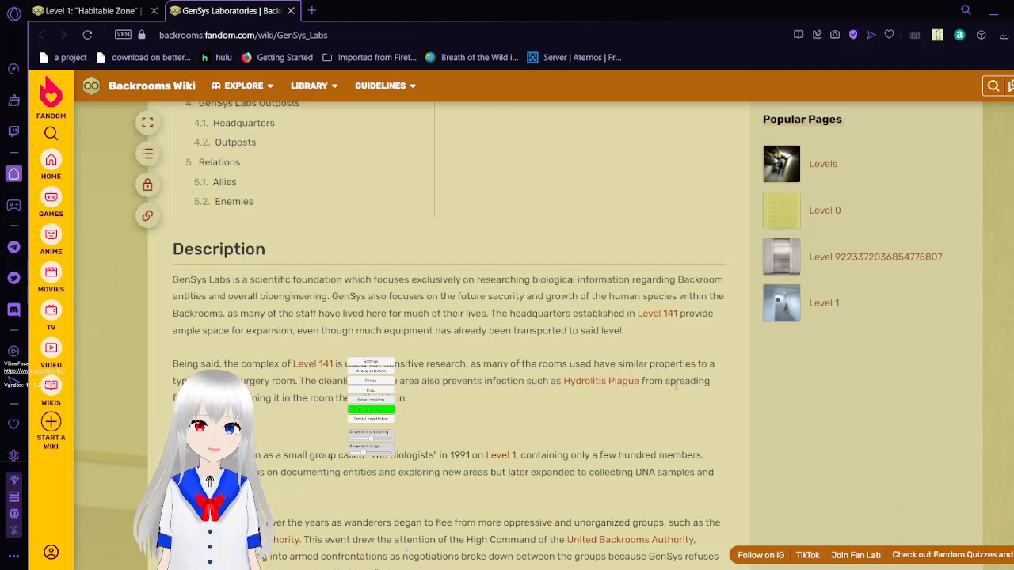
mouse_move(727, 415)
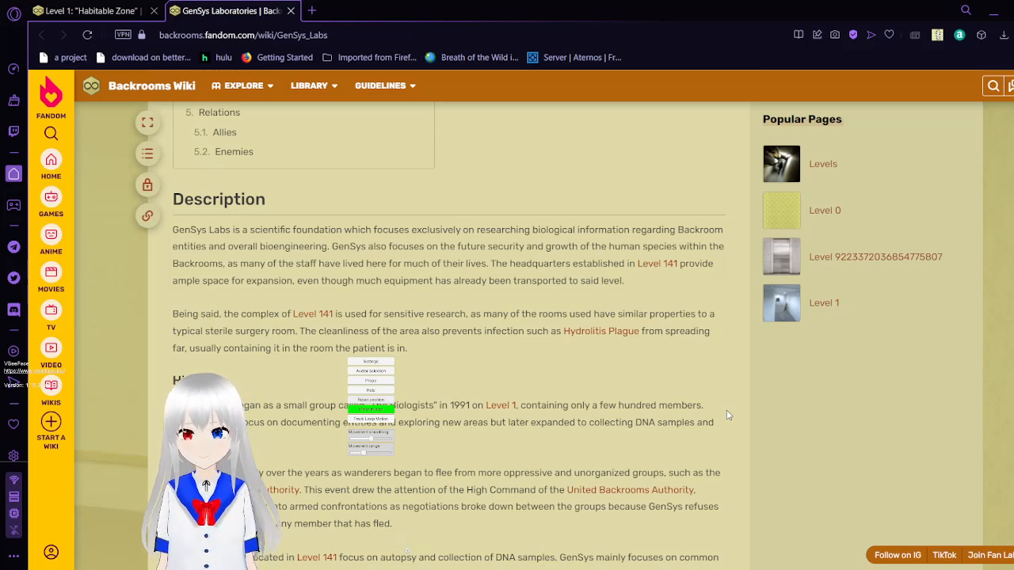
- Scroll past the Description to reveal the History section on The Biologists' 1991 origins
scroll("down", 3)
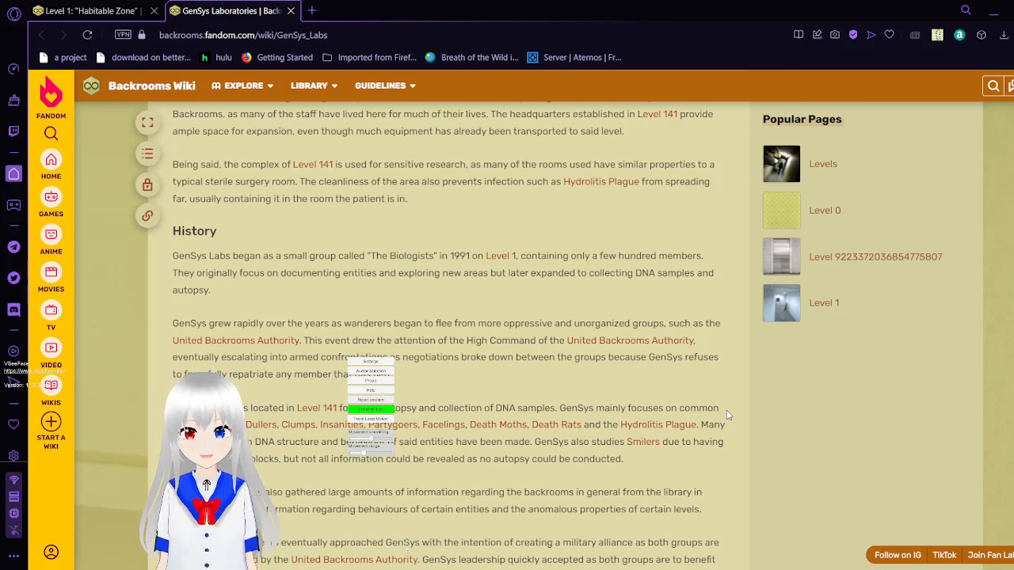
- Scroll through History to the Level 141 laboratories and Backroom Pioneers alliance paragraph
scroll("down", 3)
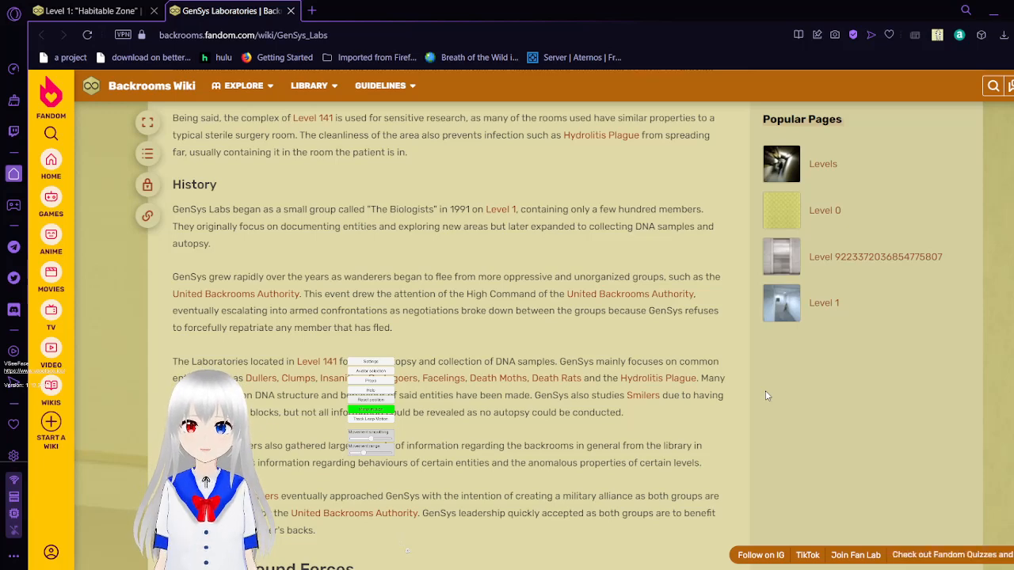
scroll("down", 3)
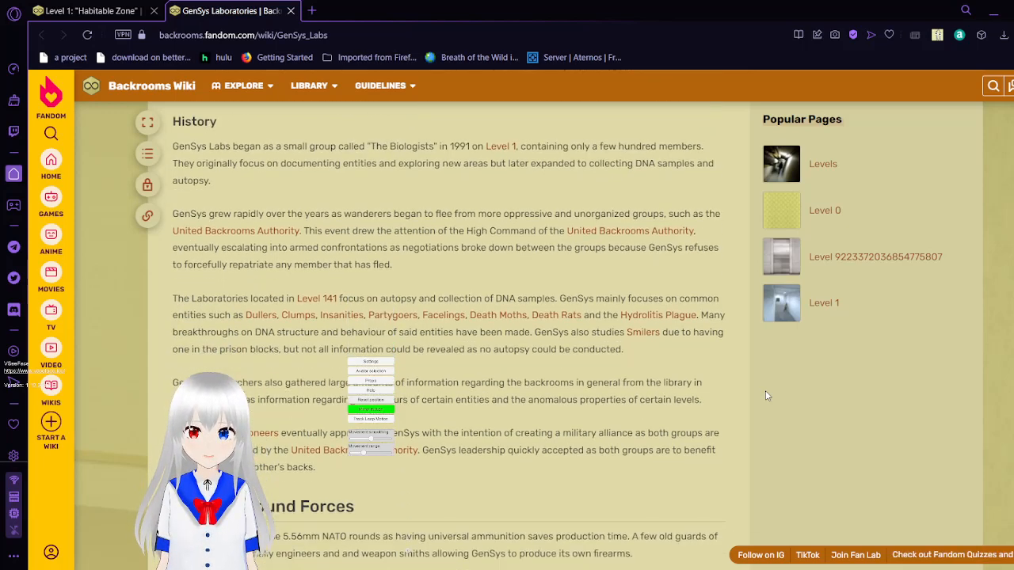
scroll("down", 3)
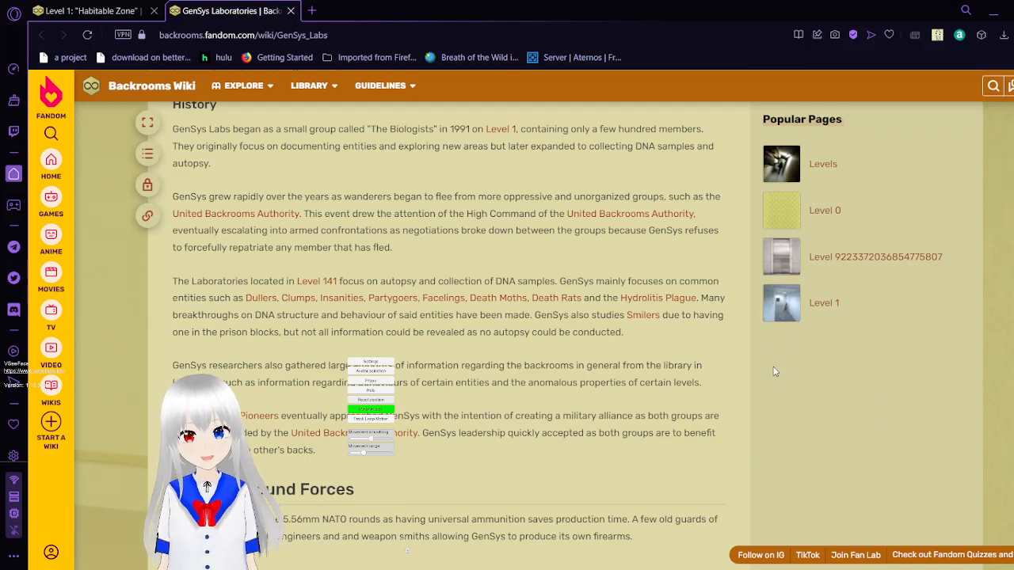
mouse_move(710, 410)
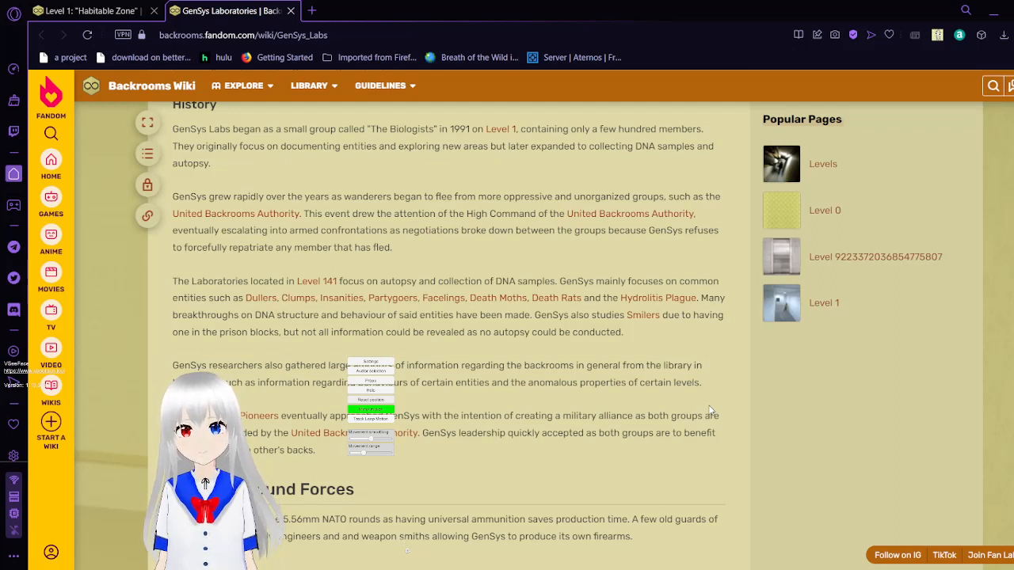
scroll("down", 3)
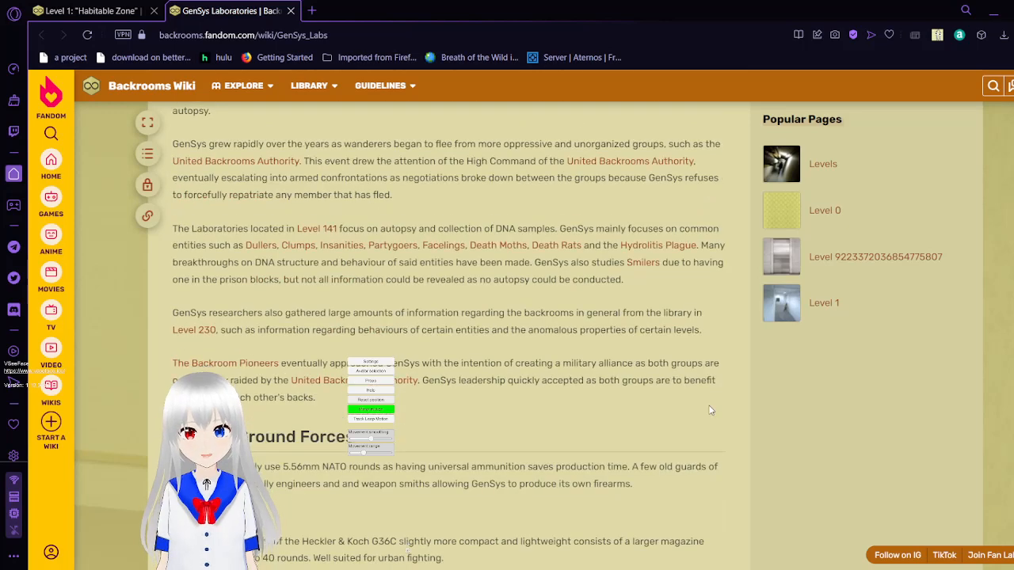
scroll("down", 3)
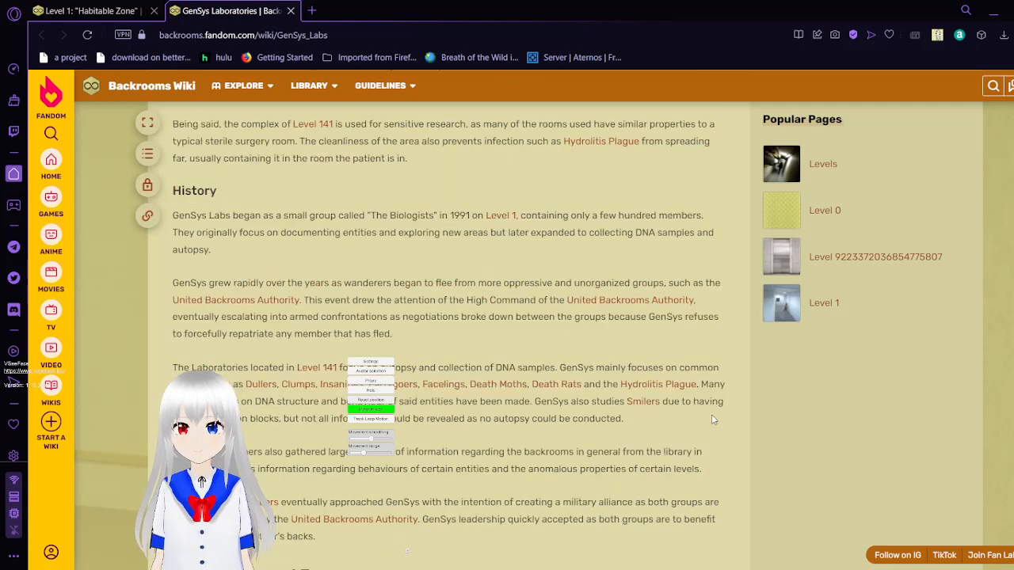
- Scroll down to the Ground Forces section and its Weapons list starting at the SL36 rifle
scroll("down", 3)
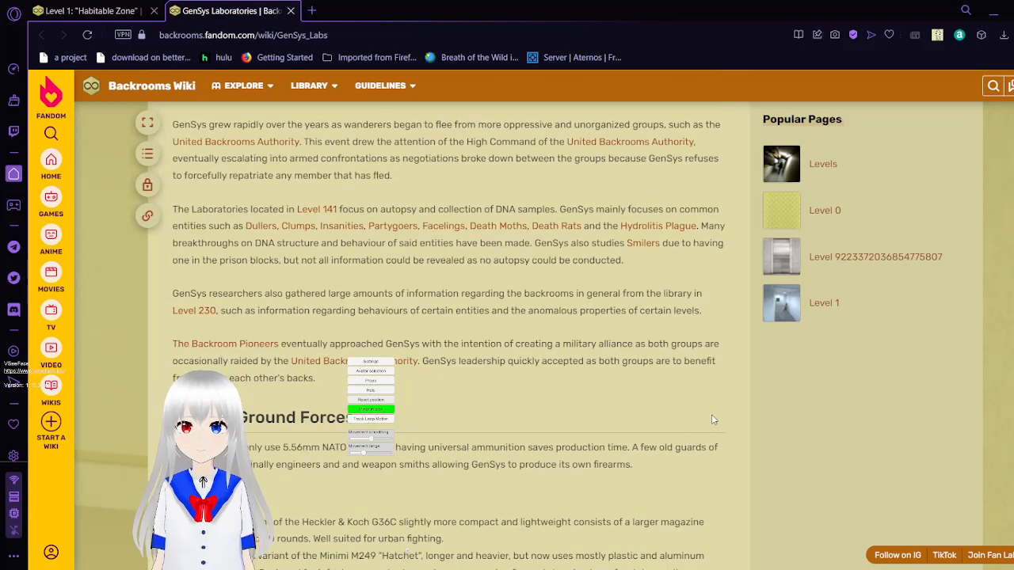
scroll("down", 3)
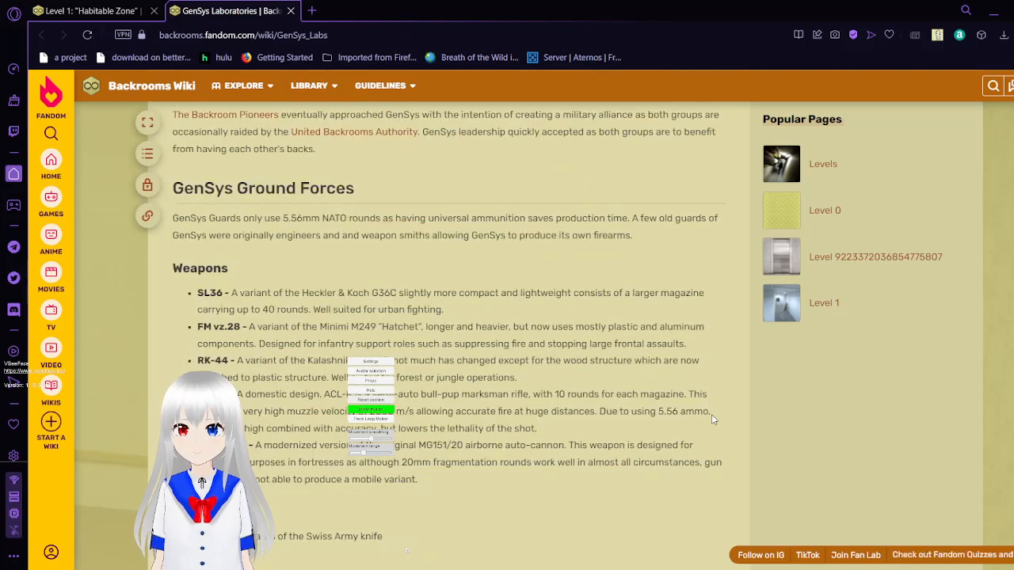
- Adjust the view so the Weapons list from SL36 through the MG151/20 auto-cannon is fully visible
scroll("down", 3)
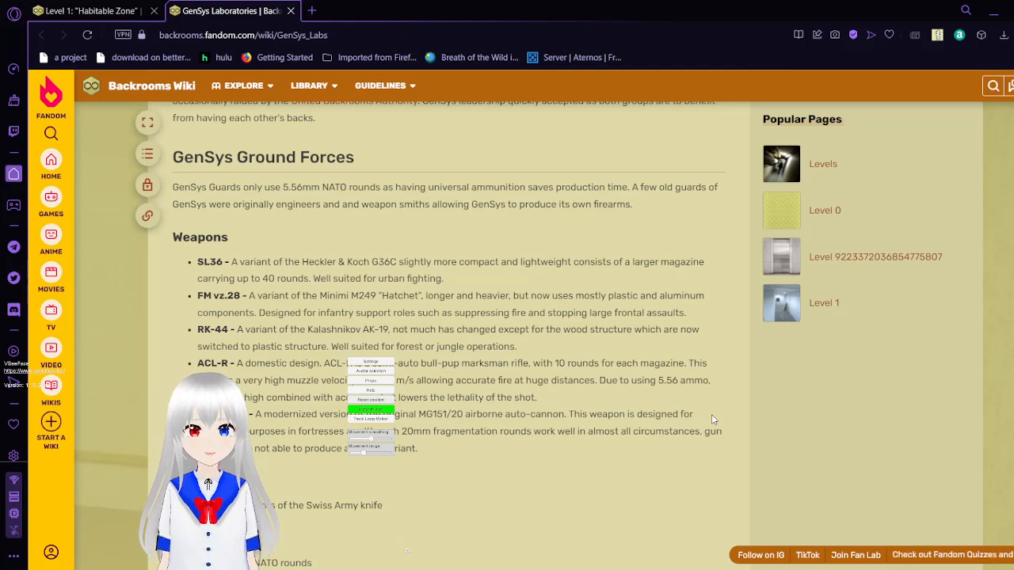
scroll("down", 3)
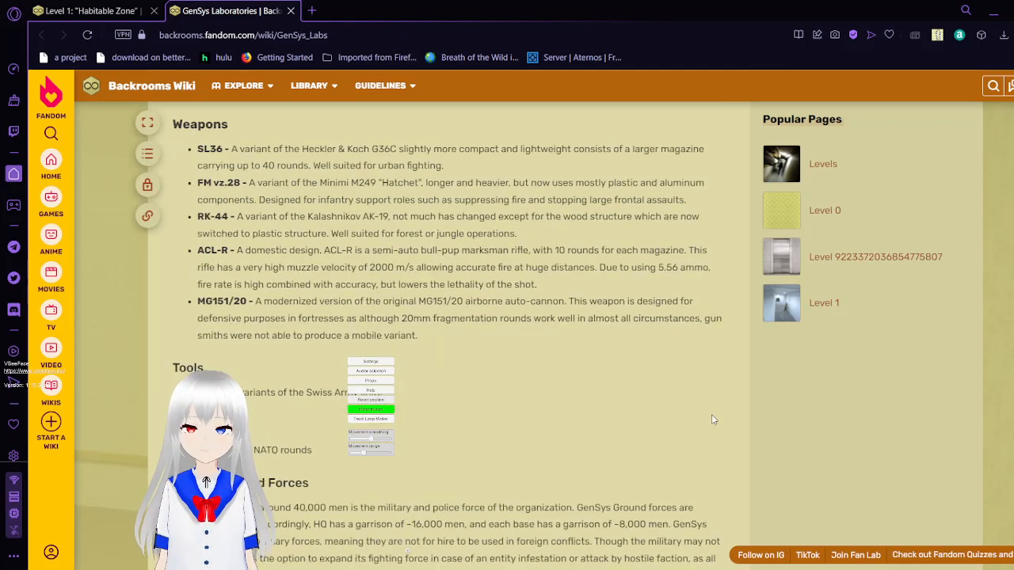
scroll("up", 3)
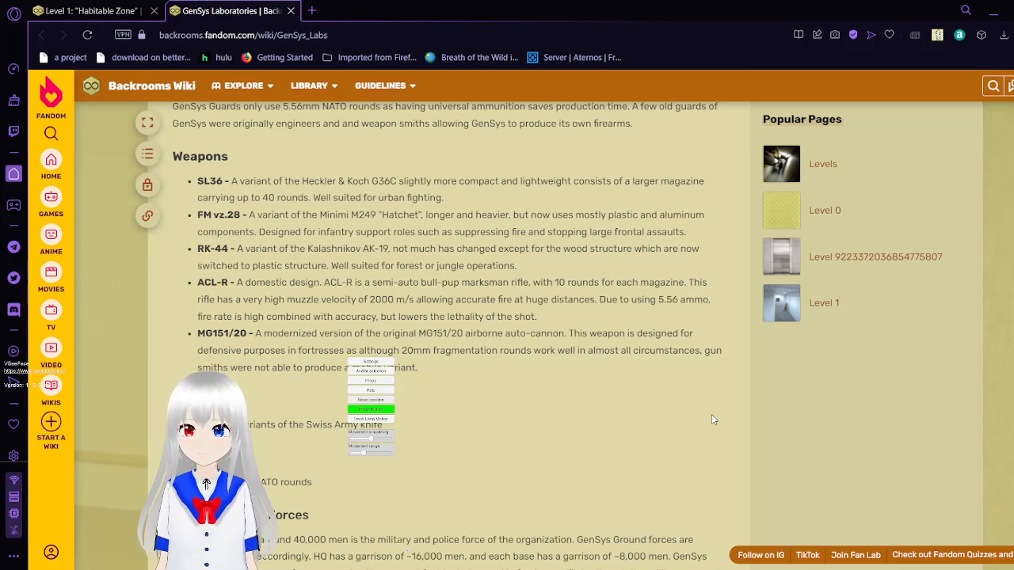
- Scroll past Tools and Ammunition to the contents list showing the Battles on Level 141 entries
scroll("down", 3)
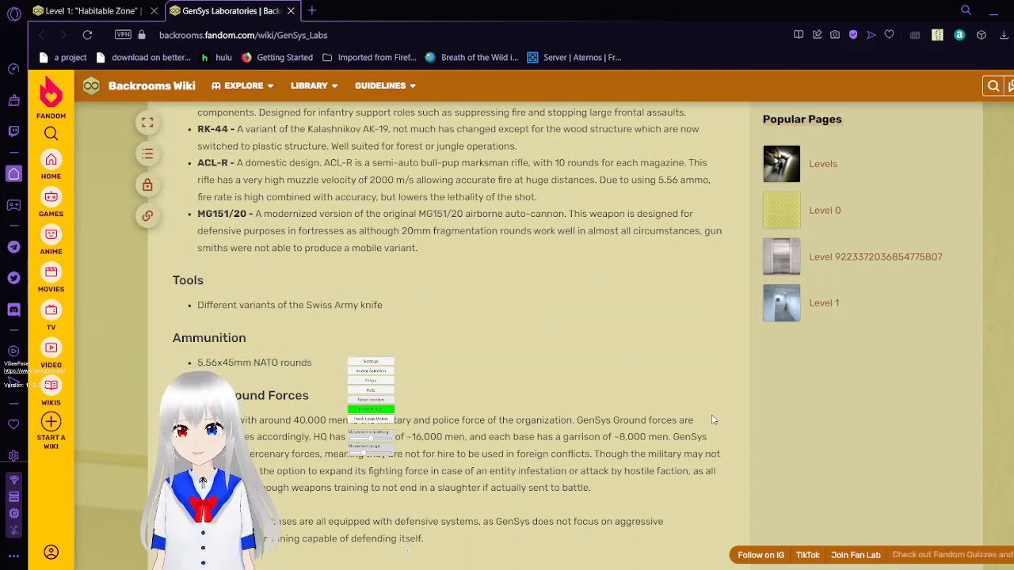
scroll("down", 3)
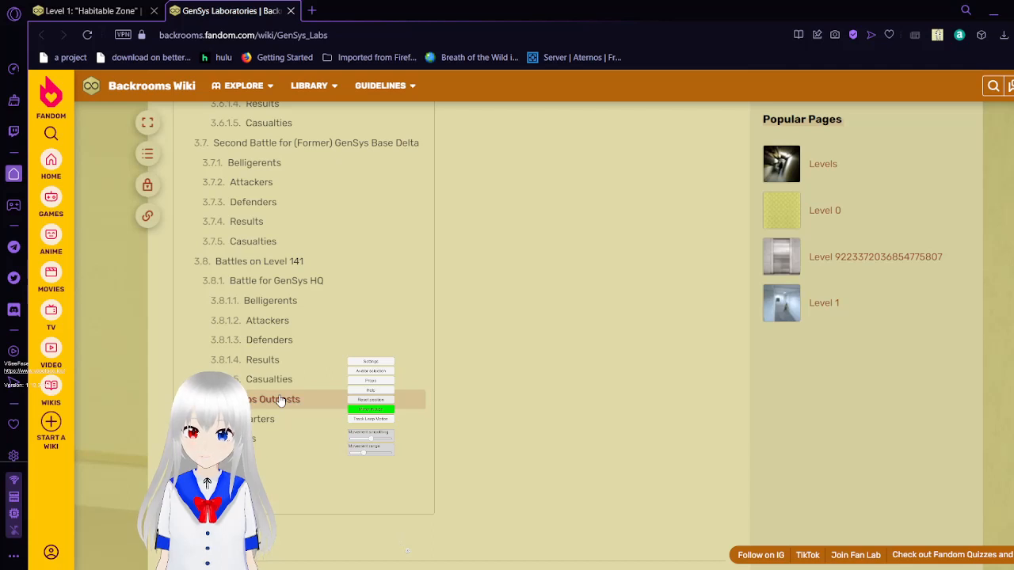
- Jump to the GenSys Labs Outposts section listing the headquarters and five bases
left_click(275, 399)
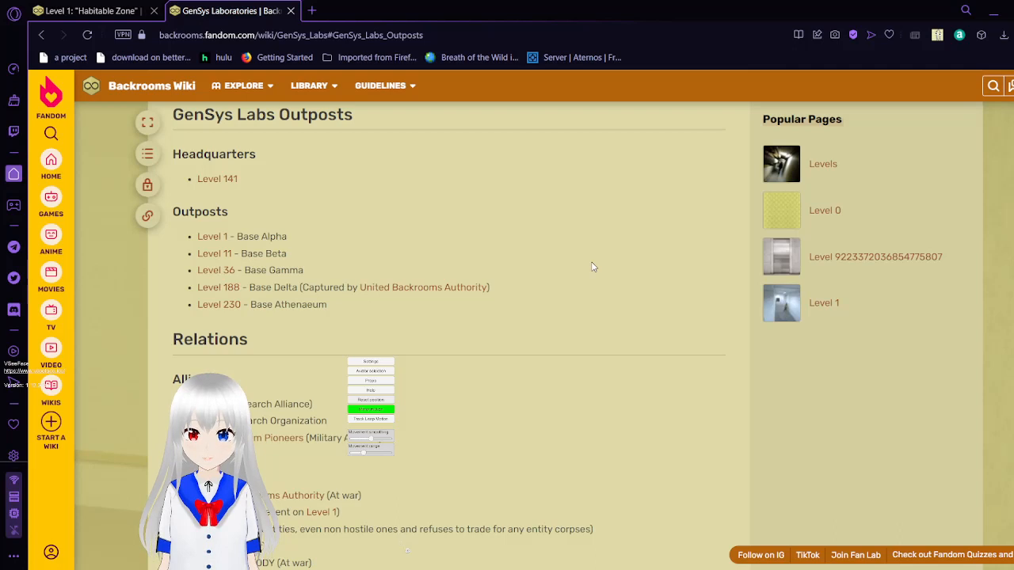
- Scroll through the Relations allies and enemies, ending back at the contents list and facts box
scroll("down", 3)
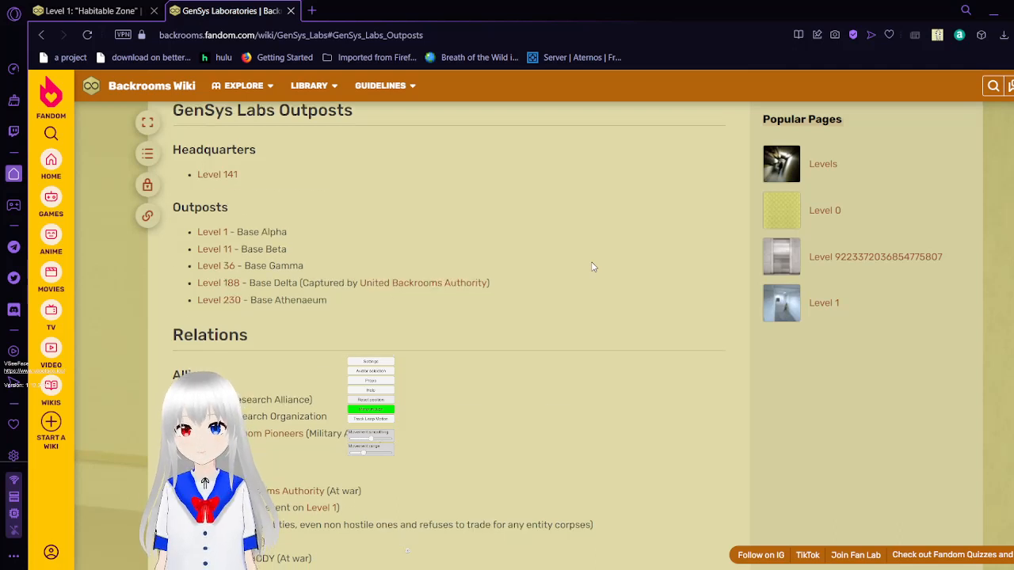
scroll("down", 3)
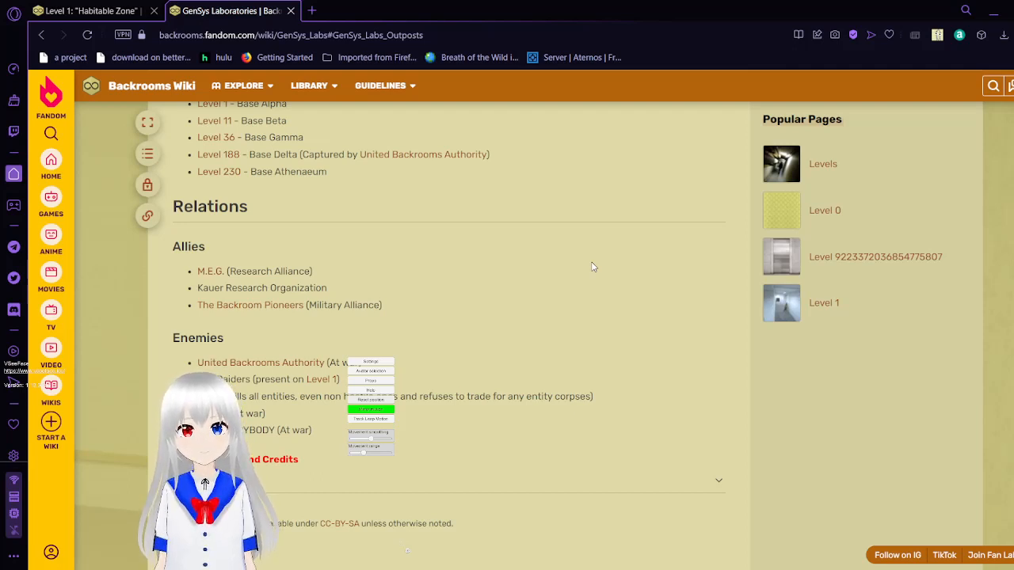
mouse_move(700, 327)
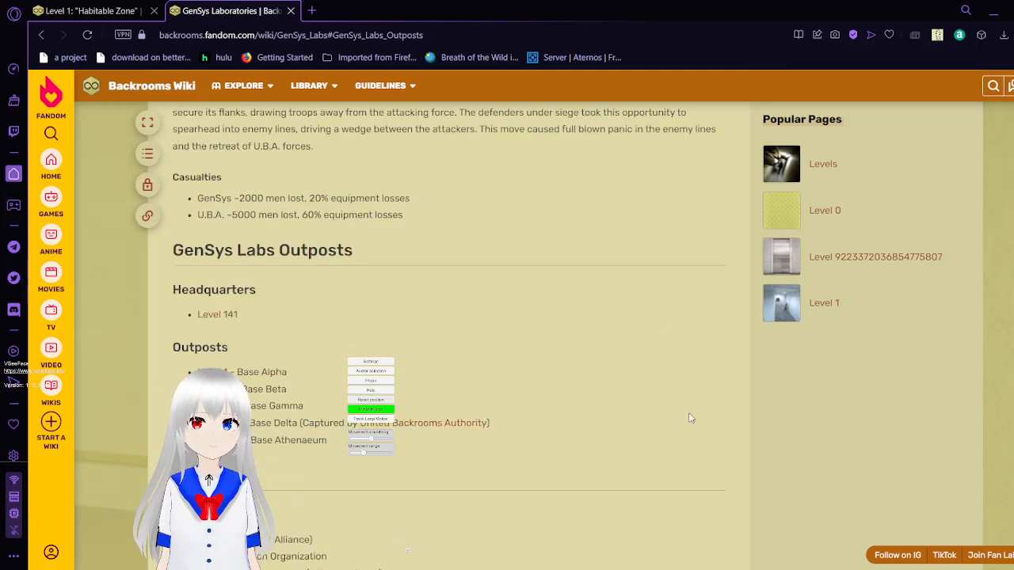
scroll("down", 3)
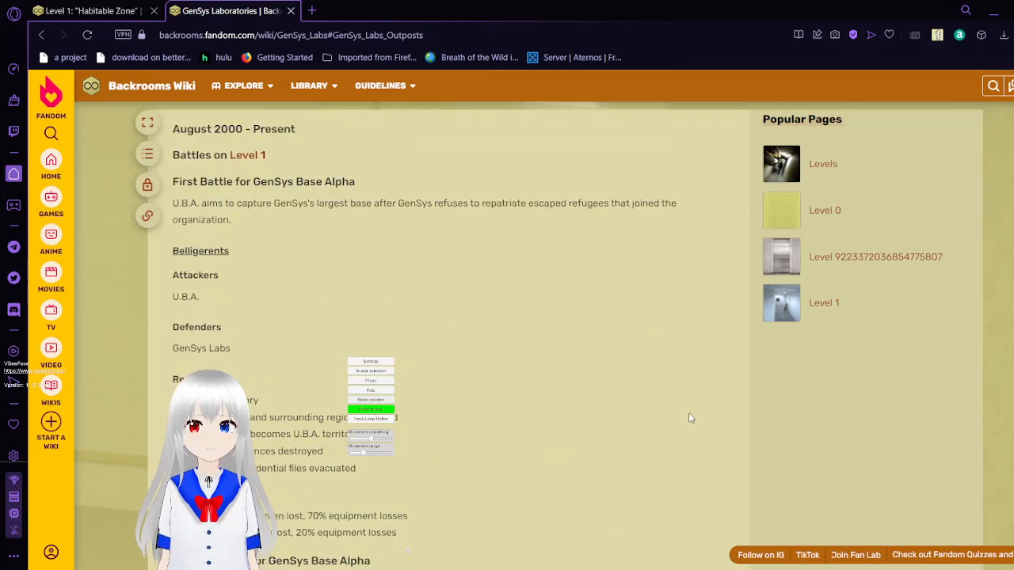
scroll("down", 3)
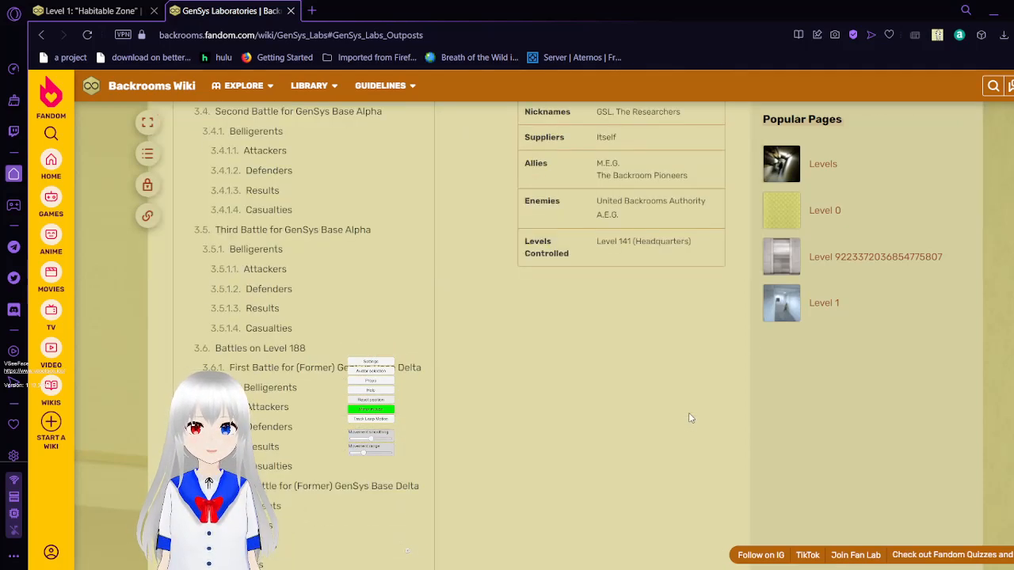